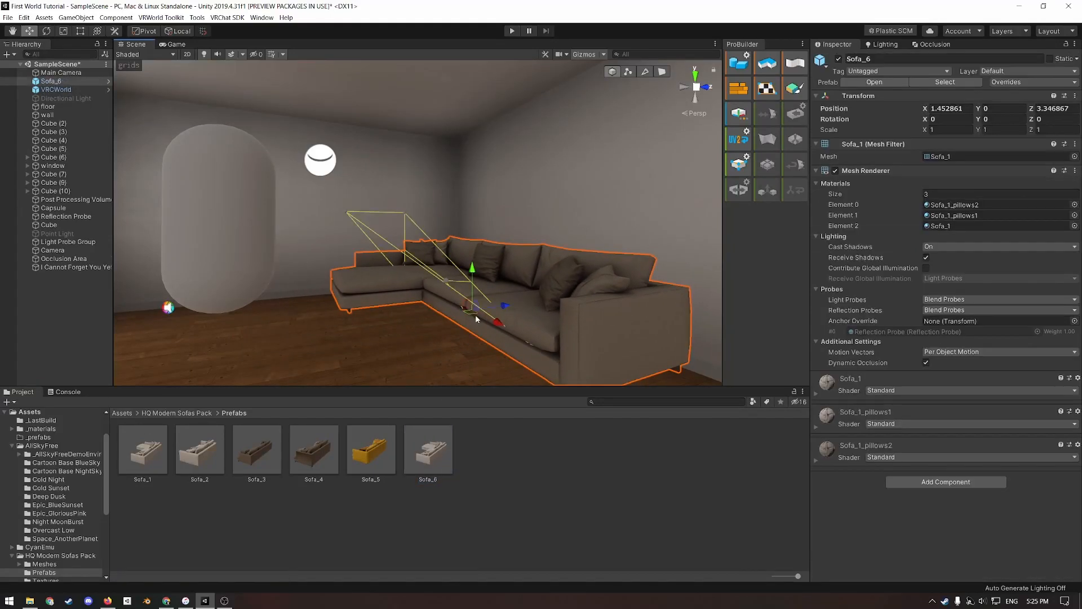
- Delete Sofa_6 from the Hierarchy and return the Project browser to the Assets folder
click(886, 44)
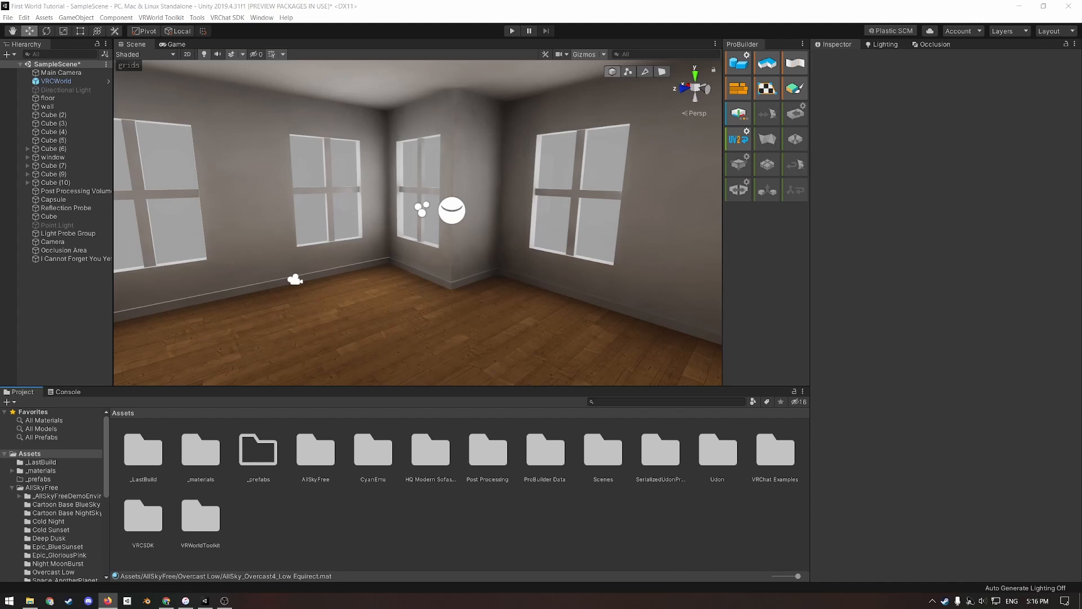
mouse_move(319, 181)
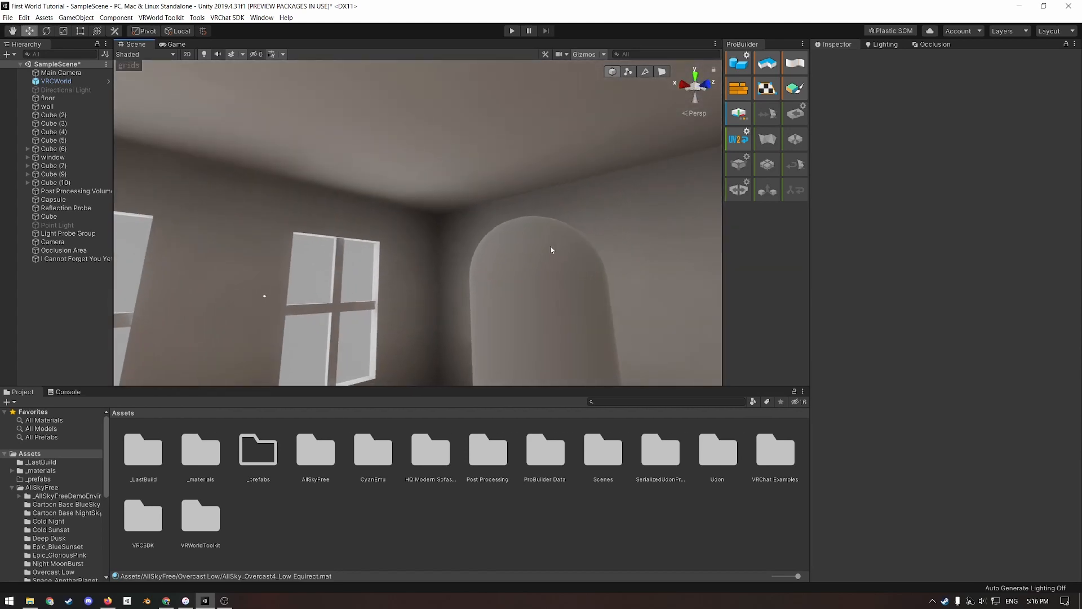
- Show the Lighting settings with Lightmapping options and select the Scenes folder
click(886, 44)
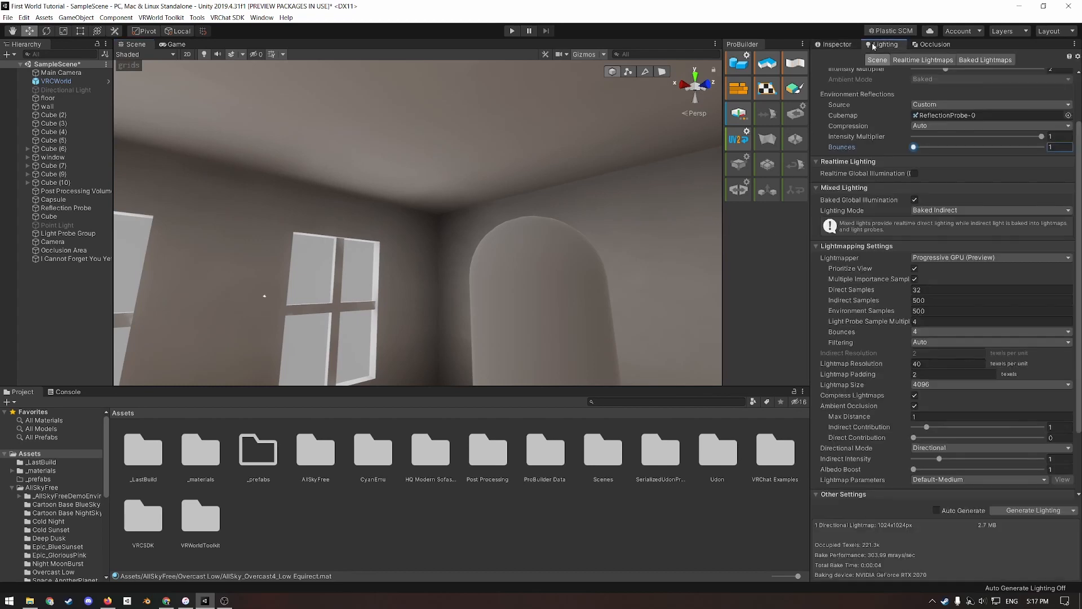
mouse_move(862, 311)
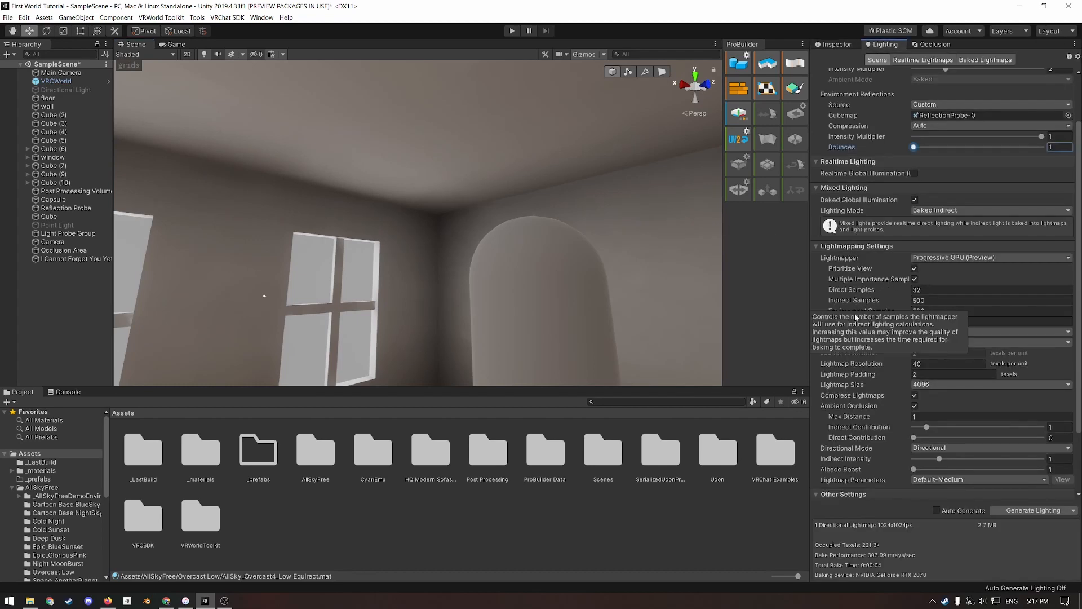
mouse_move(890, 290)
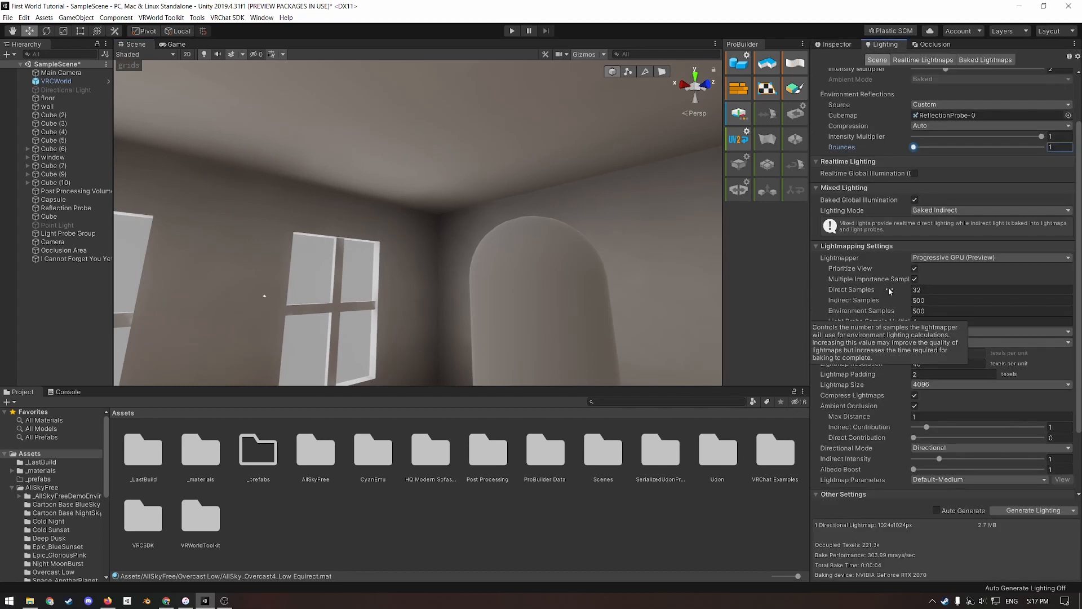
mouse_move(852, 347)
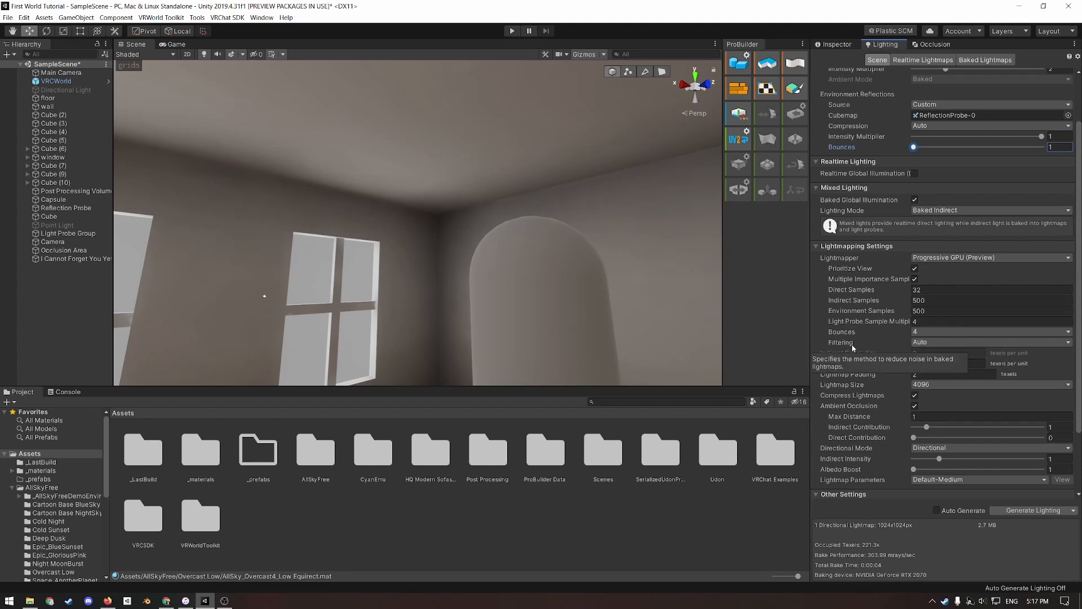
mouse_move(407, 514)
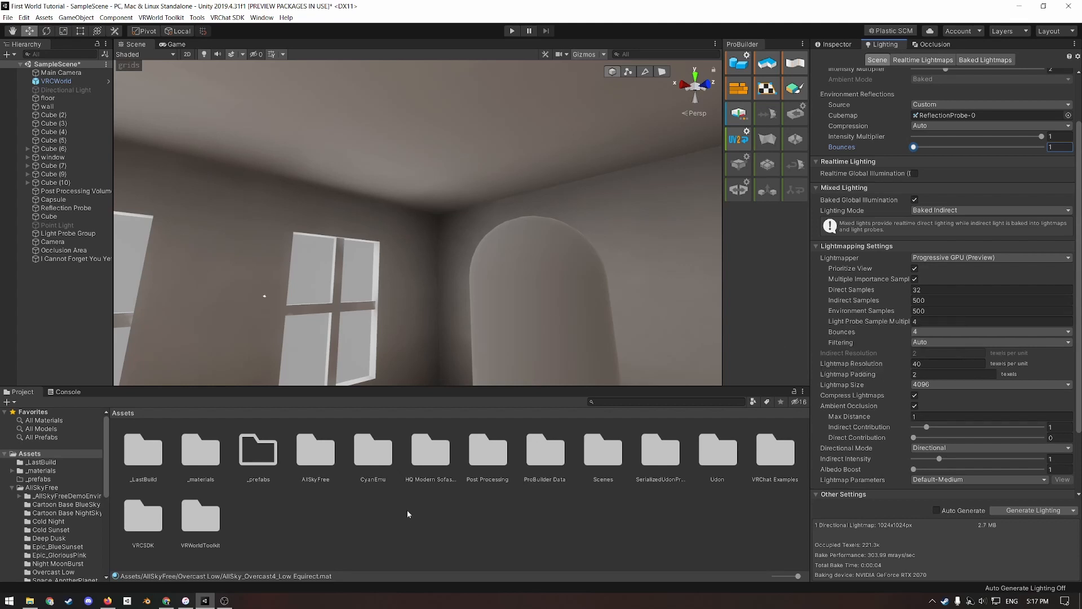
mouse_move(383, 330)
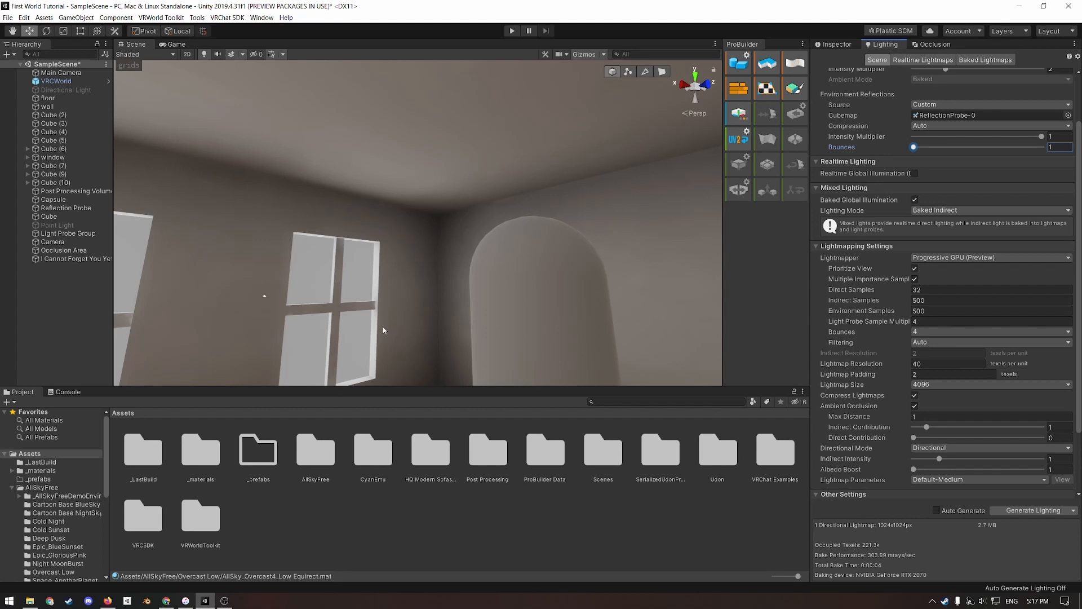
mouse_move(386, 324)
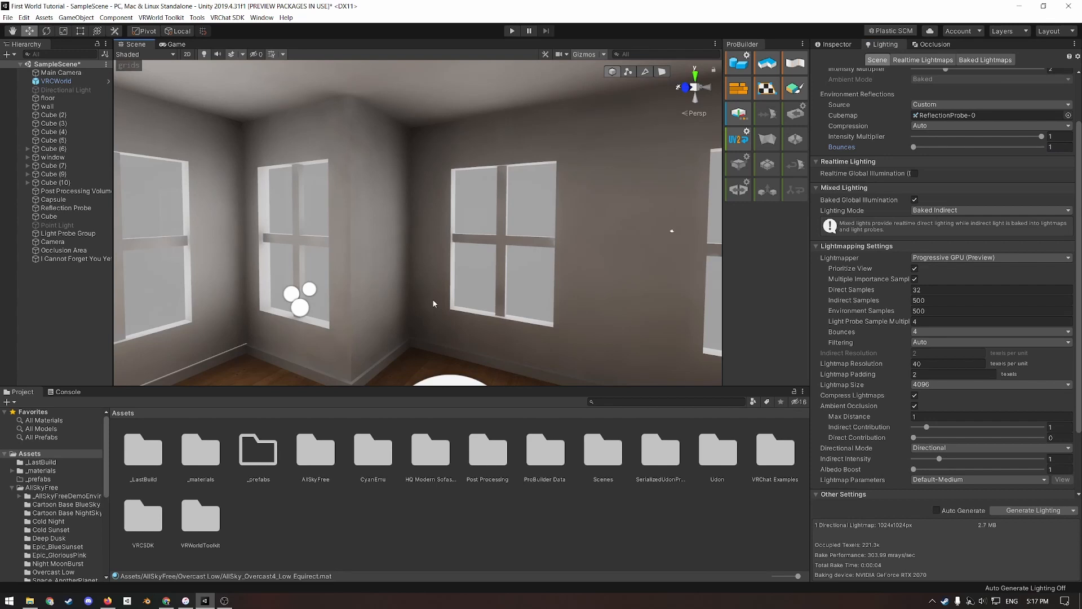
click(602, 447)
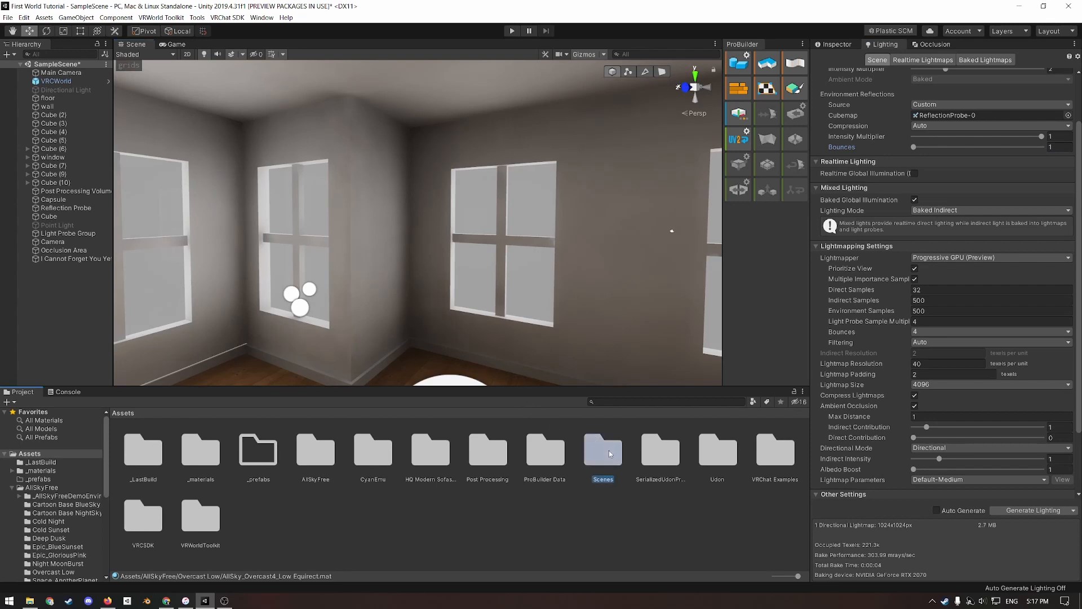
- Load SampleScene noisy from the Scenes folder and orbit around the grainy-lit room
double_click(602, 450)
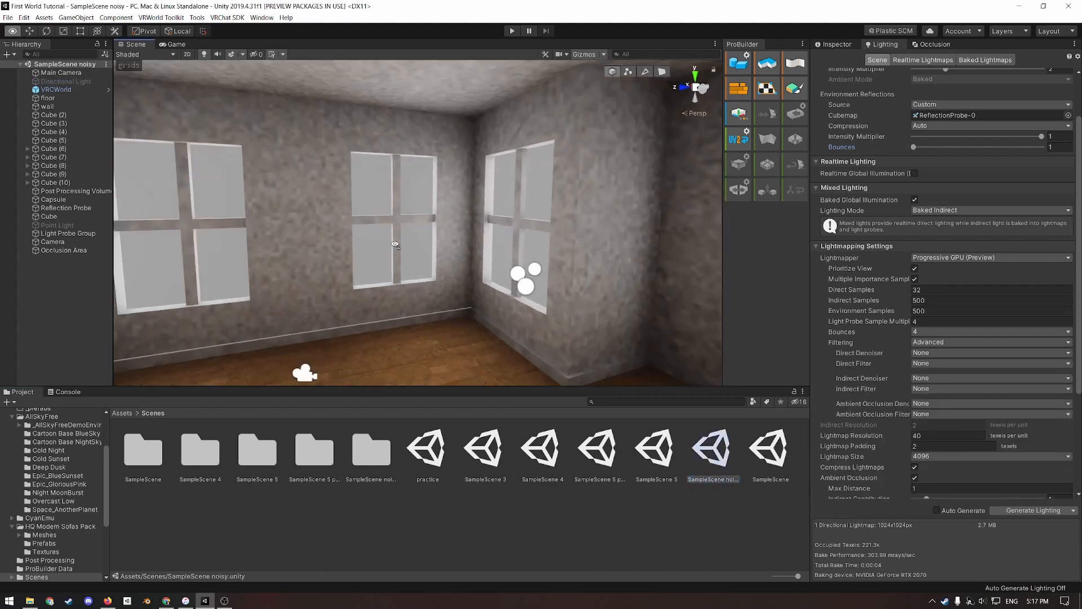
drag(395, 243, 361, 214)
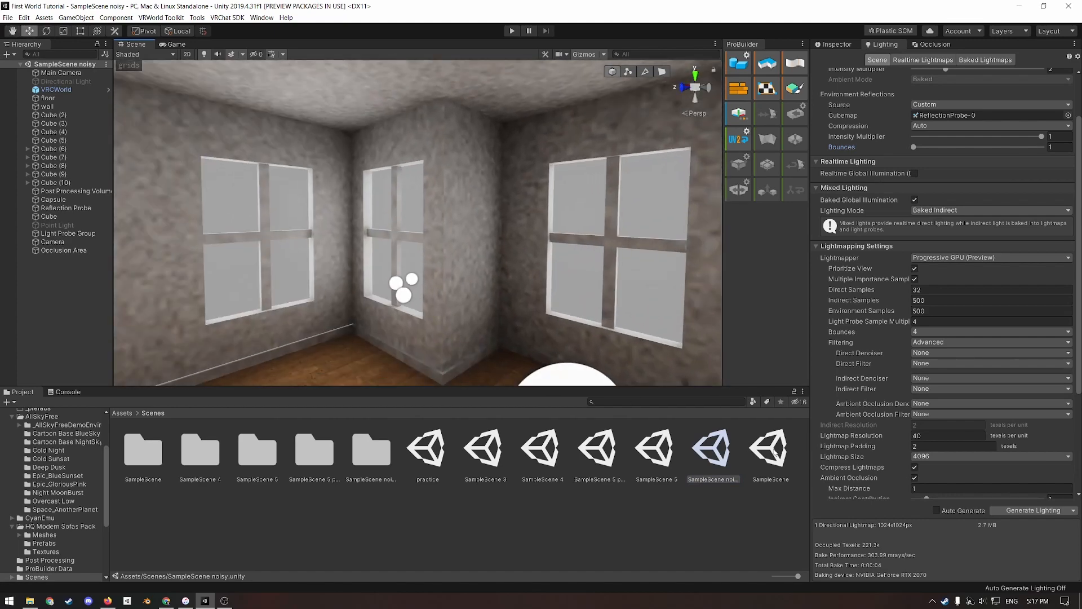
- Reopen the clean SampleScene and set Indirect and Environment Samples to 2000 with Gaussian filtering
double_click(770, 445)
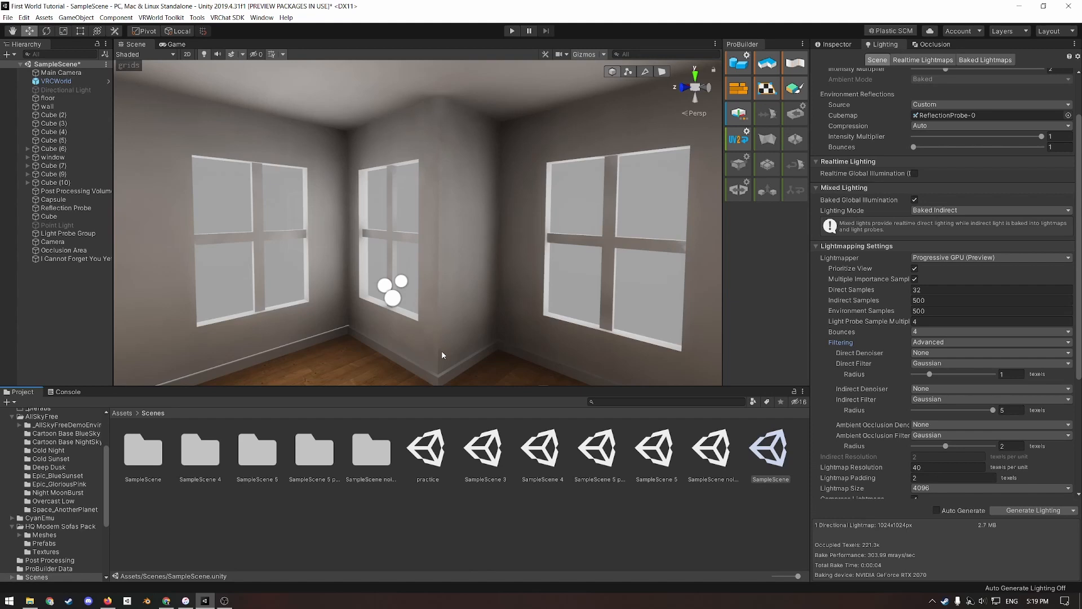
mouse_move(932, 351)
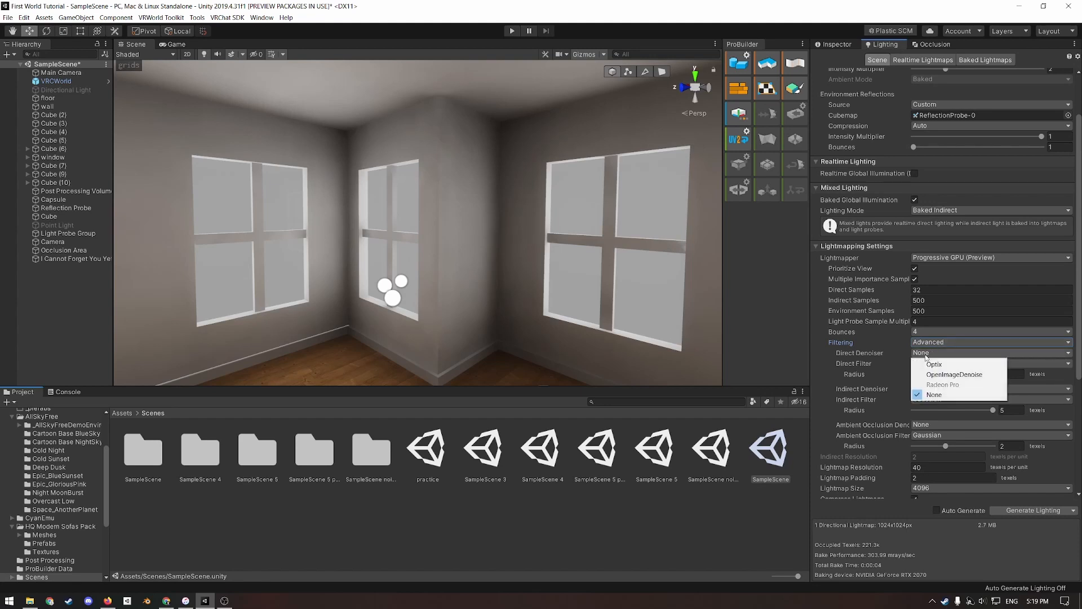
mouse_move(928, 358)
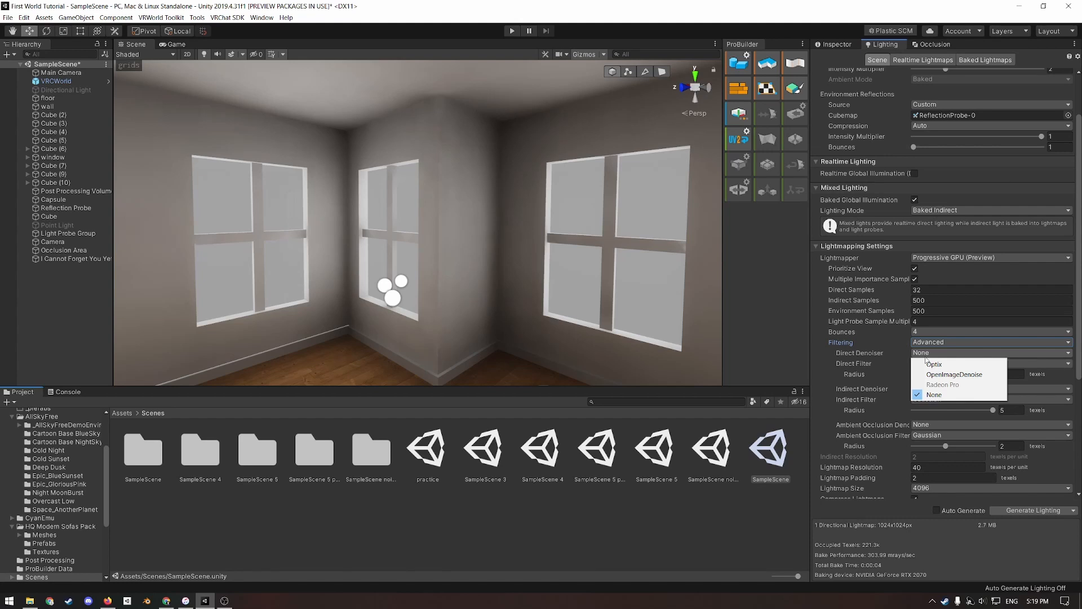
mouse_move(928, 303)
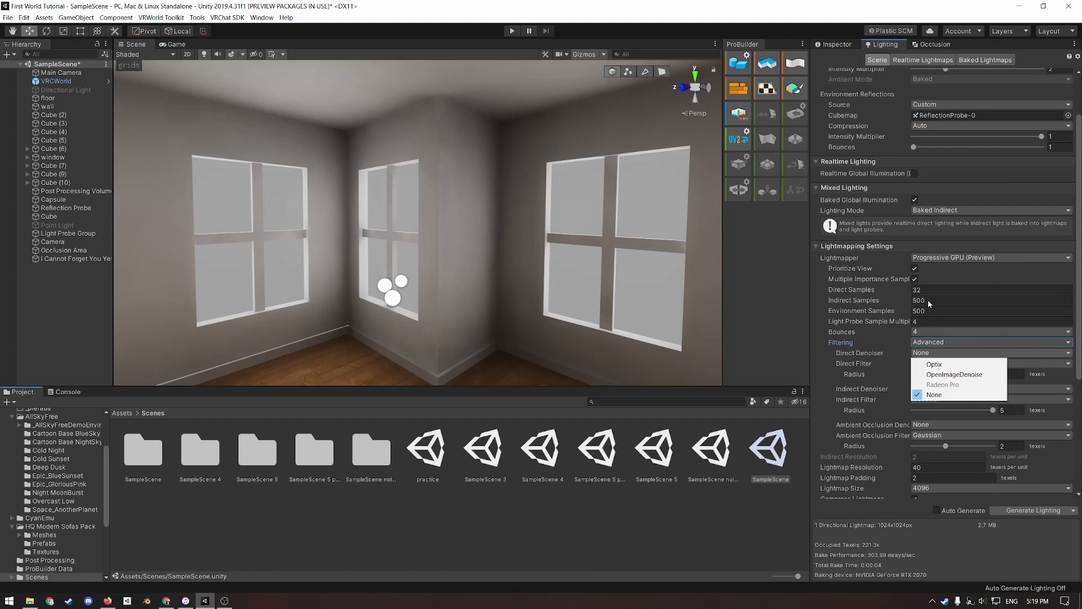
mouse_move(928, 303)
text(2000)
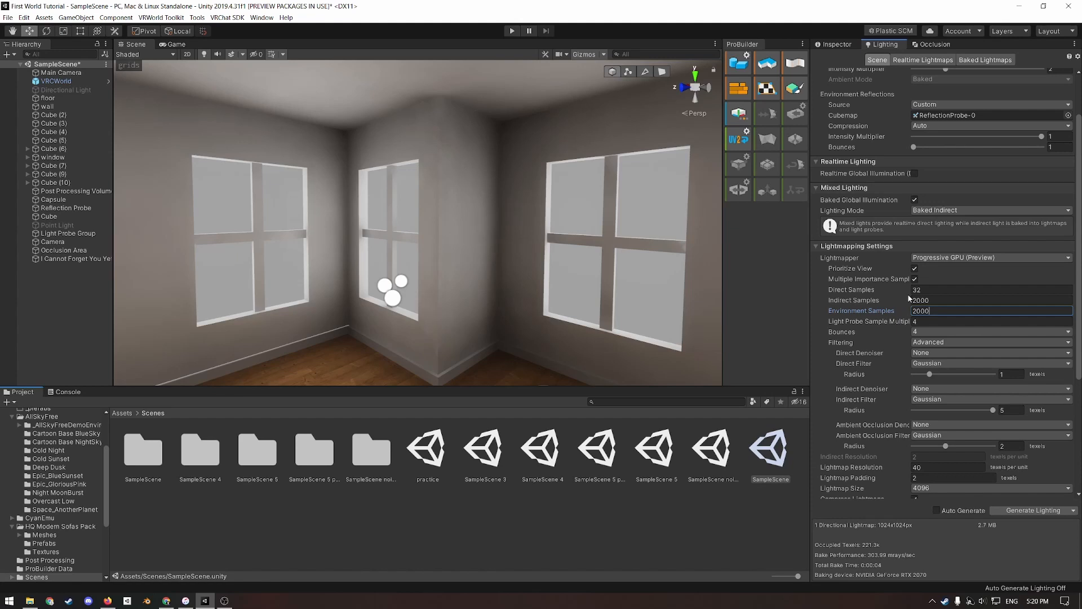
click(260, 17)
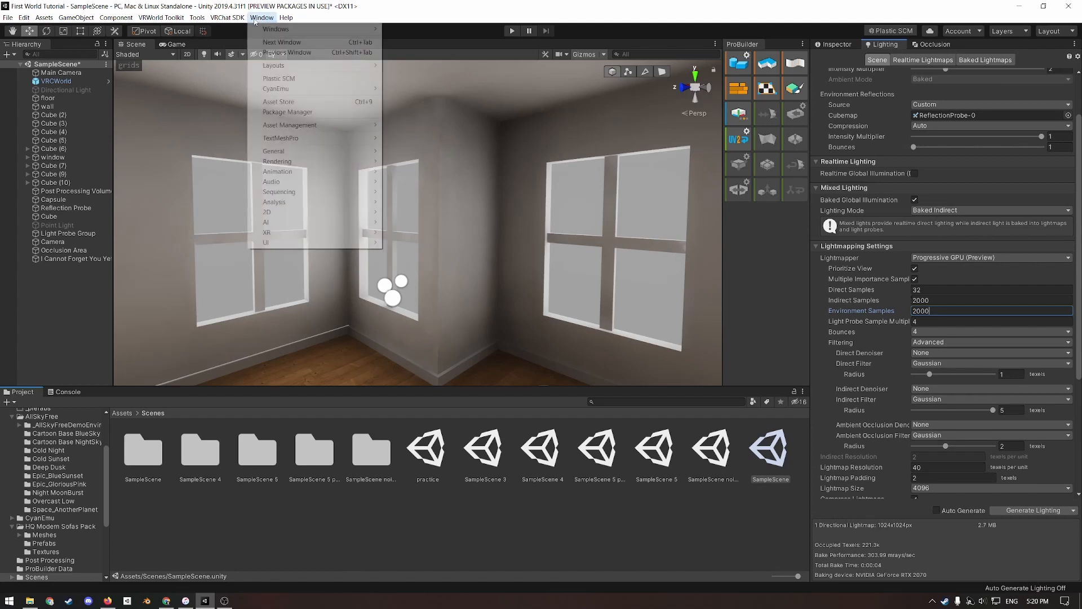
mouse_move(278, 102)
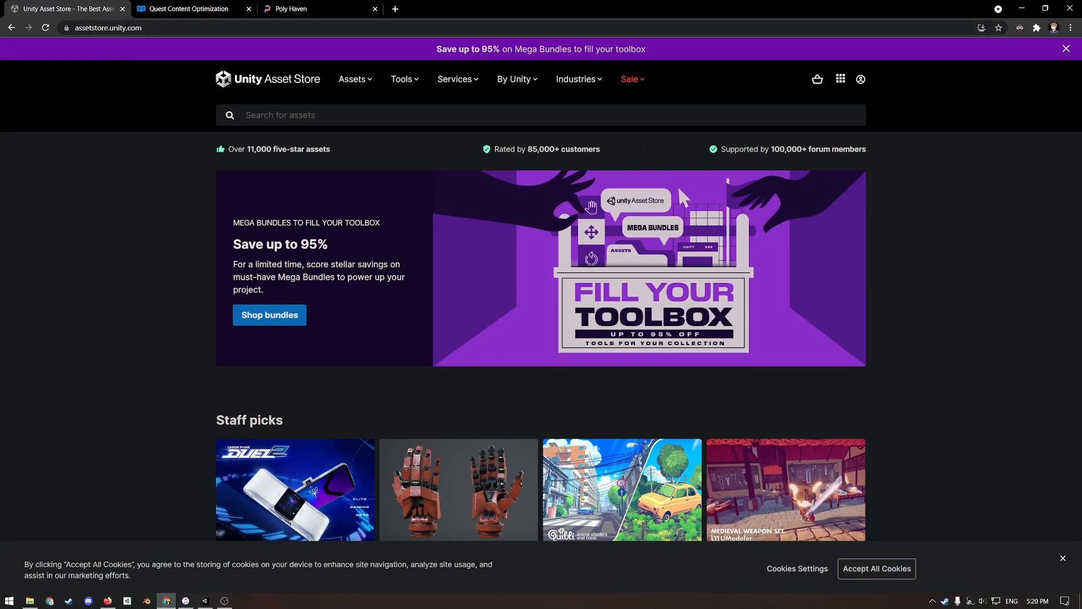
mouse_move(300, 339)
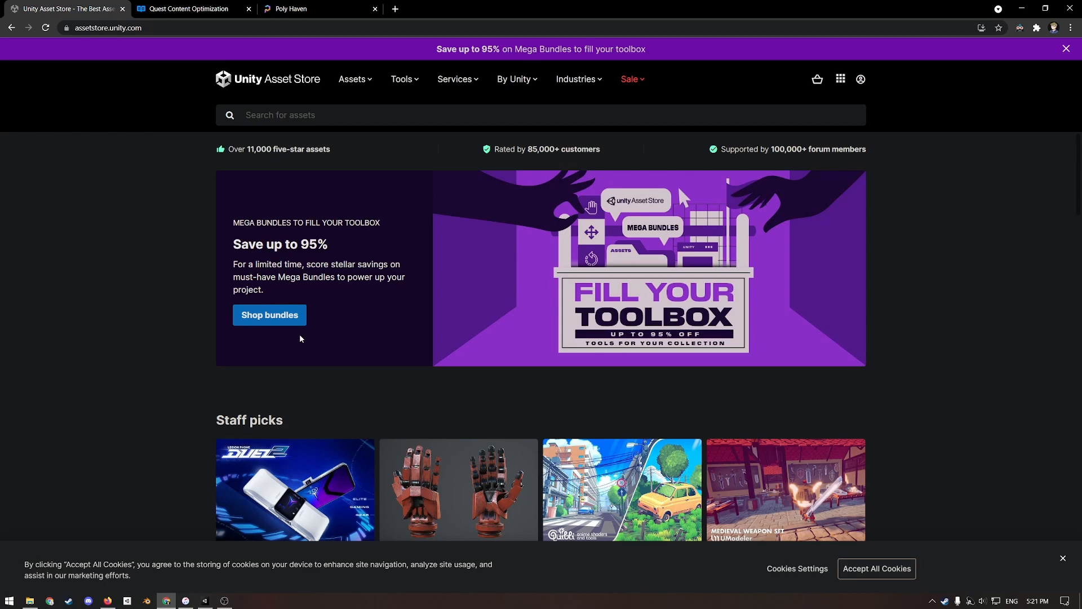
- Show the Quest optimization guide's Polygon Count guidance of about 50,000 triangles for worlds
click(191, 9)
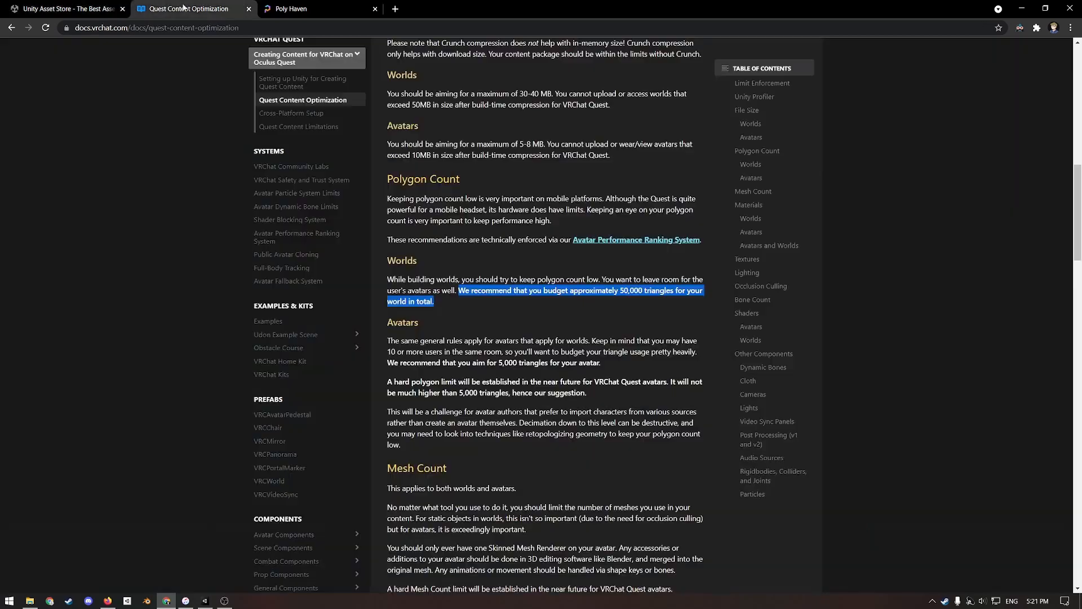
mouse_move(552, 323)
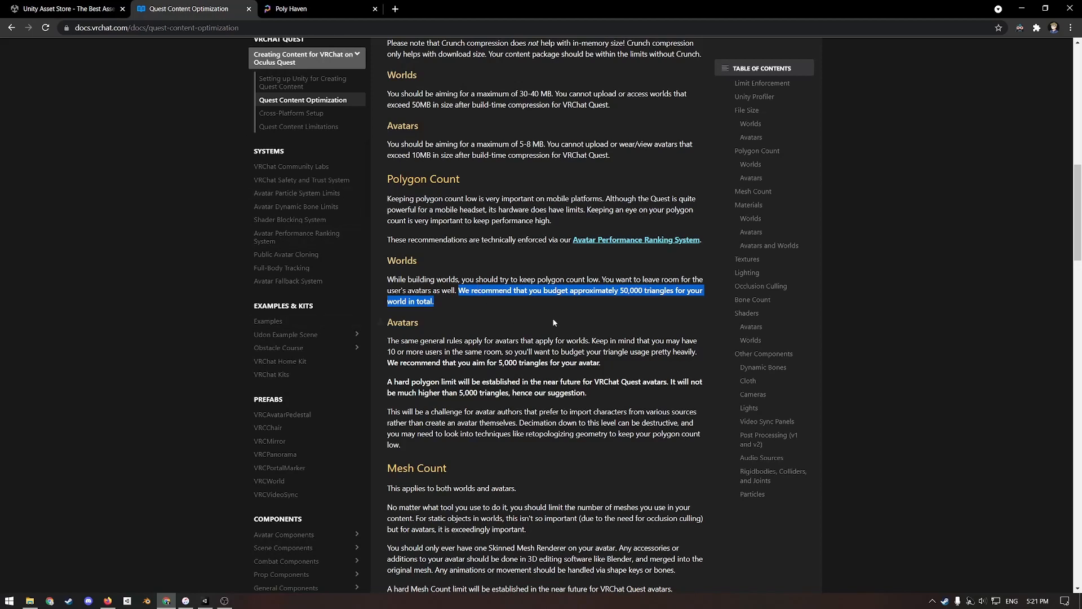
mouse_move(605, 278)
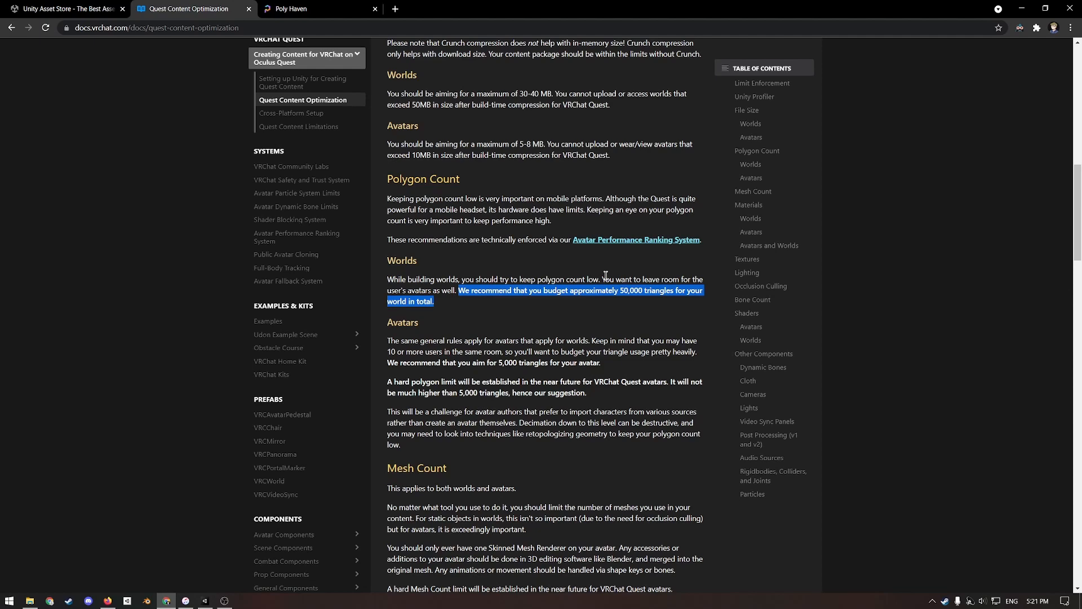
- Search the Asset Store for 'sky' among free assets and open the AllSky Free 10 Sky / Skybox Set page
click(65, 8)
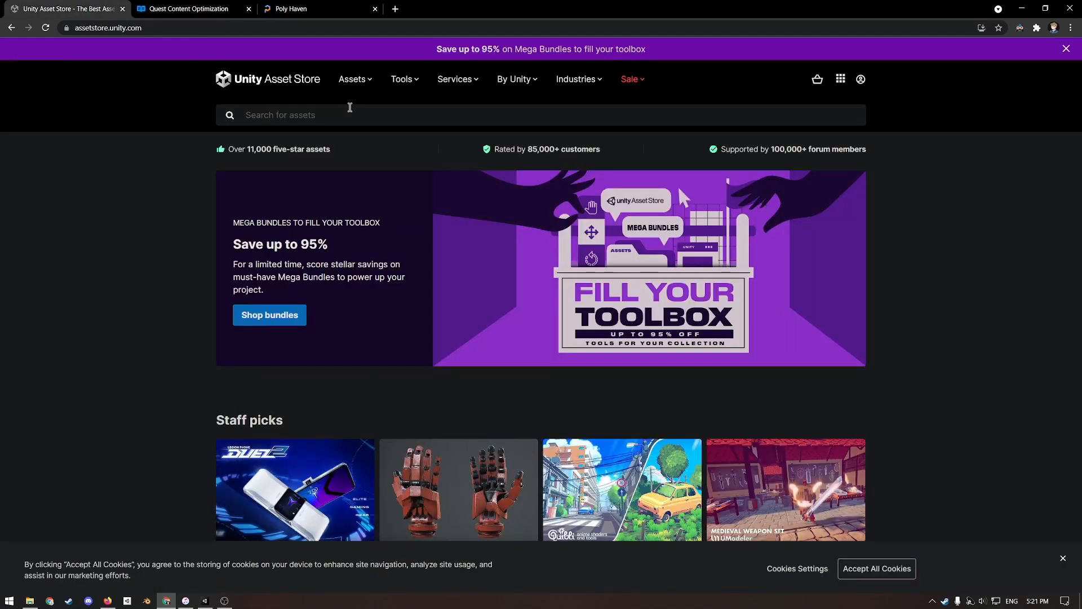
text(skybox)
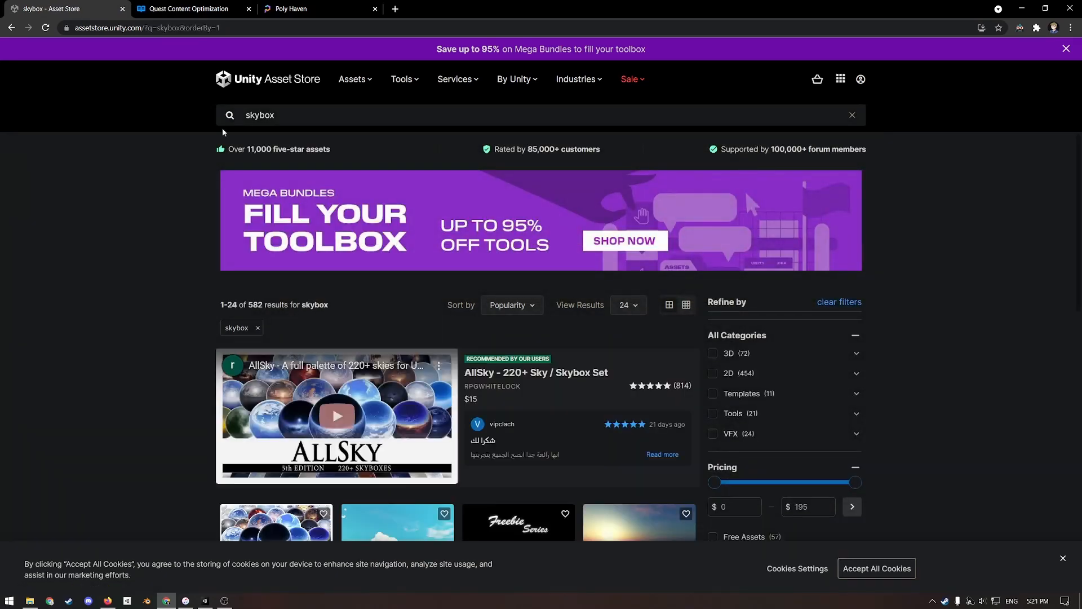
click(713, 337)
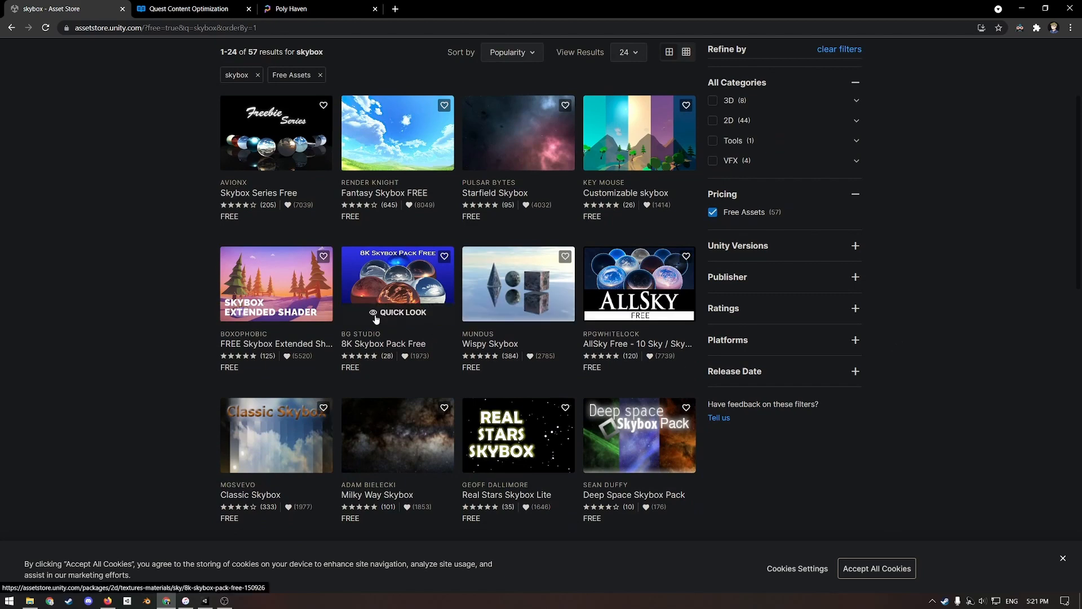
scroll(up, 3)
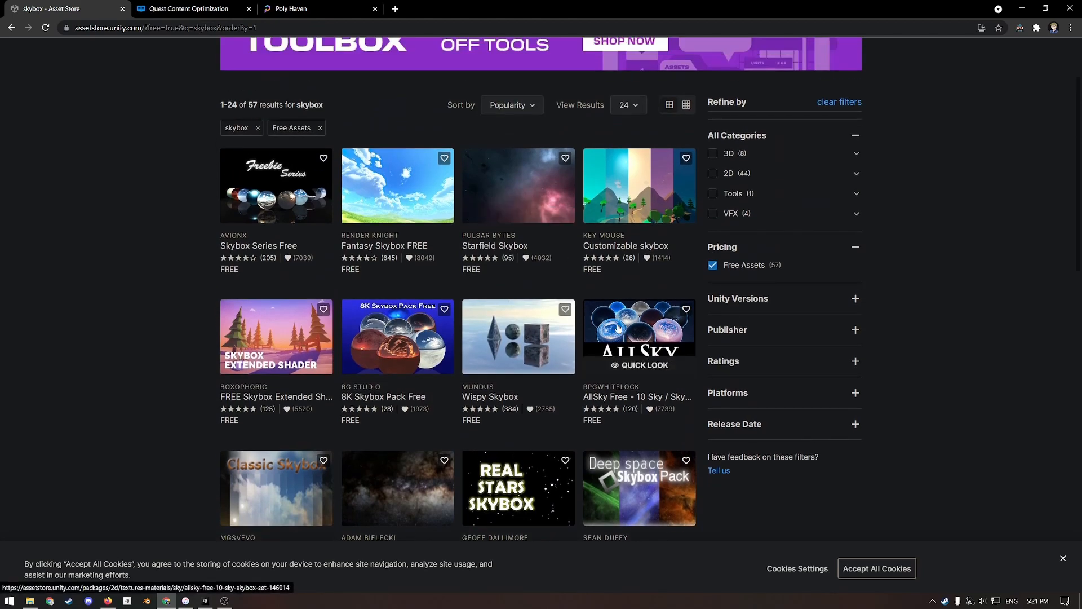
click(637, 336)
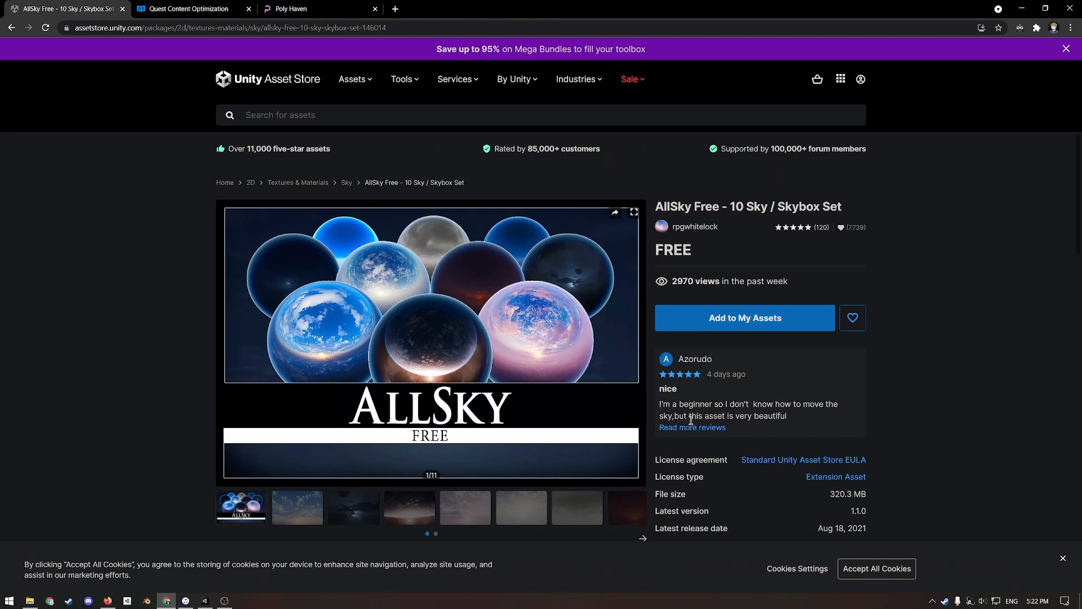
click(860, 79)
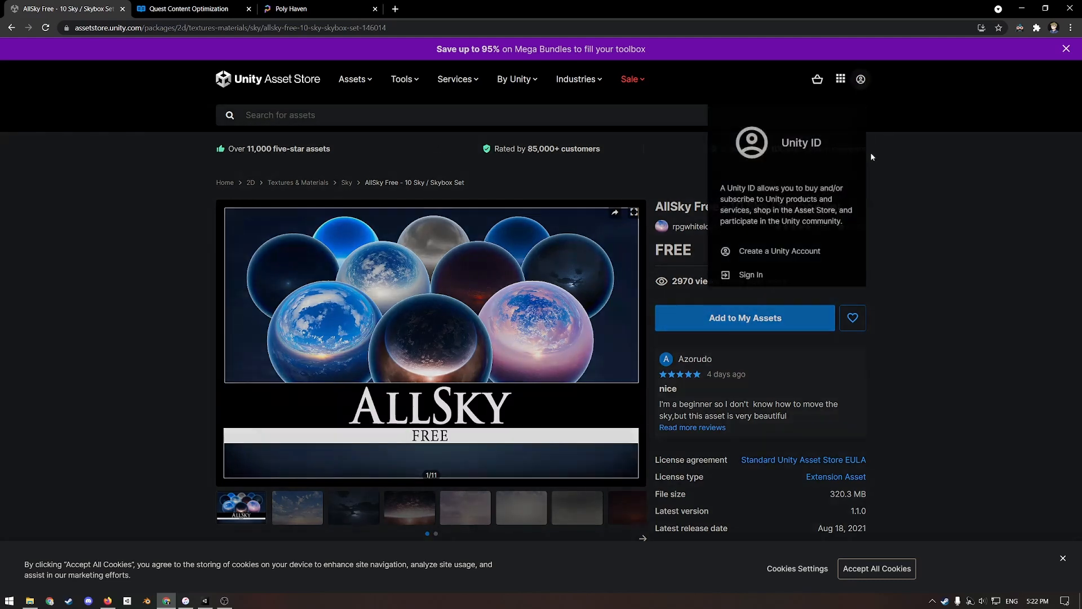
click(681, 346)
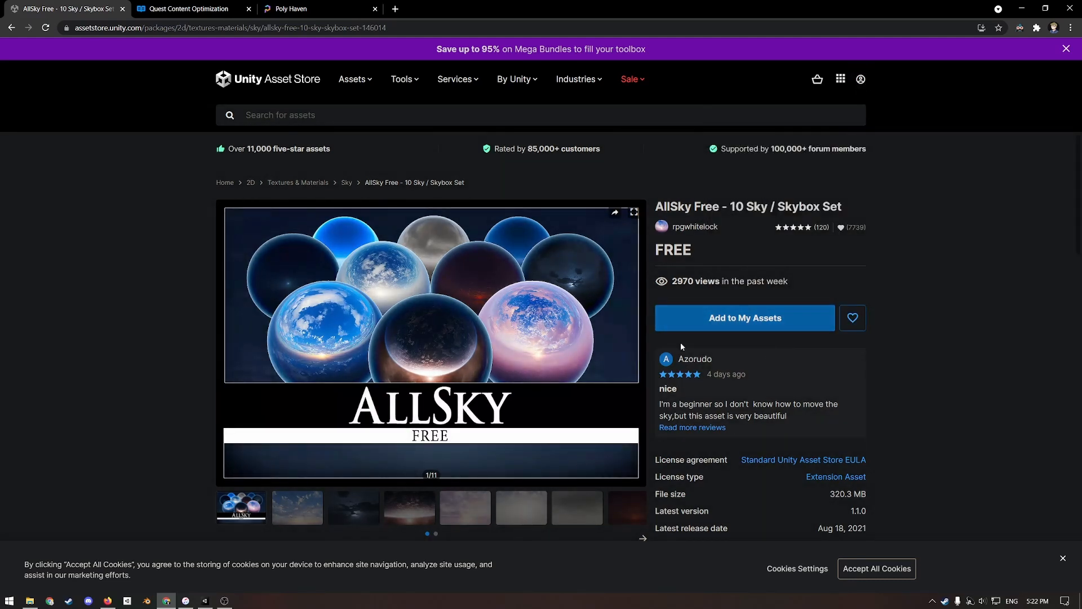
mouse_move(762, 330)
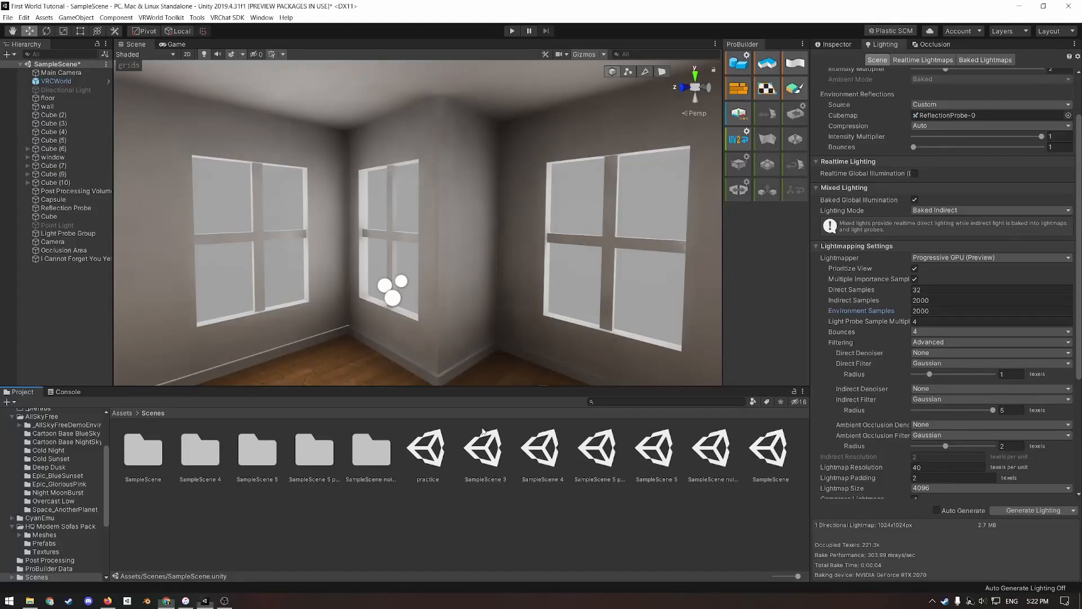
- Import AllSky Free - 10 Sky / Skybox Set from My Assets via the Package Manager
click(260, 17)
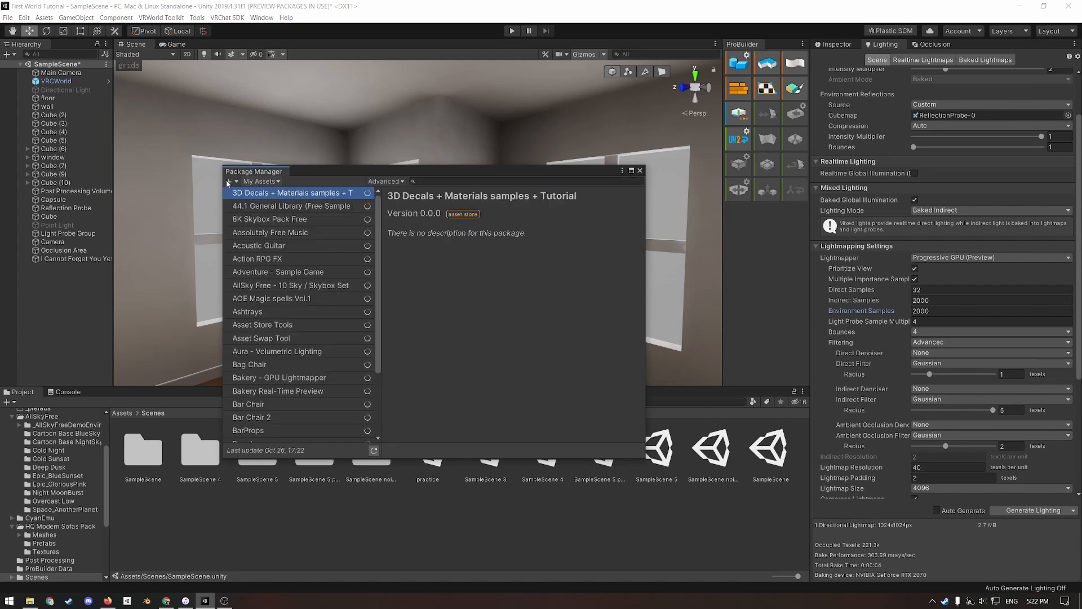
click(261, 180)
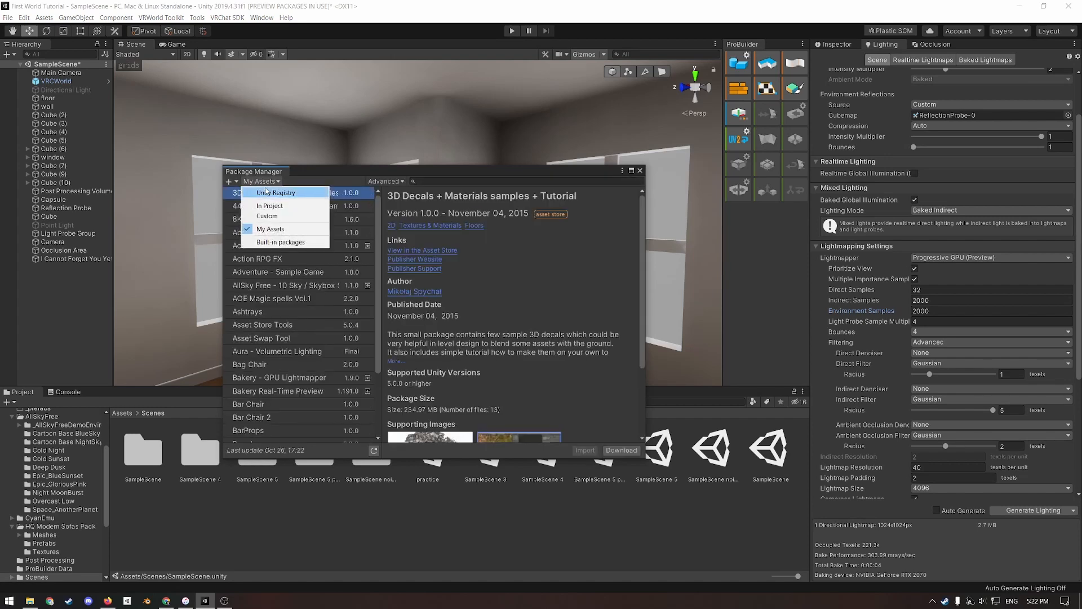
mouse_move(302, 229)
text(skybox)
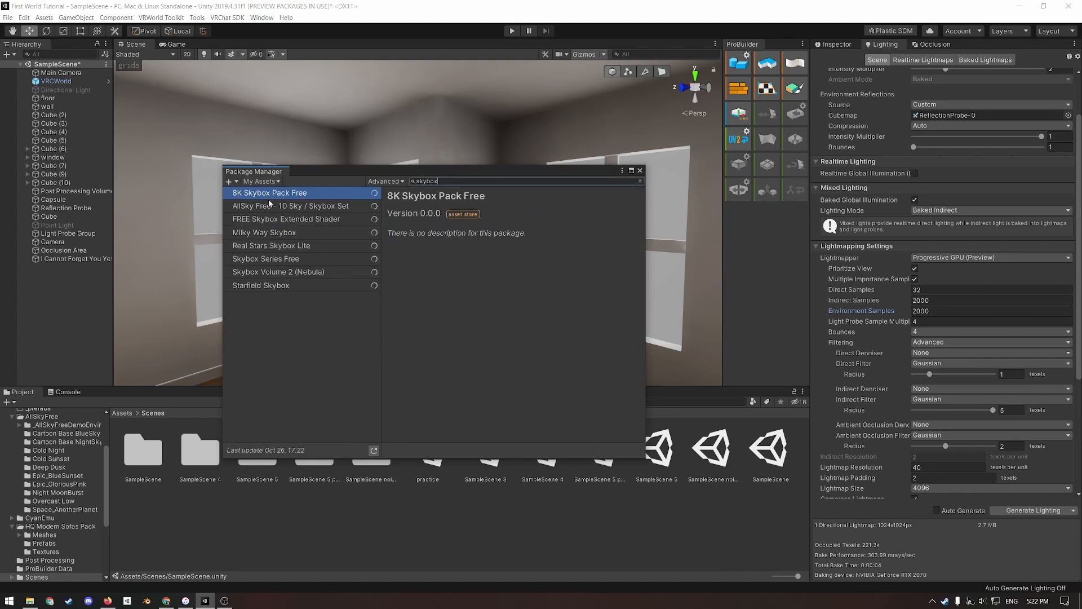
click(290, 205)
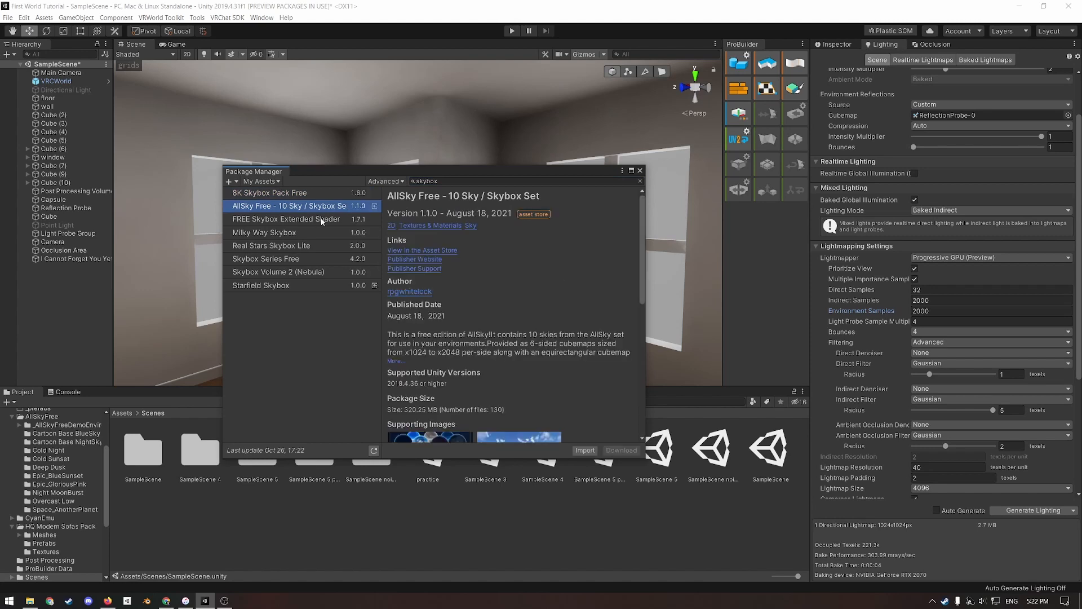
mouse_move(576, 451)
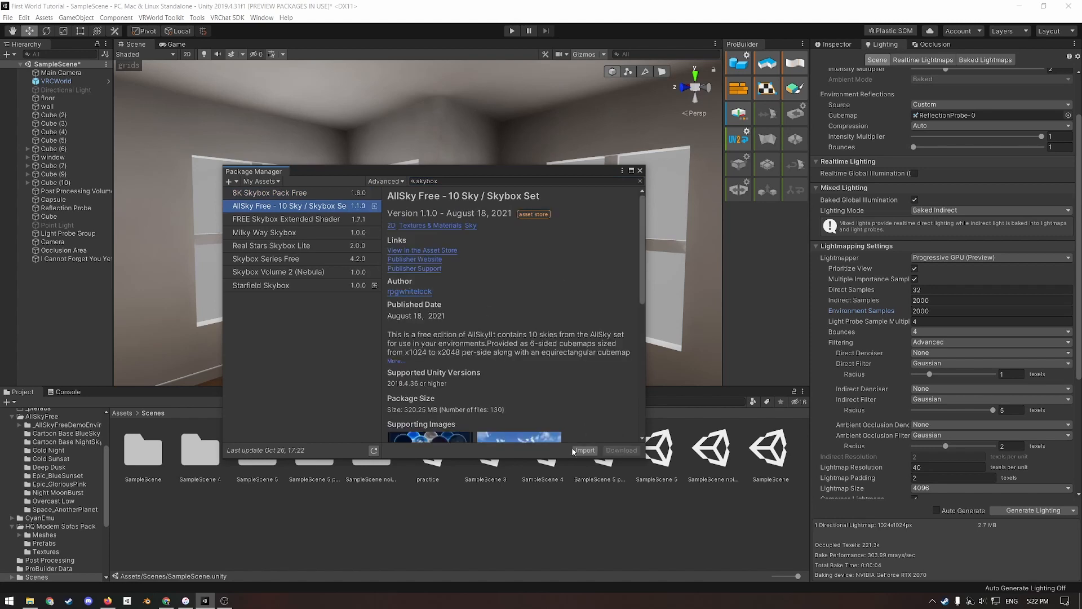
click(638, 171)
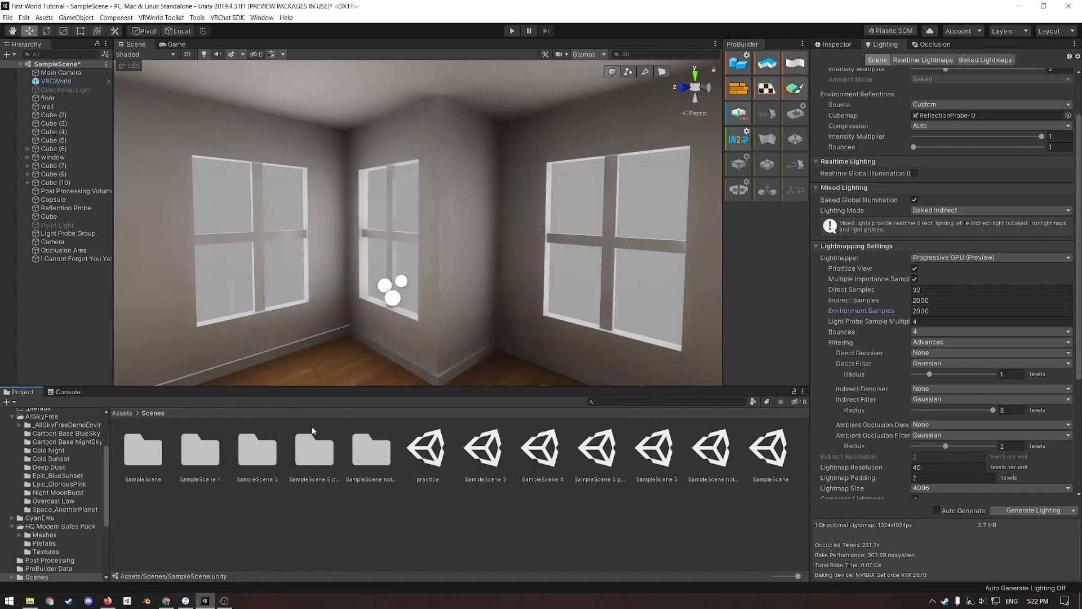
- Browse to AllSkyFree > Overcast Low and filter it to show only Material assets
click(122, 413)
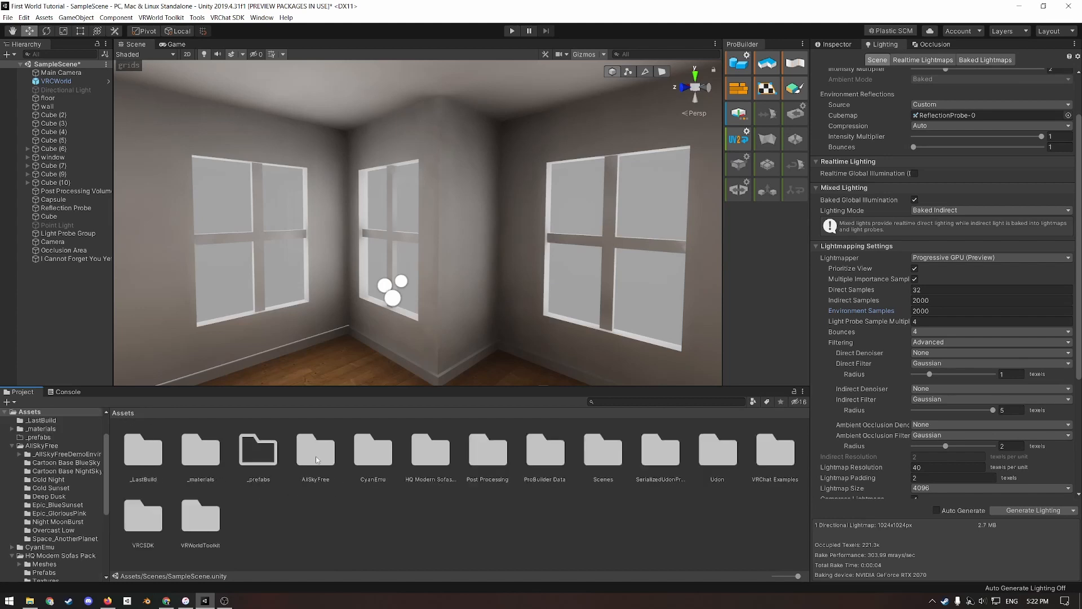
double_click(315, 446)
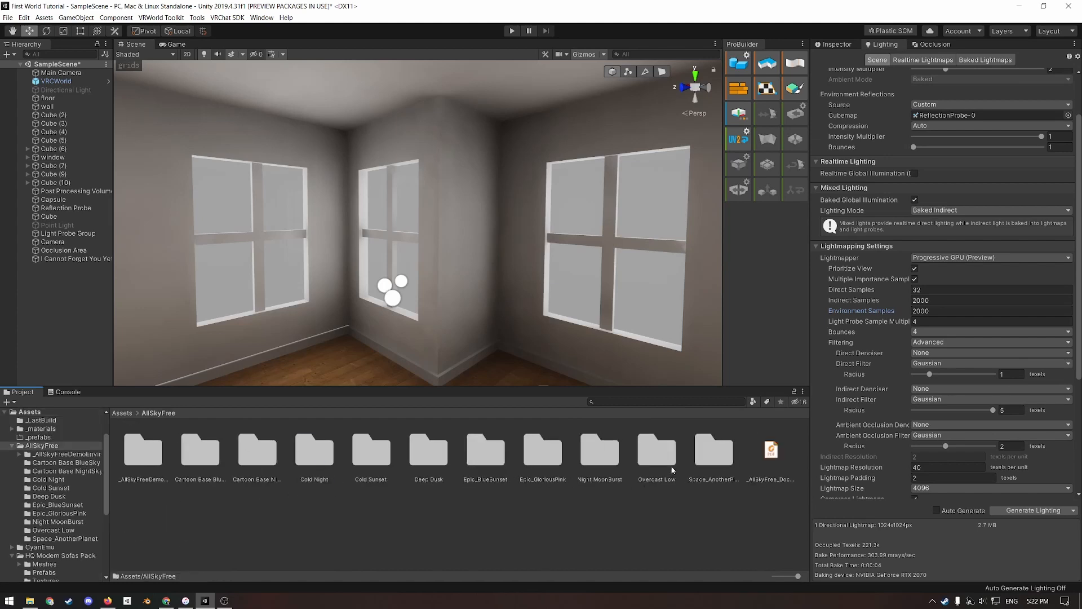
double_click(656, 448)
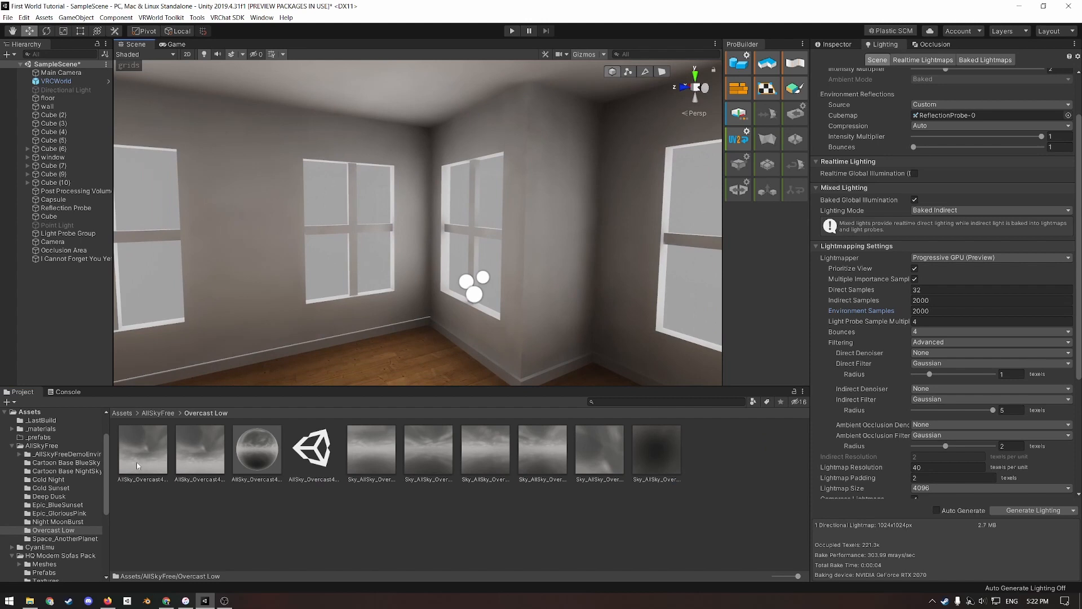
mouse_move(751, 401)
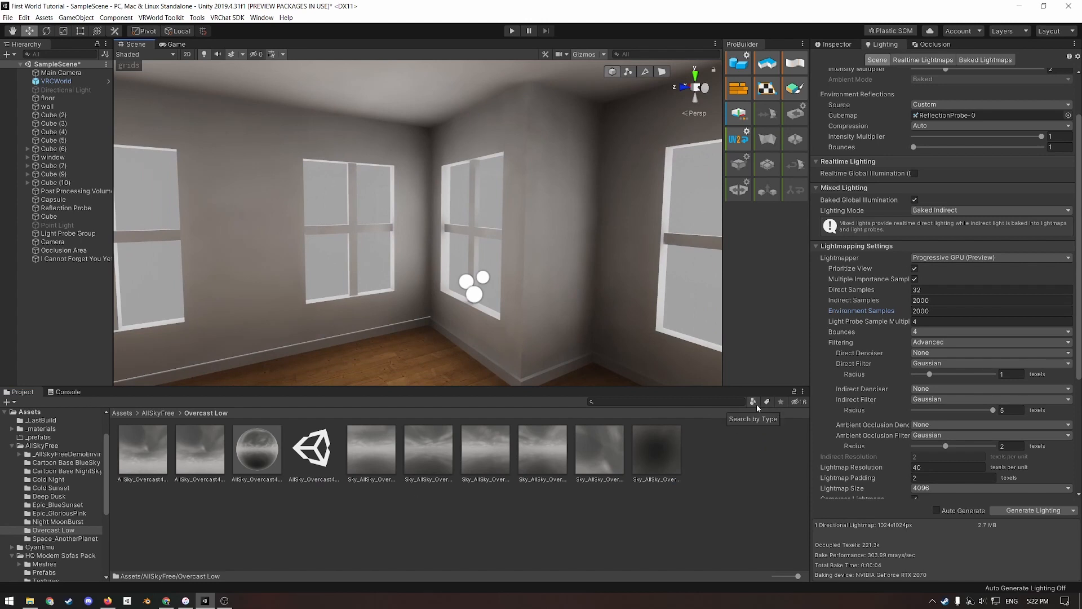
click(753, 401)
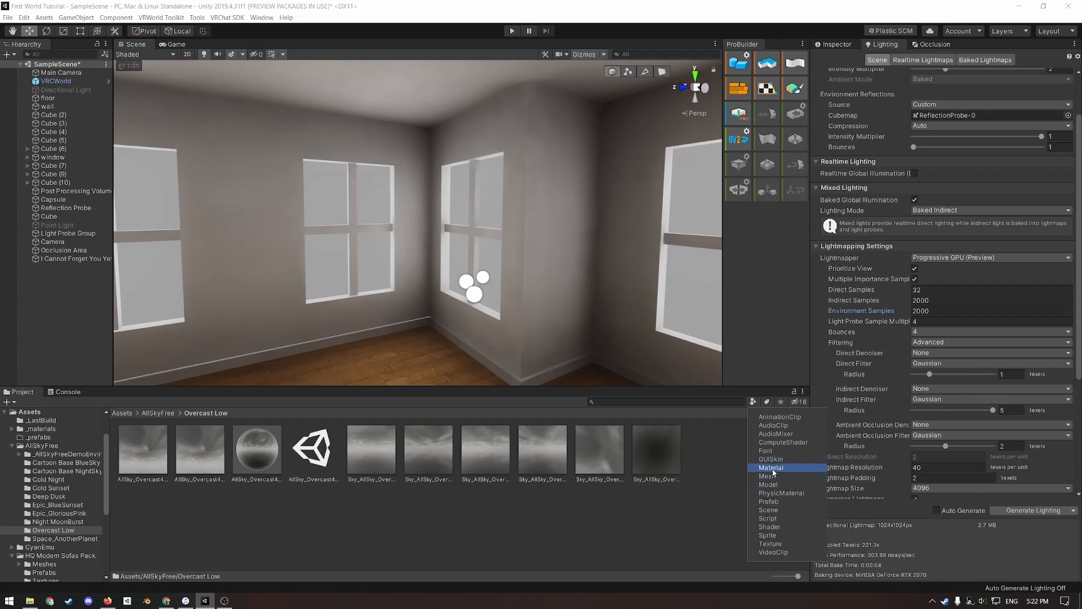
click(770, 467)
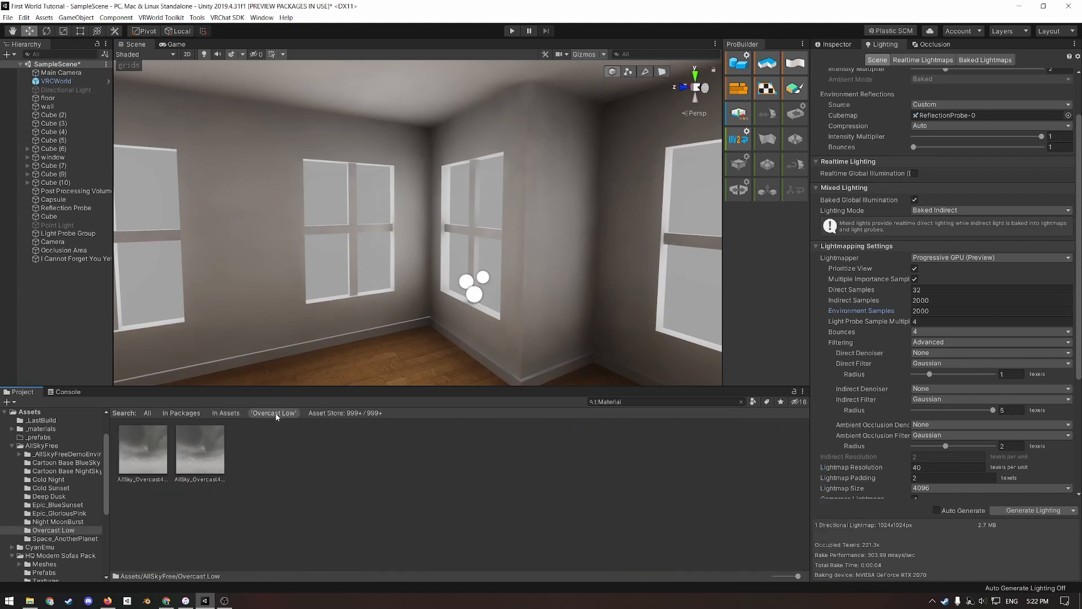
click(200, 450)
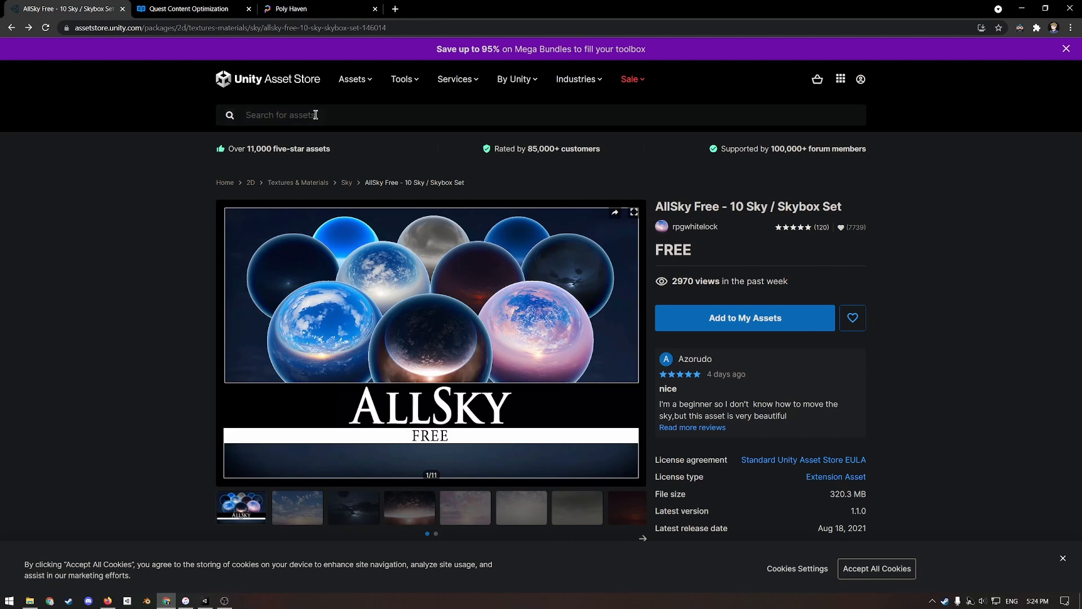
- Search the Asset Store for 'sofa' and open the free HQ Modern Sofas Pack listing
text(sofa)
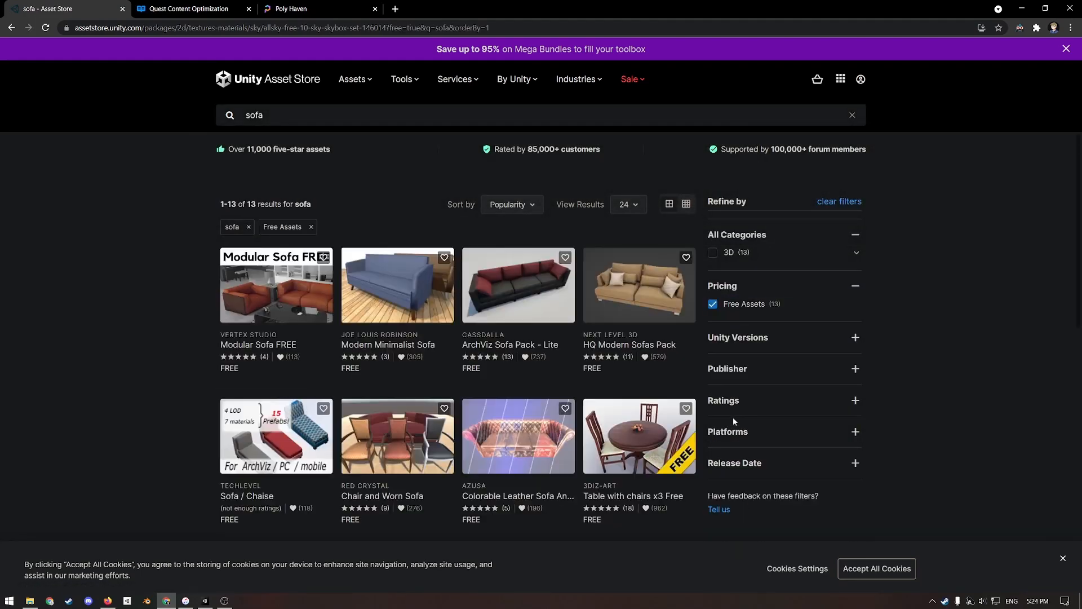
click(638, 285)
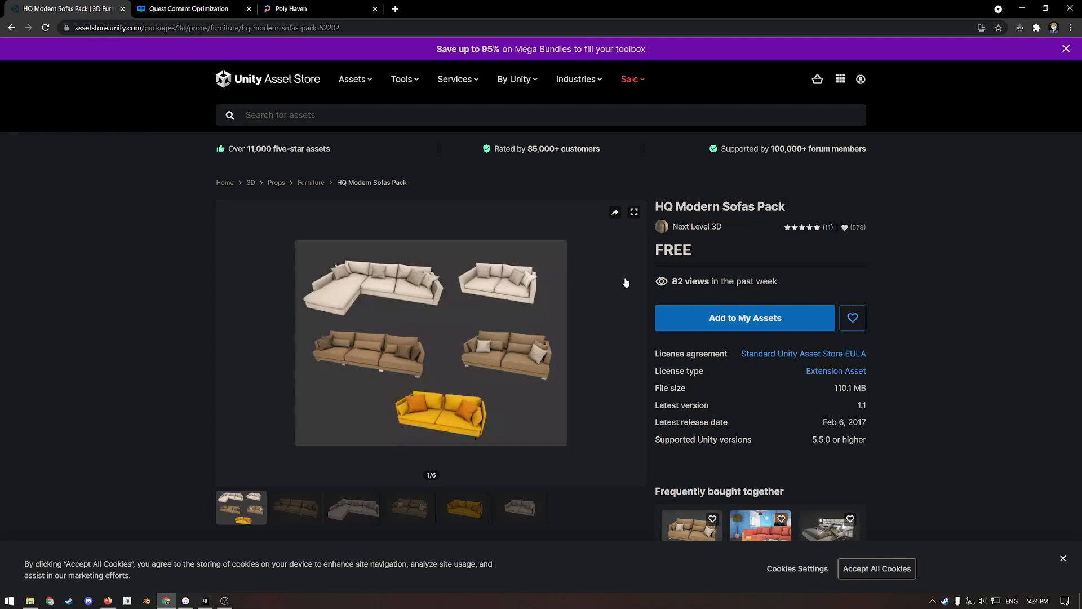
mouse_move(288, 539)
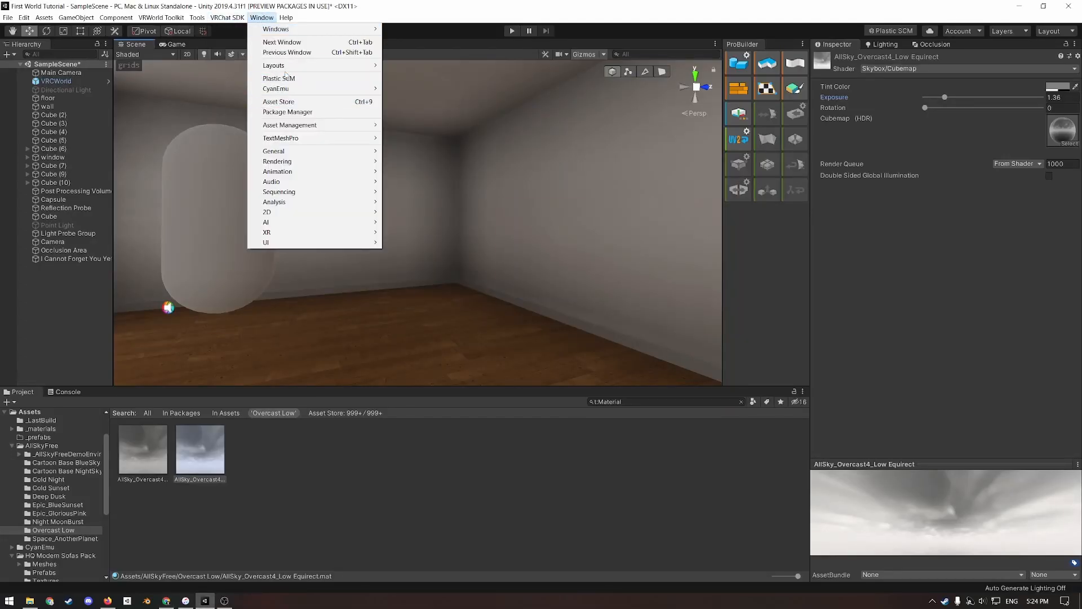
- Import the HQ Modern Sofas Pack from My Assets via the Package Manager
click(287, 111)
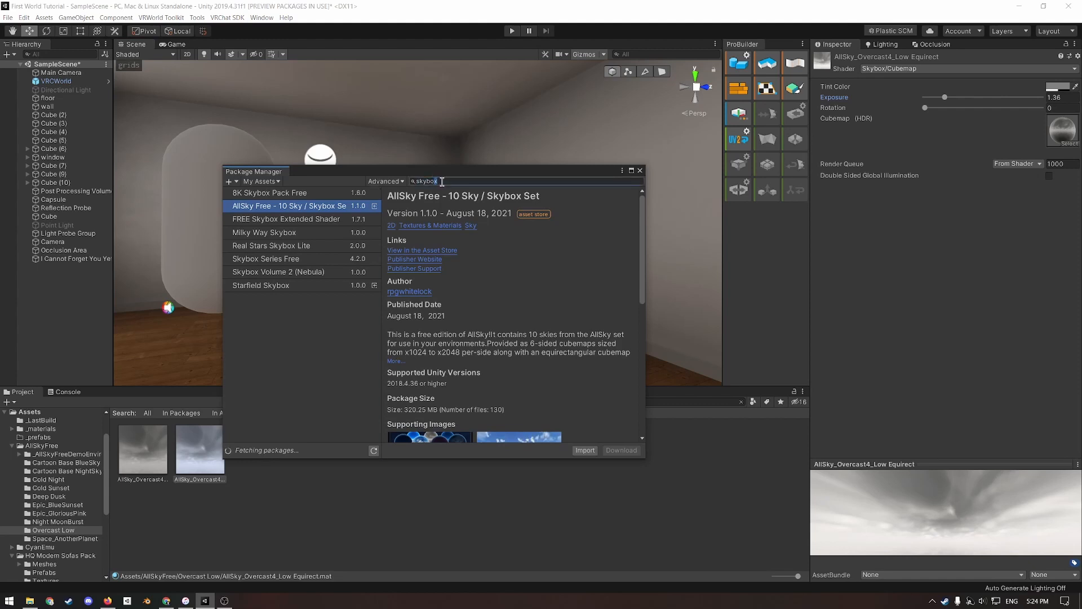
text(sofa)
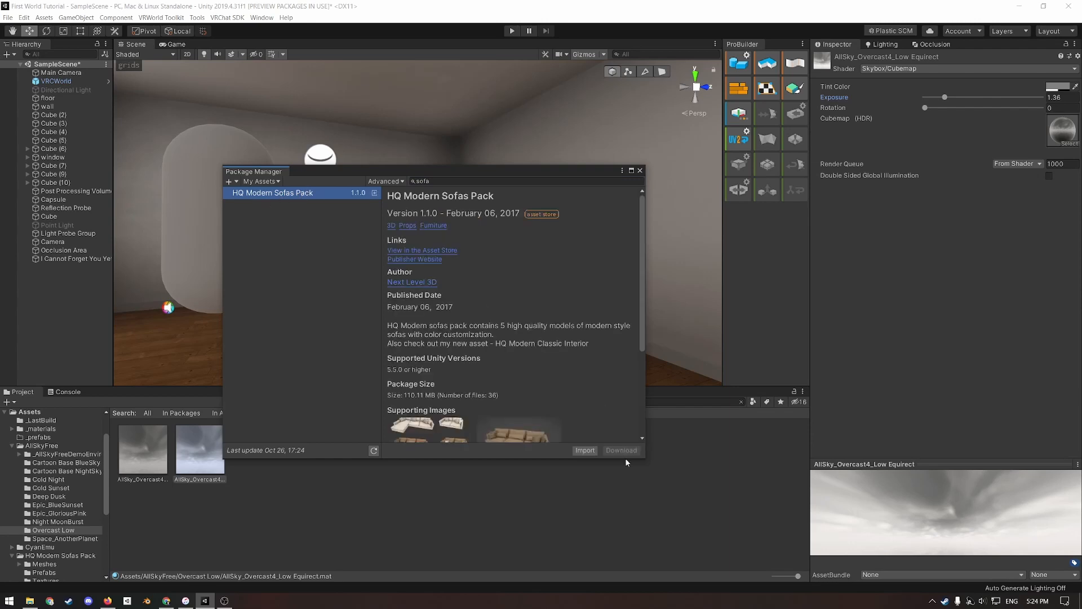
click(637, 170)
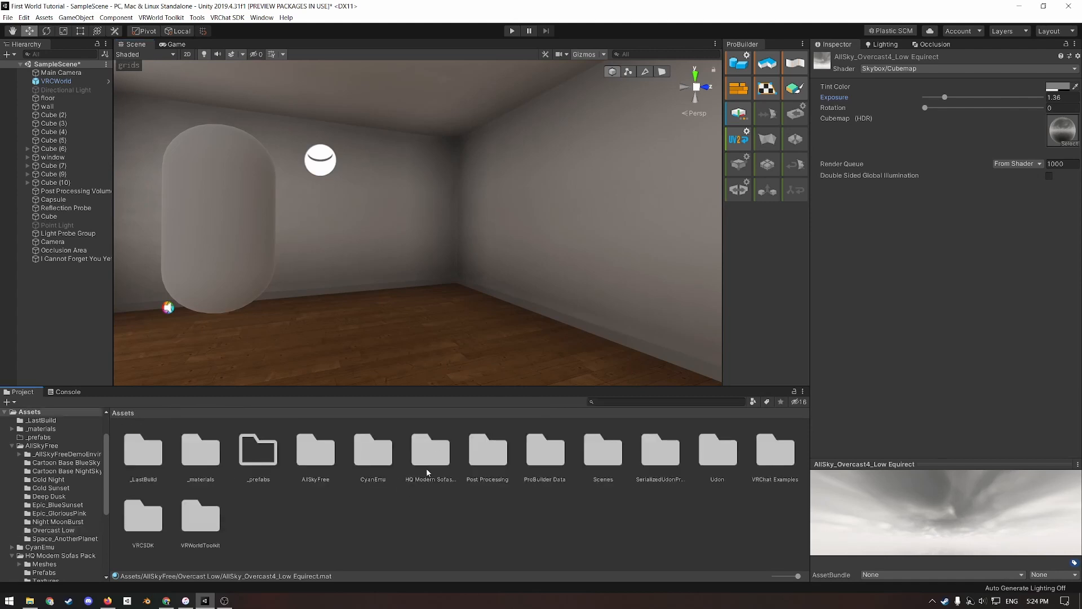
- Duplicate Sofa_1 from the HQ Modern Sofas Pack prefabs as Sofa_6 and place it in the room
double_click(429, 444)
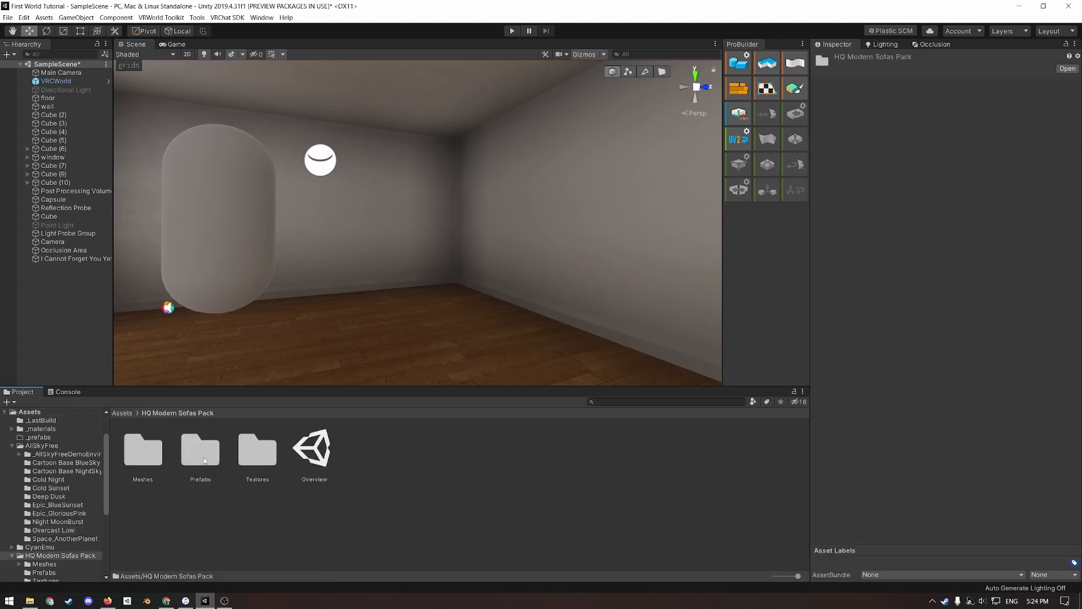
double_click(201, 449)
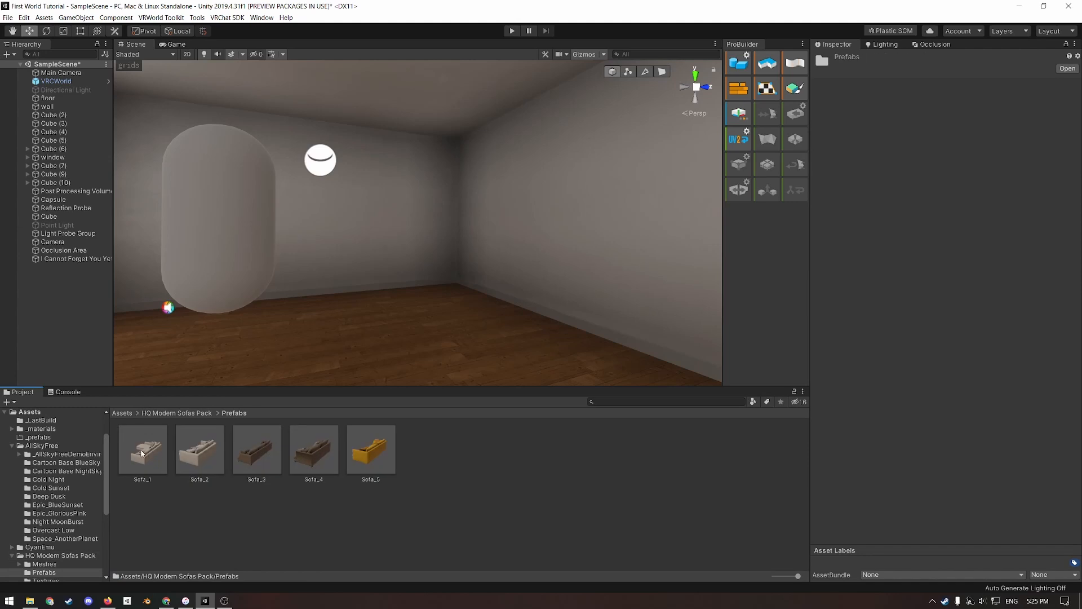
click(142, 449)
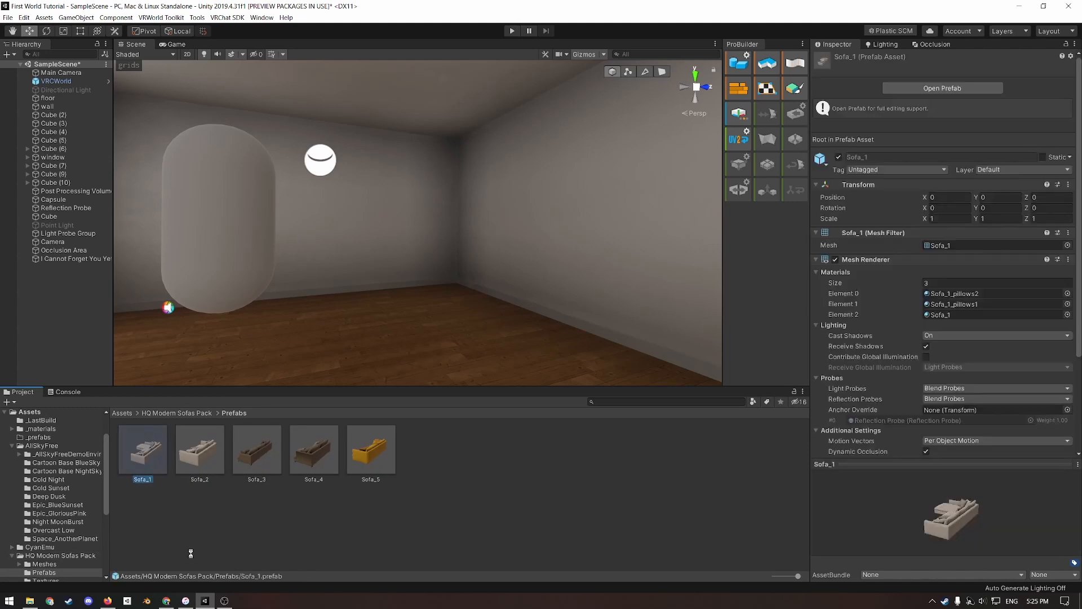
click(427, 449)
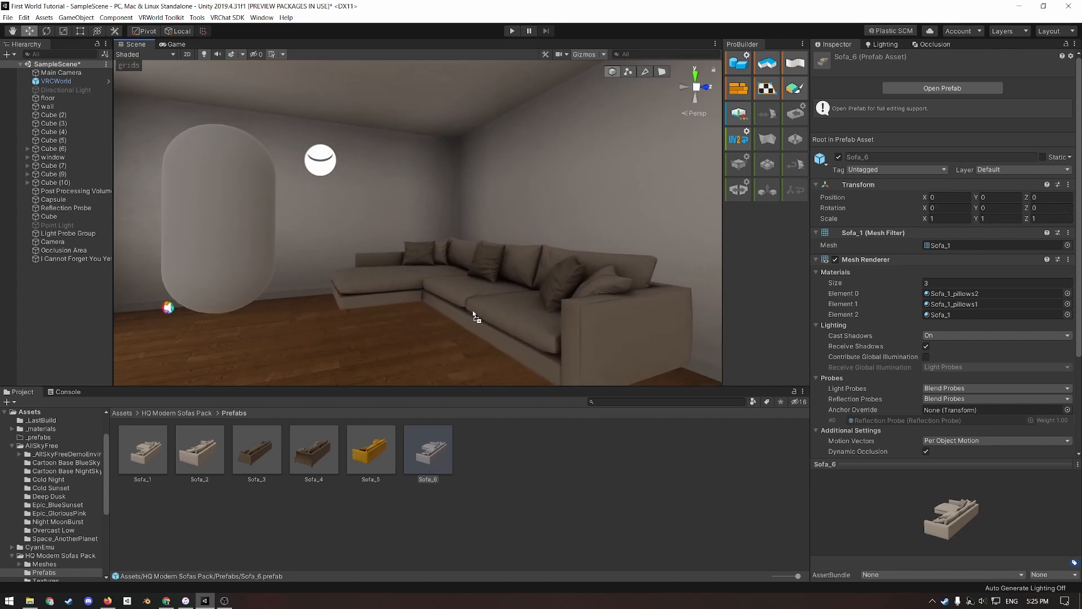
click(484, 311)
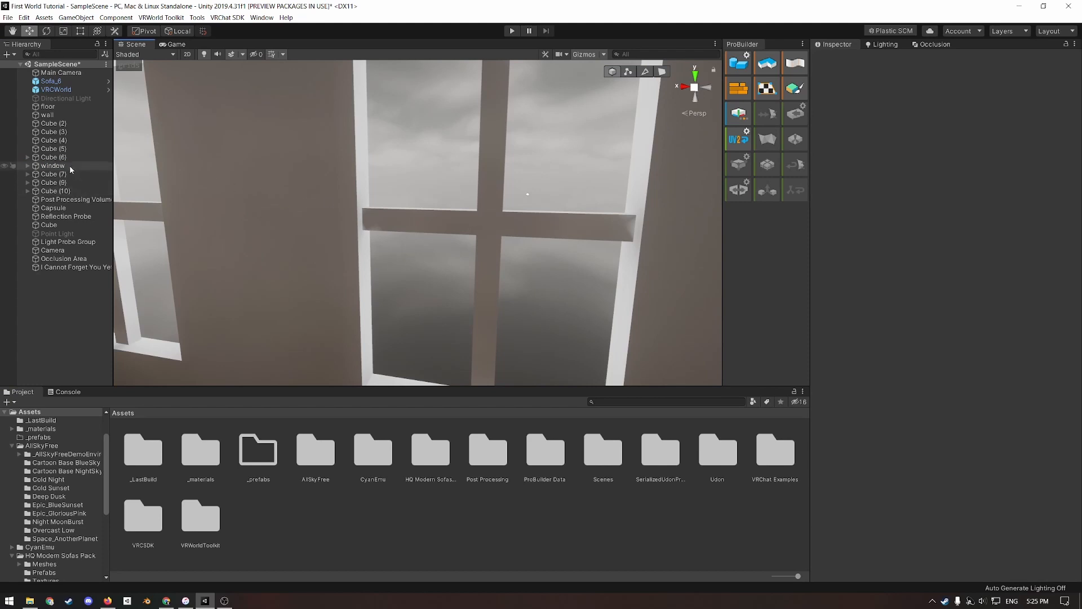
- Save the window object as a window.prefab asset in the Assets folder
click(53, 165)
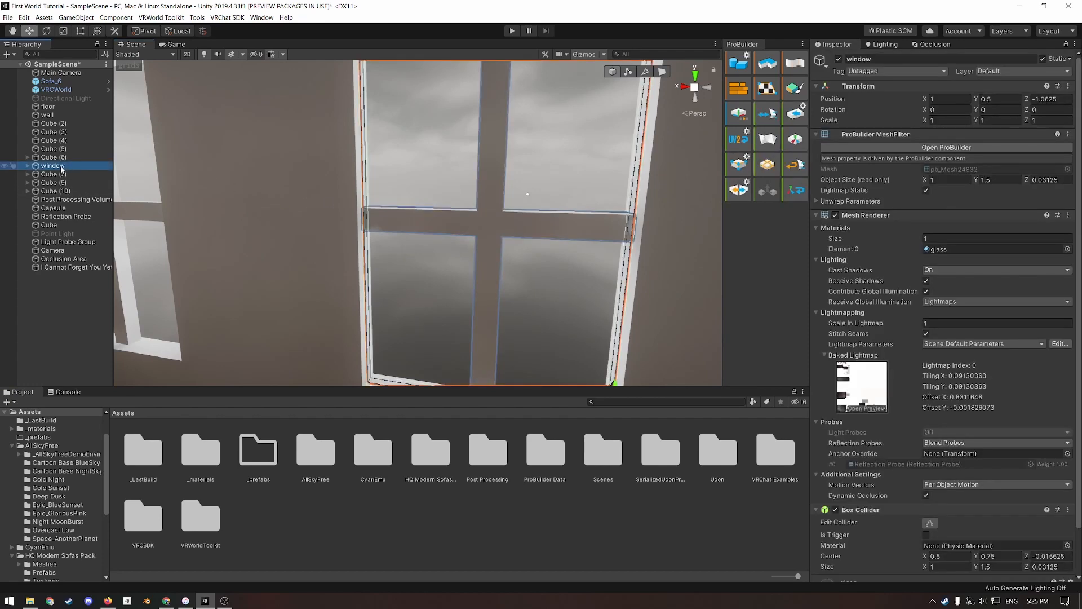
mouse_move(311, 536)
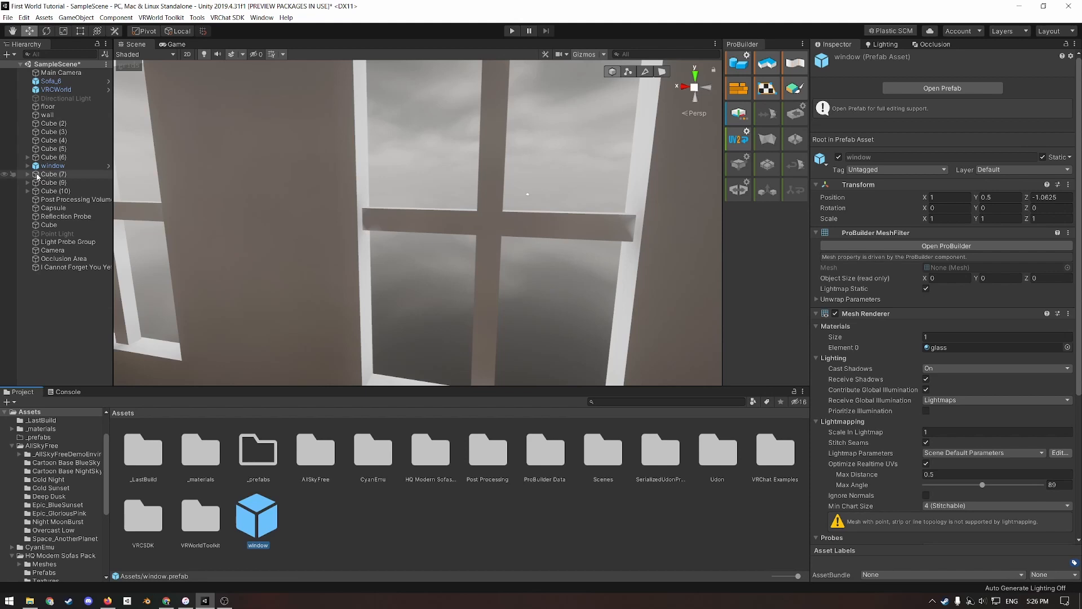
click(942, 88)
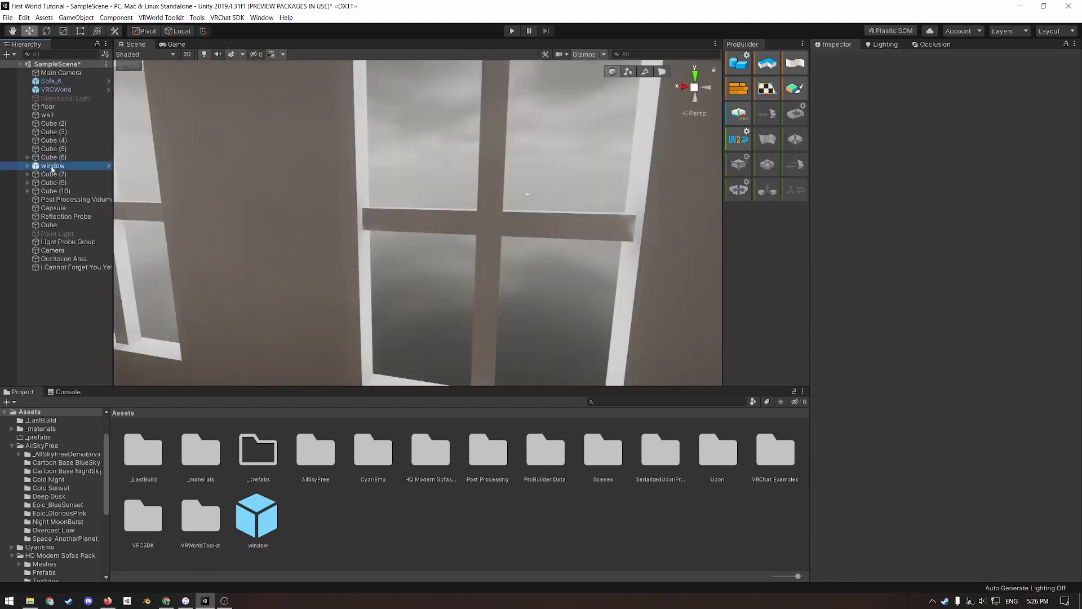
- Edit the window prefab and shift its window pane cross bars sideways in the frame
right_click(52, 166)
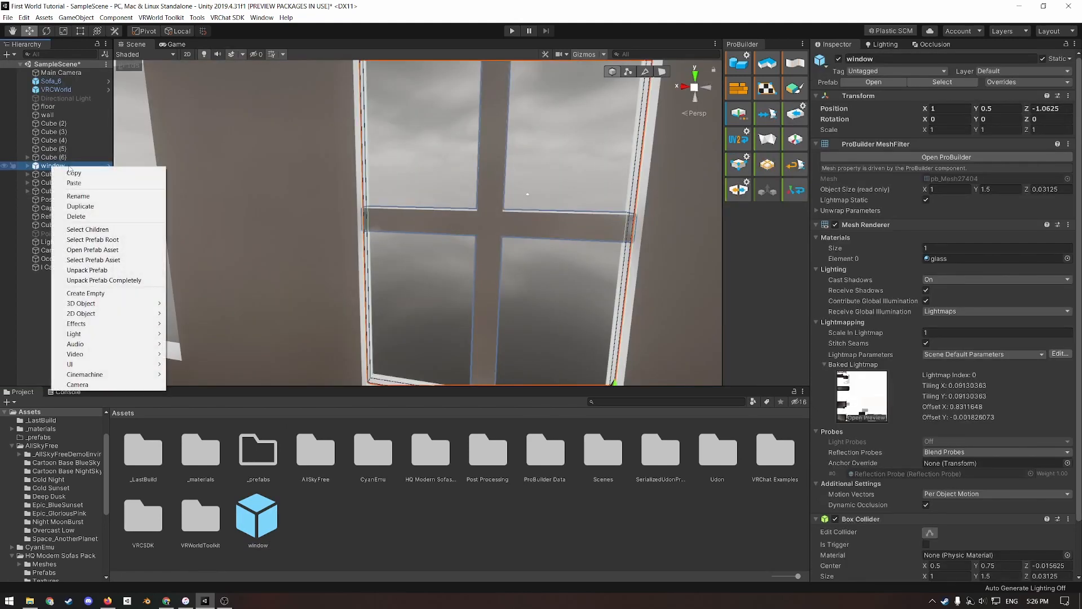
click(92, 249)
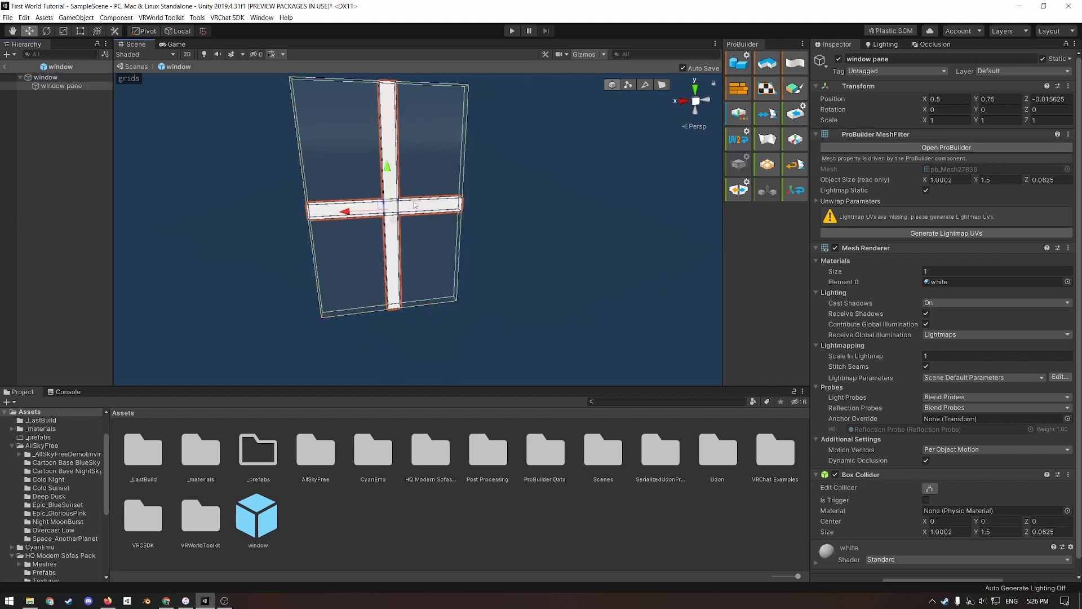
drag(339, 211, 410, 204)
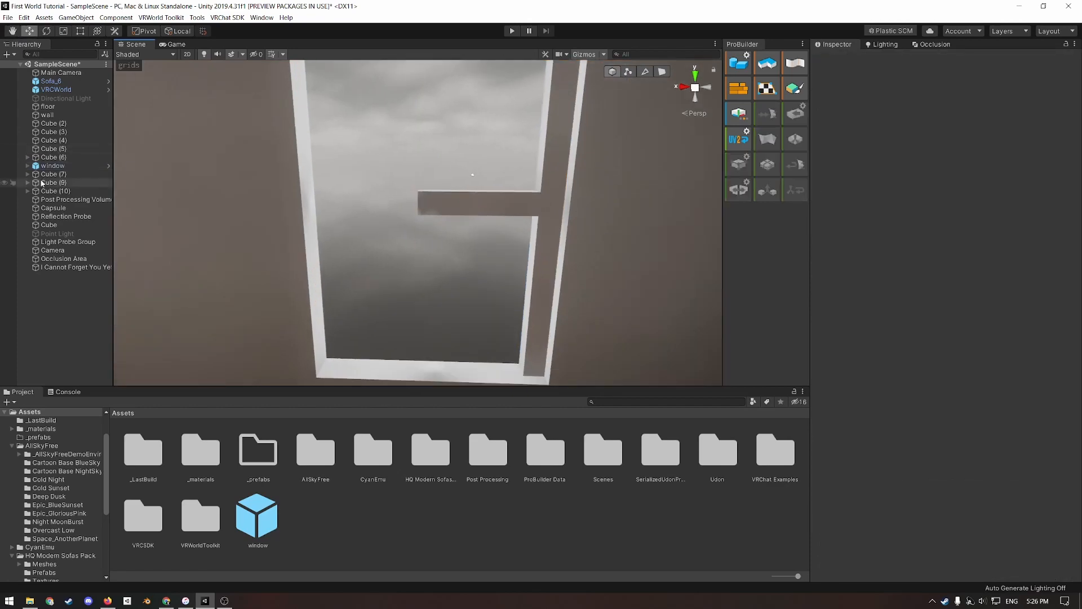
- Replace the Cube (7) window with a second window prefab instance along the back wall
double_click(257, 514)
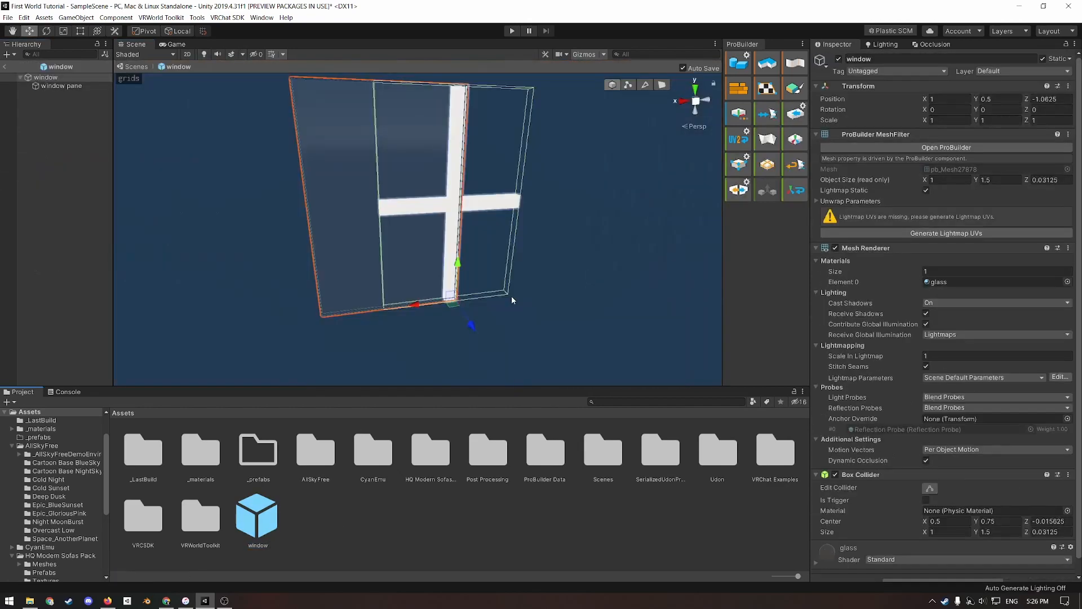
click(63, 86)
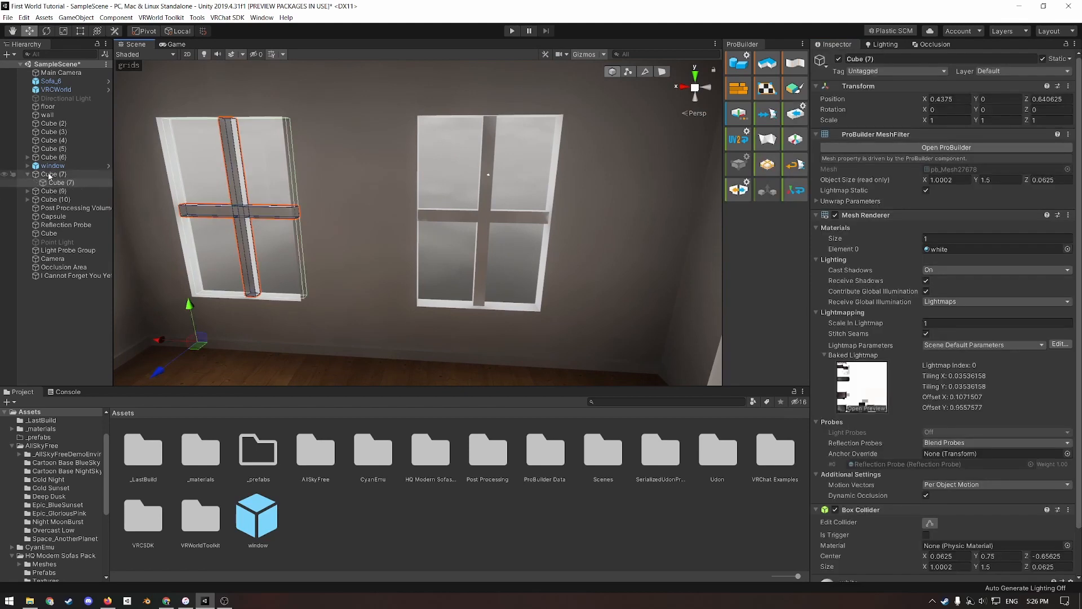
click(52, 165)
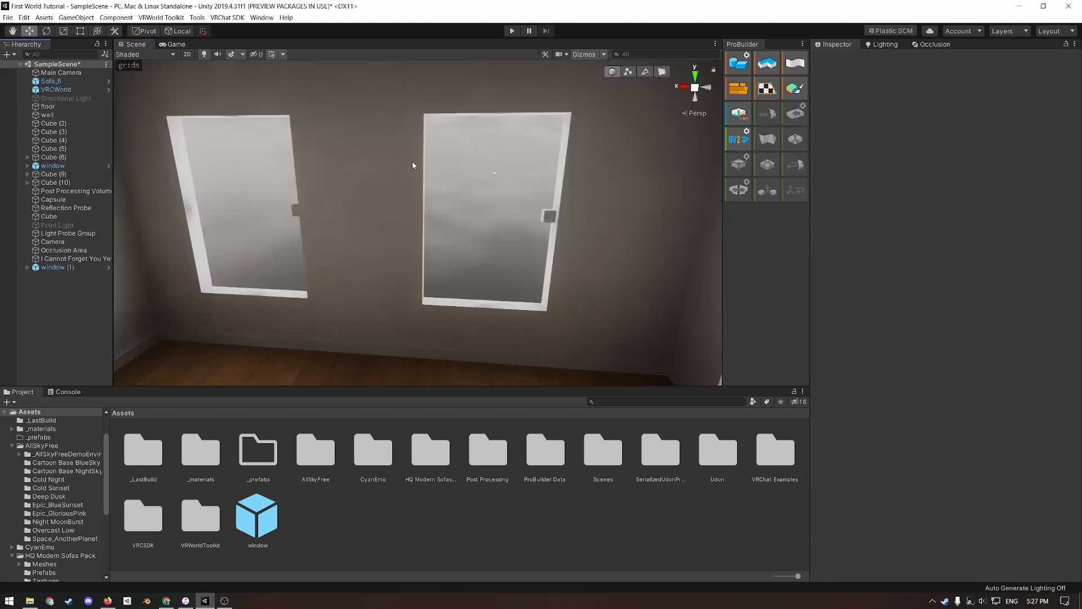
- Restore the cross-shaped crossbar on the right-hand window and adjust its pane bars
double_click(257, 517)
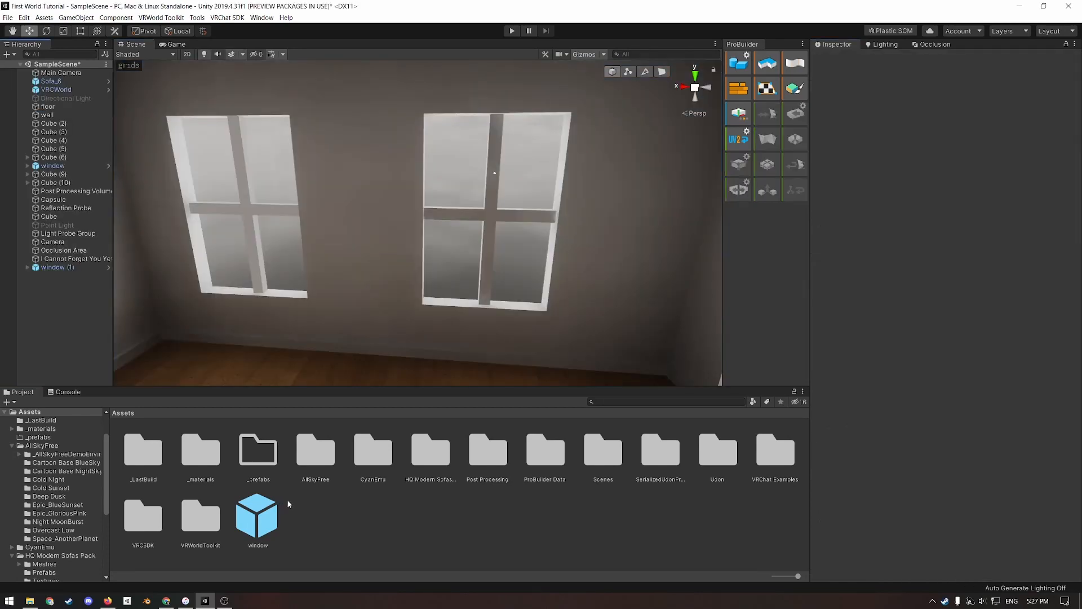
double_click(257, 516)
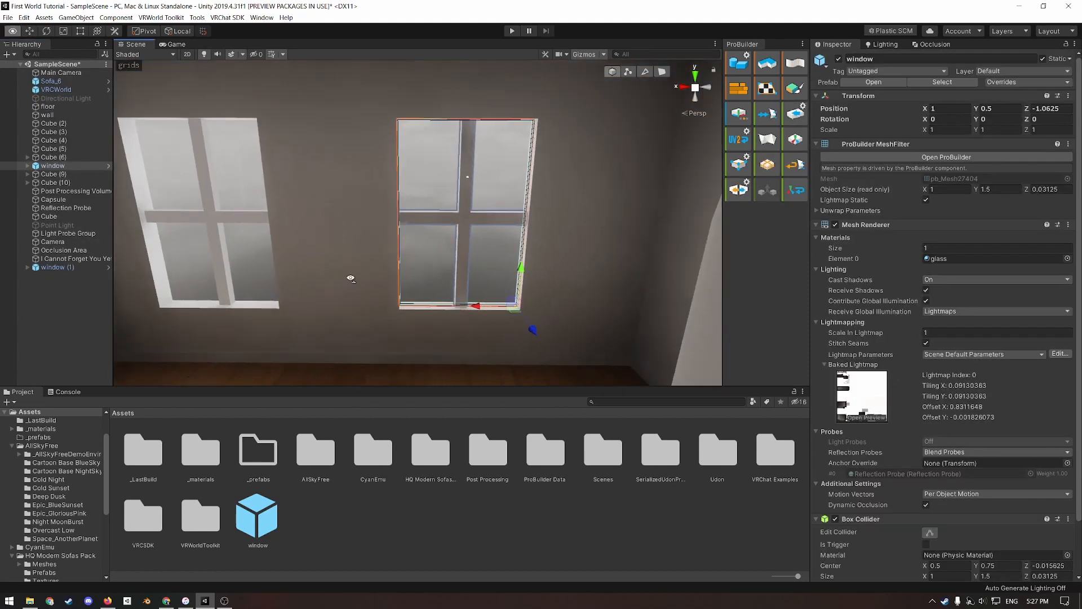
click(67, 173)
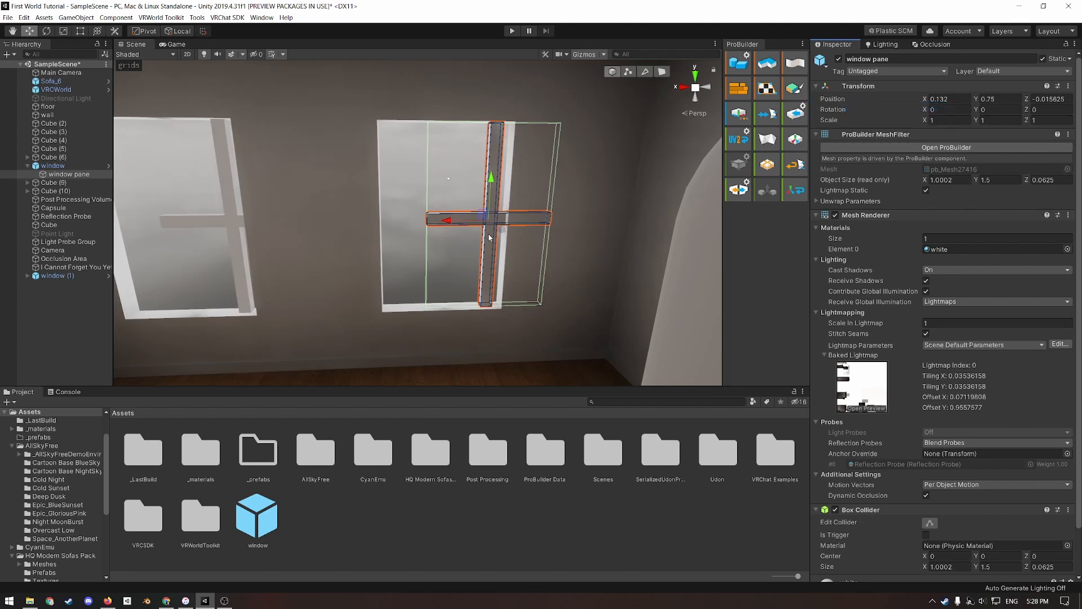
mouse_move(485, 248)
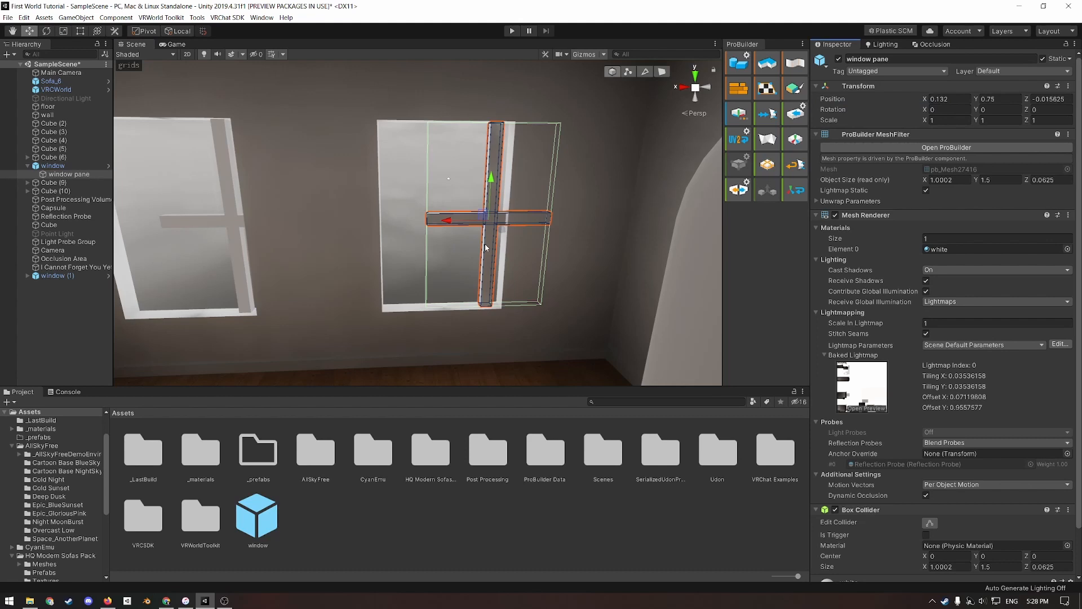
- Check the second window's actions and show the sofa pack's Prefabs folder
click(58, 275)
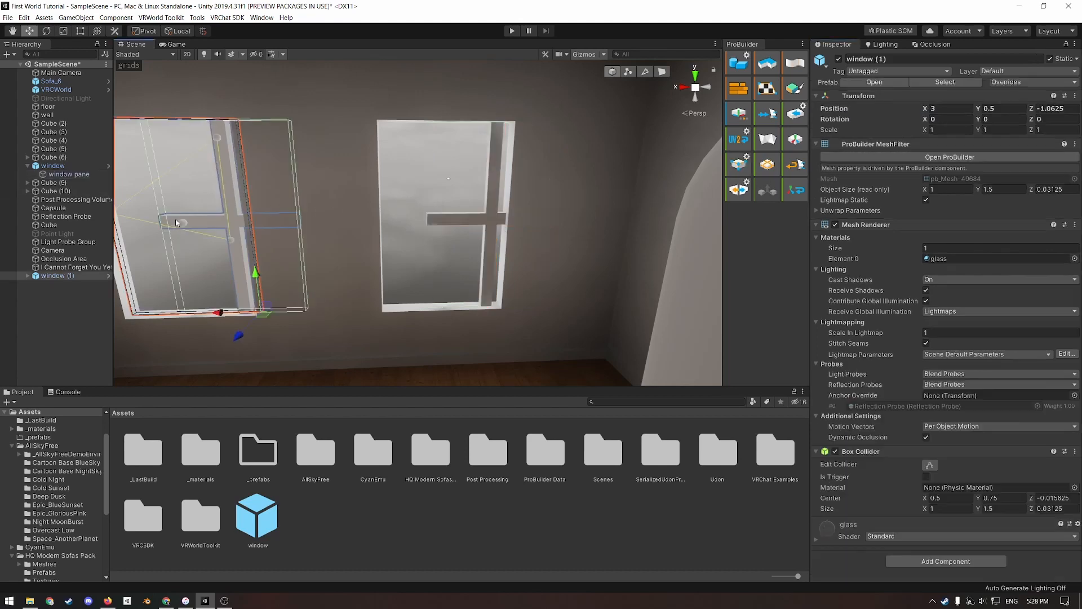
right_click(56, 275)
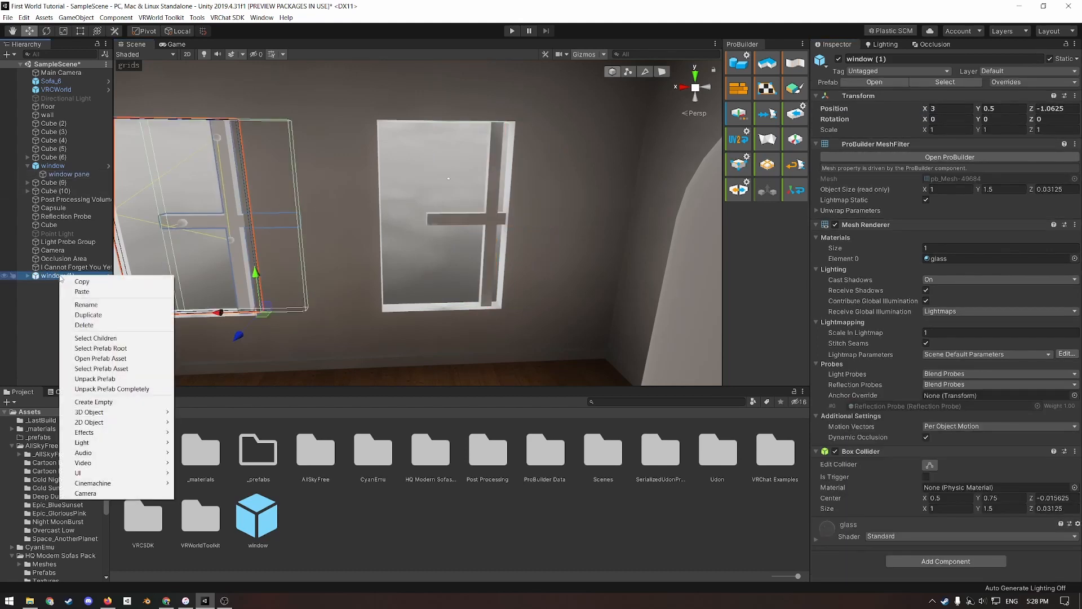
mouse_move(95, 337)
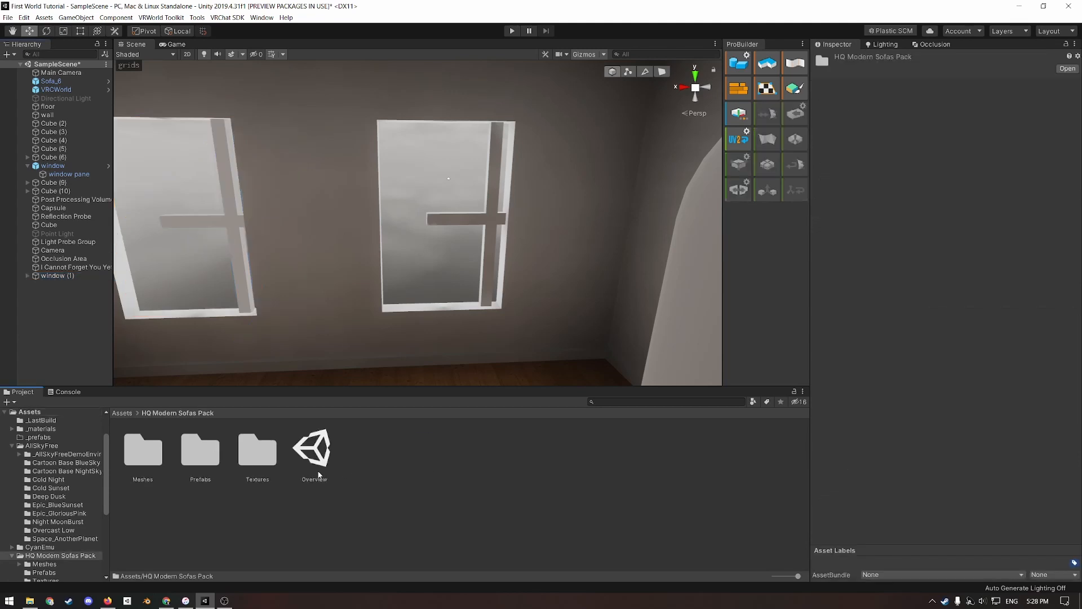
double_click(200, 447)
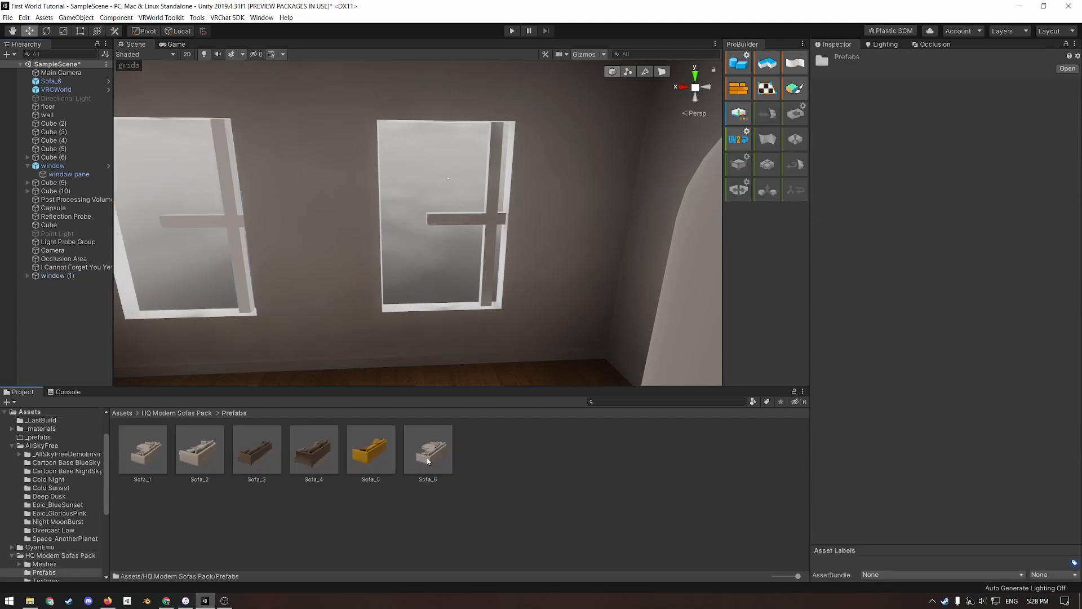
click(53, 165)
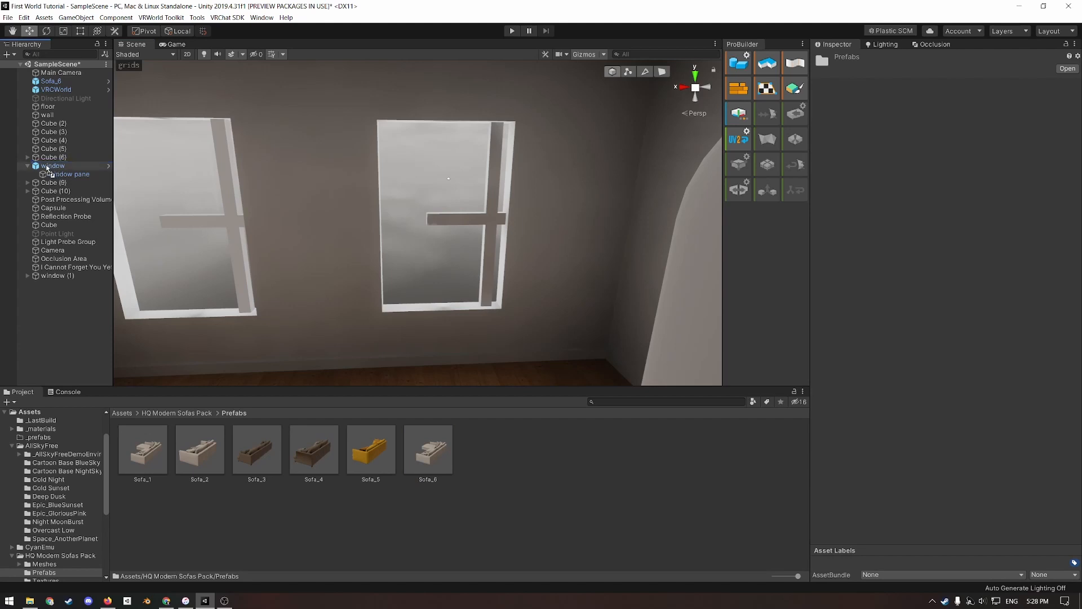
- Unpack the first window prefab completely so Sofa_6 stands alone in the scene
right_click(59, 182)
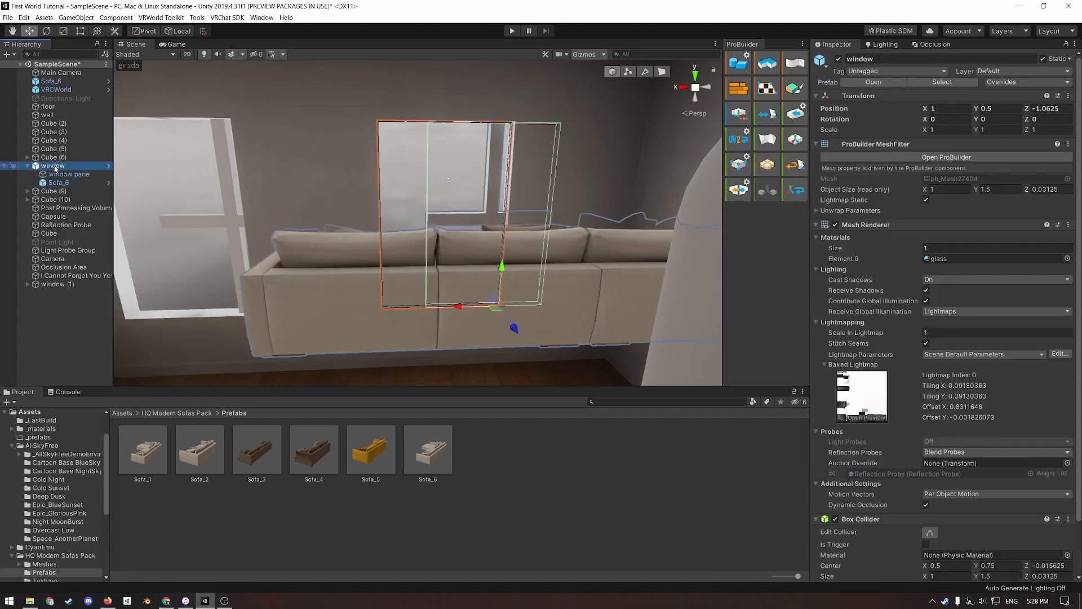
right_click(51, 166)
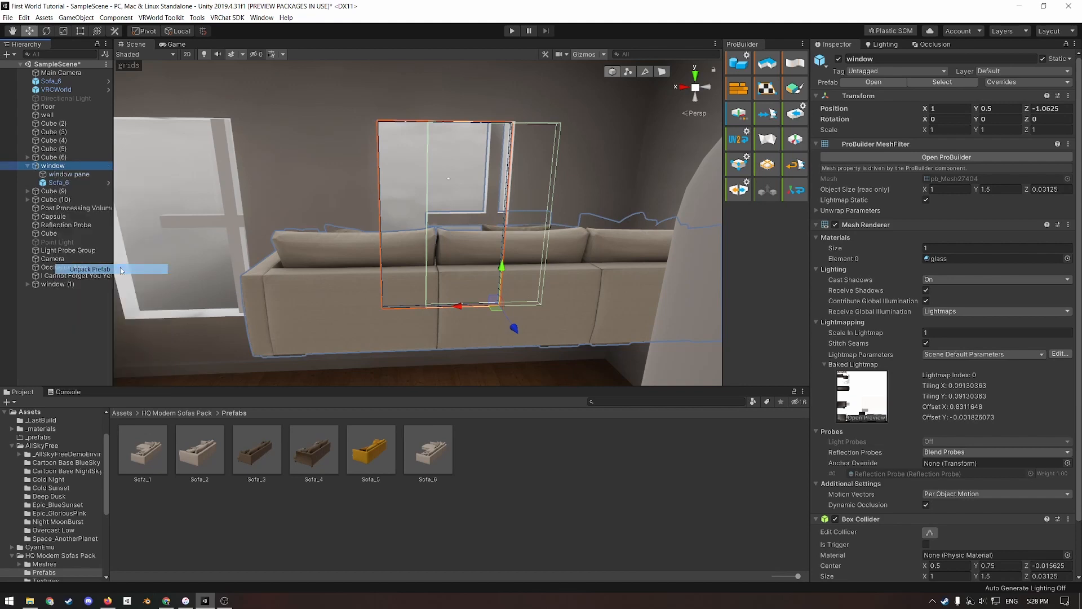
click(85, 268)
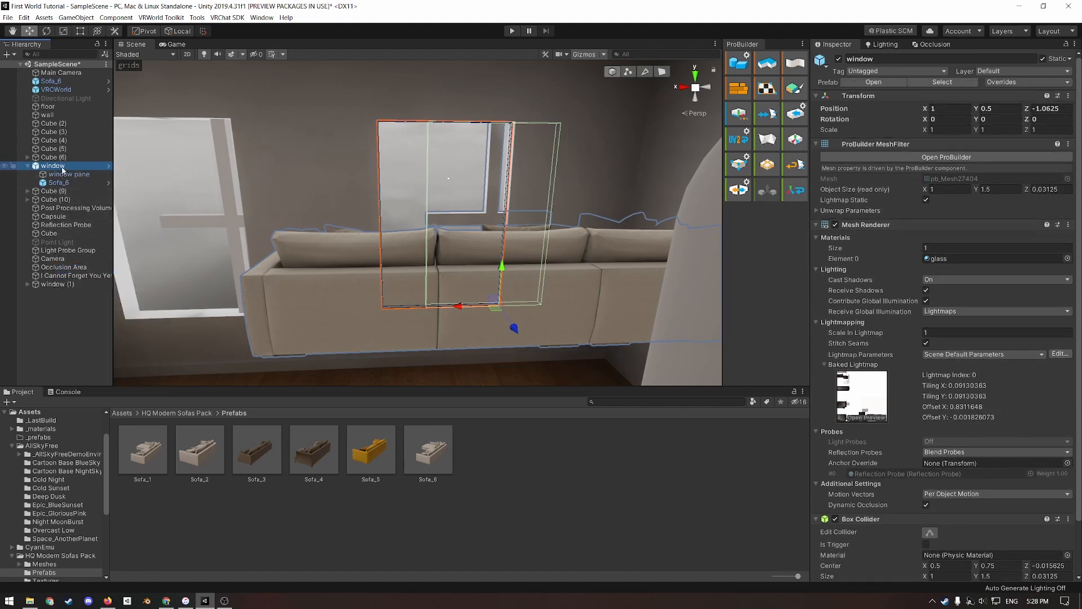
right_click(53, 165)
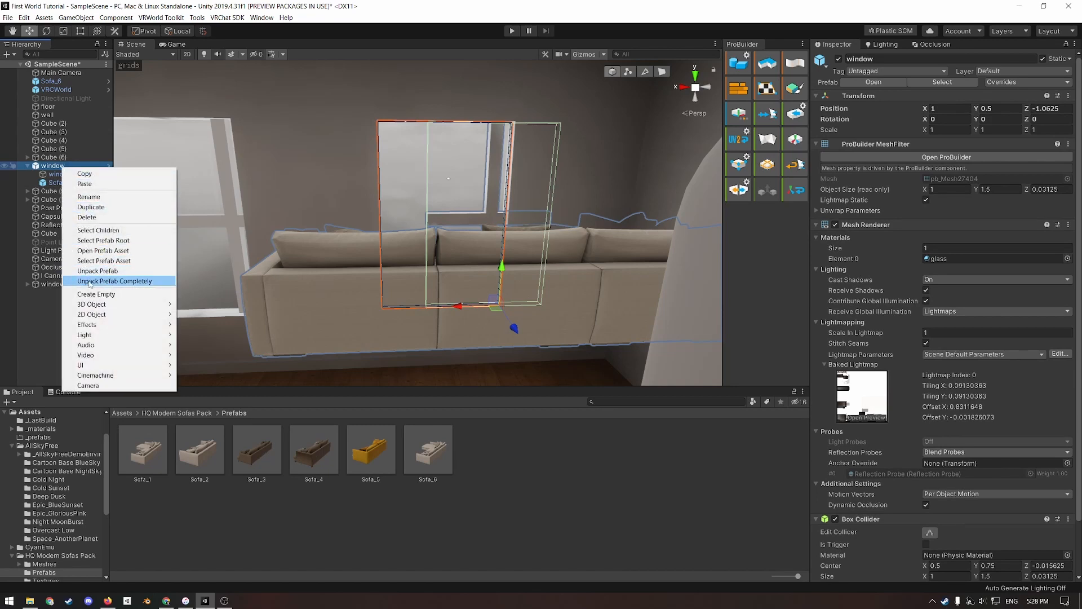
click(115, 280)
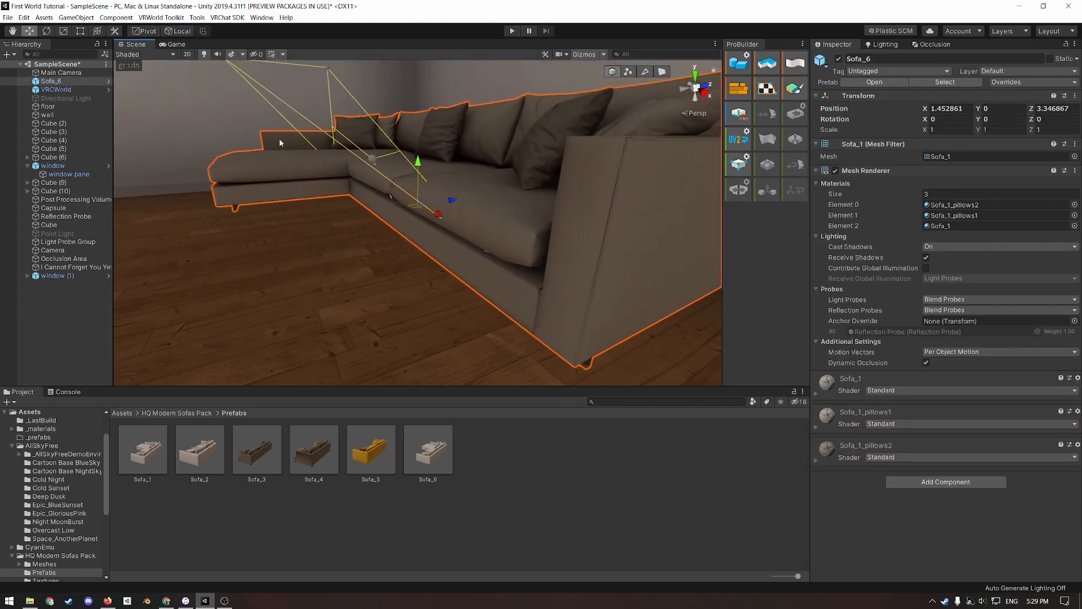
mouse_move(405, 453)
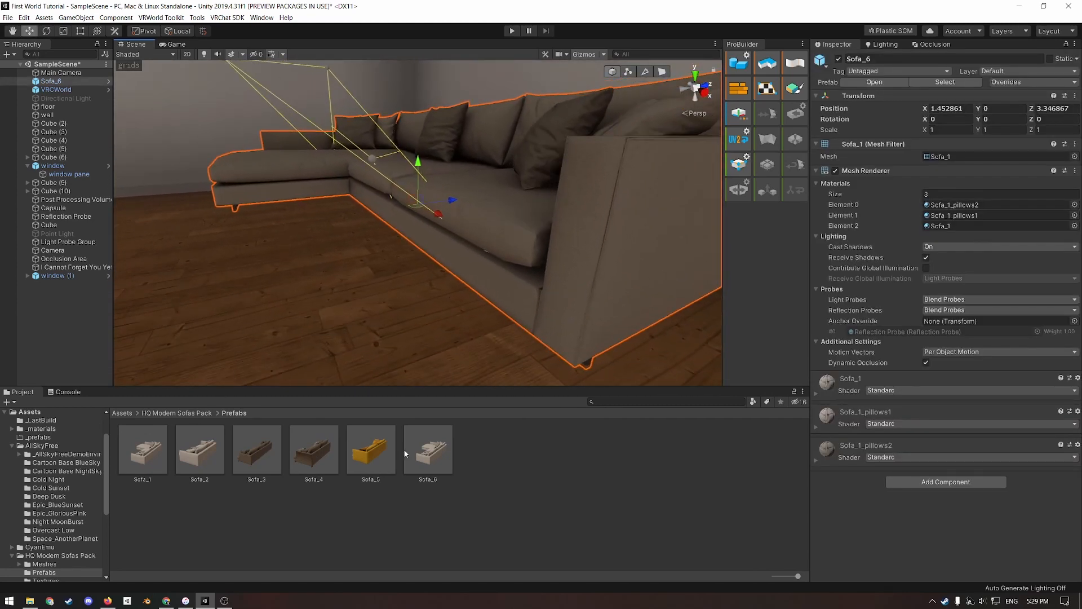
- Edit the Sofa_6 prefab and add a Box Collider trimmed to the seat's height
double_click(427, 445)
text(bp)
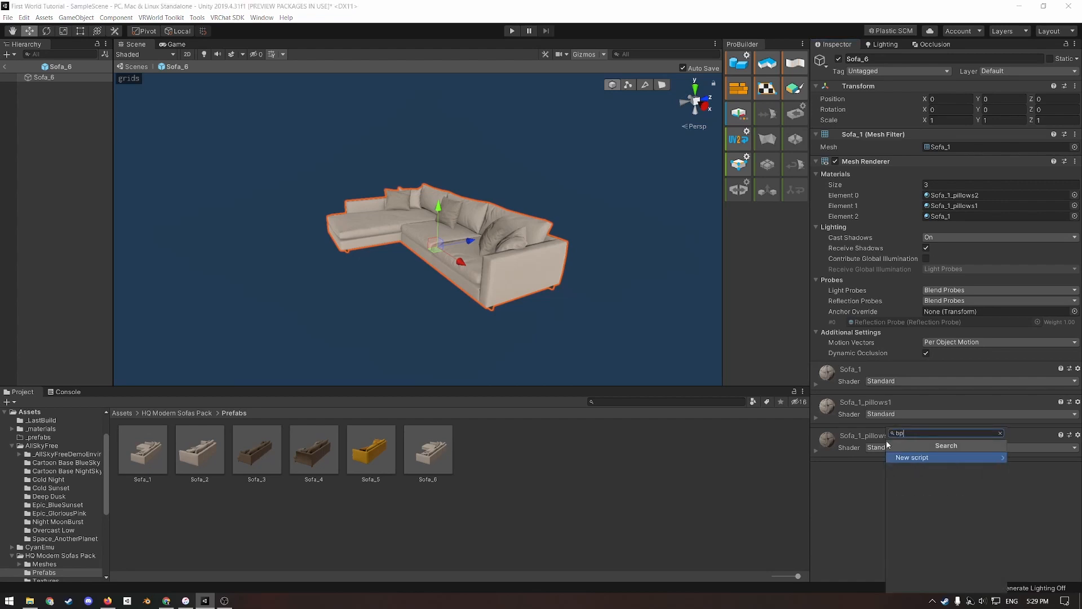
key(Escape)
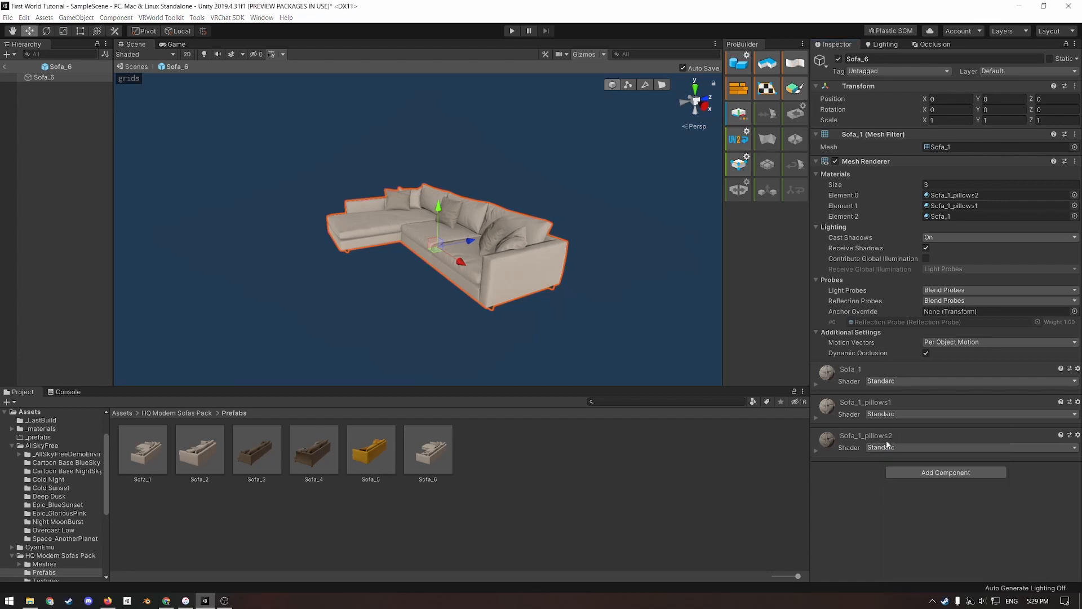
click(945, 473)
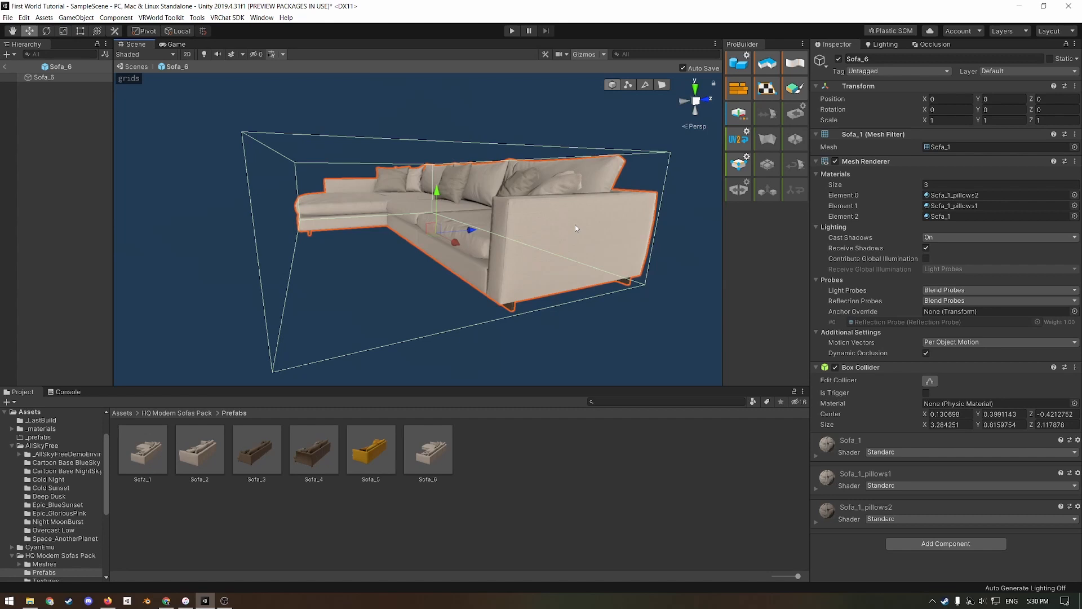
mouse_move(623, 241)
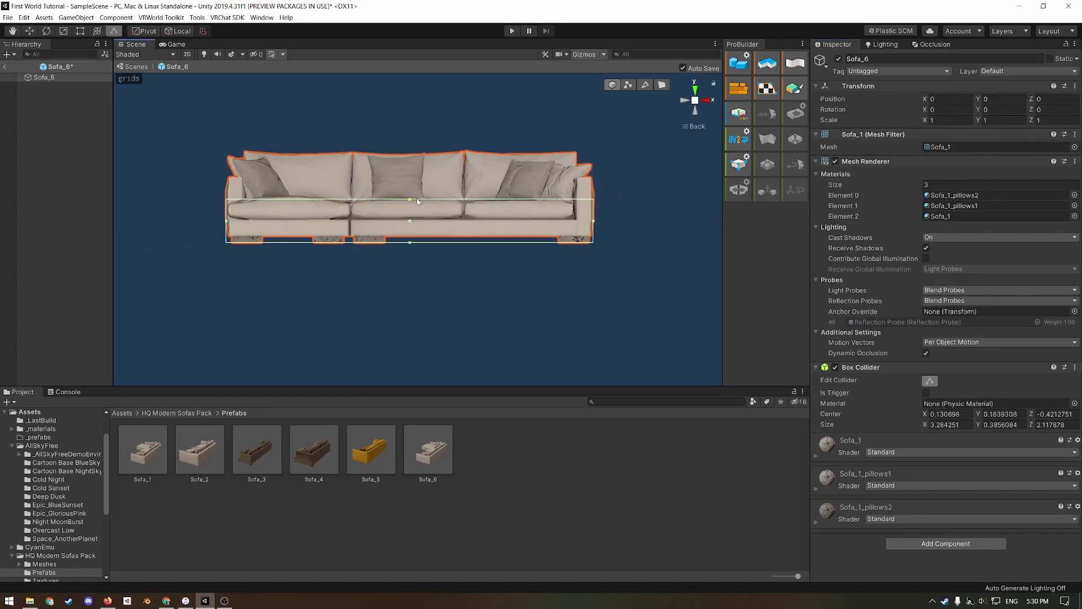
- Add four more box colliders fitted to the chaise, backrest and both armrests
click(1075, 366)
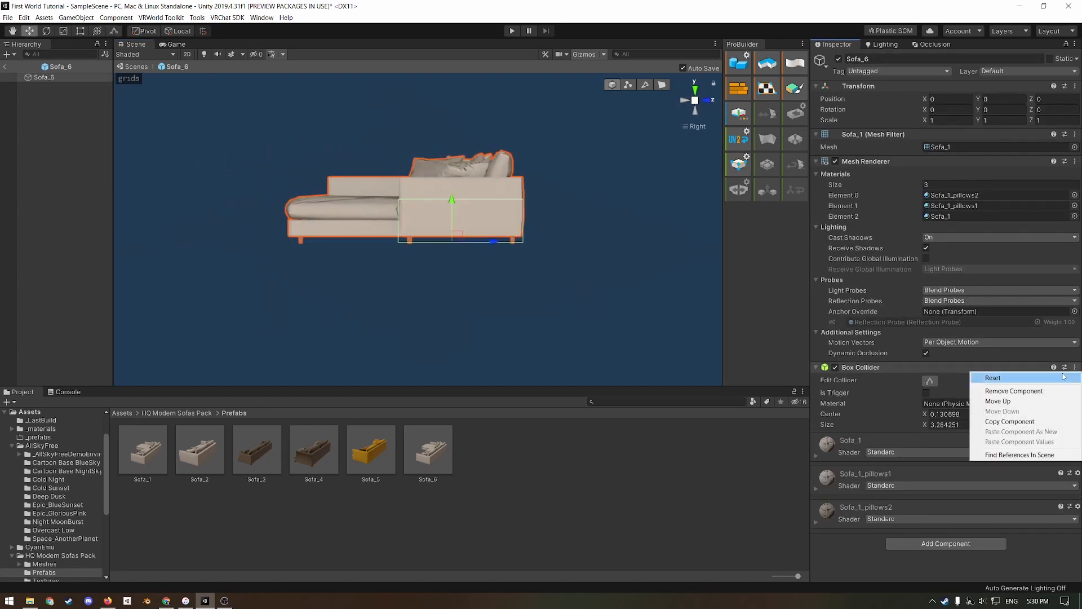
click(992, 377)
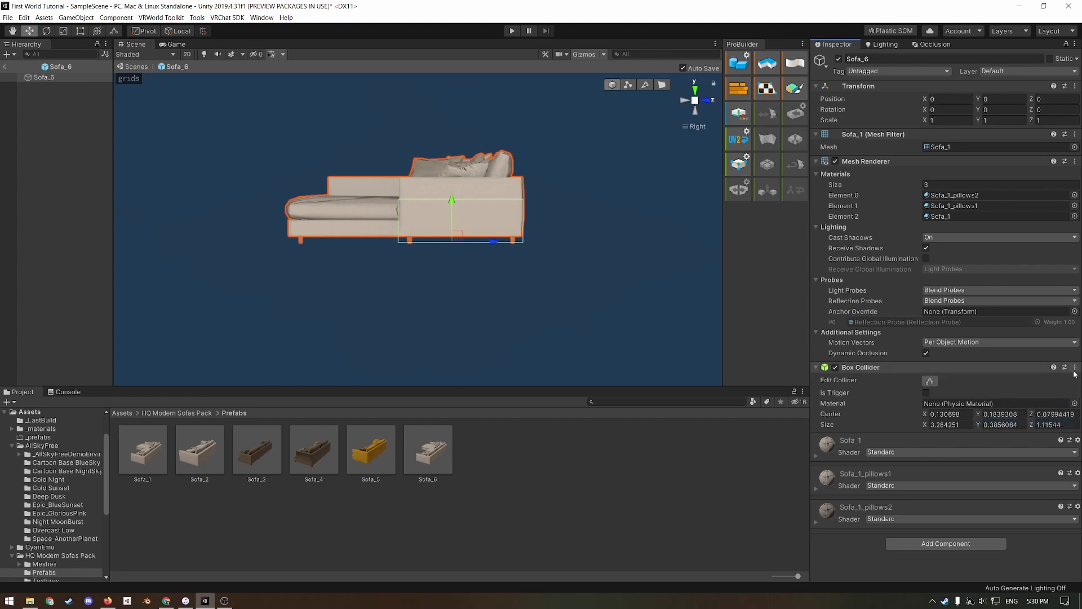
mouse_move(516, 277)
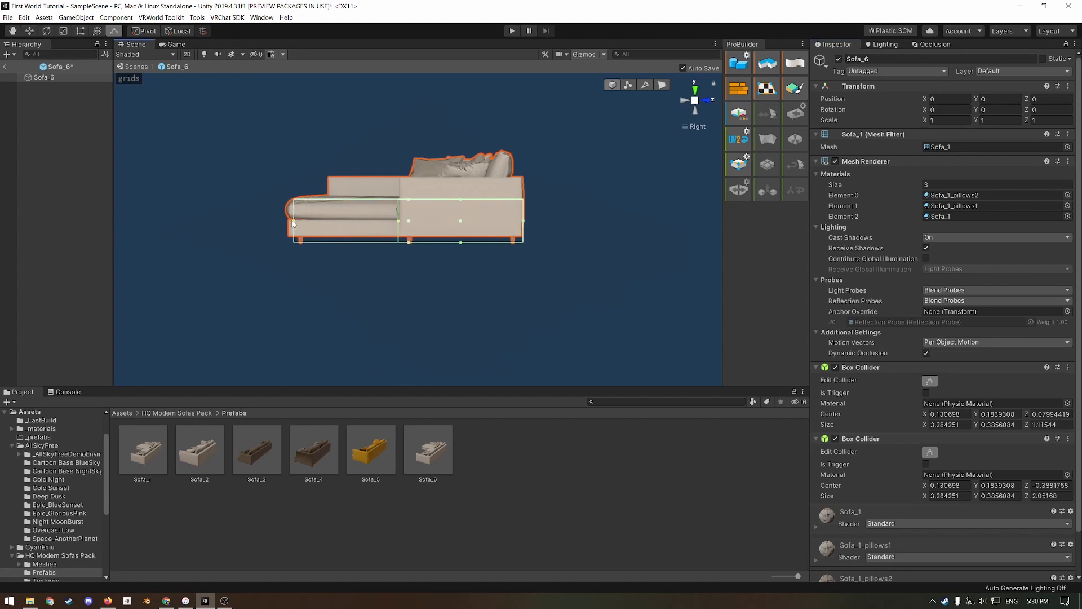
mouse_move(690, 100)
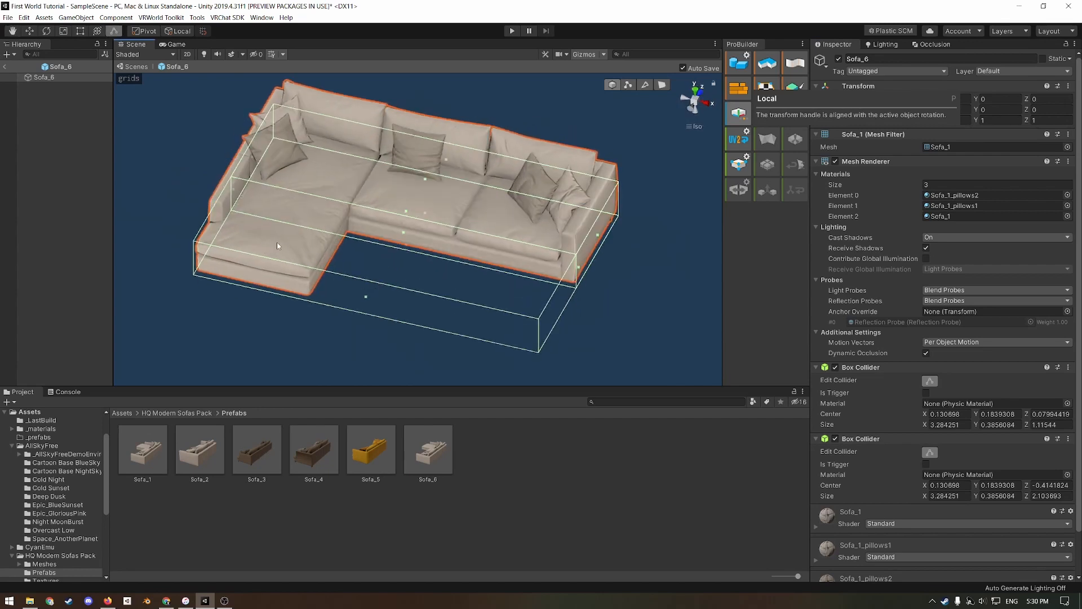
mouse_move(424, 232)
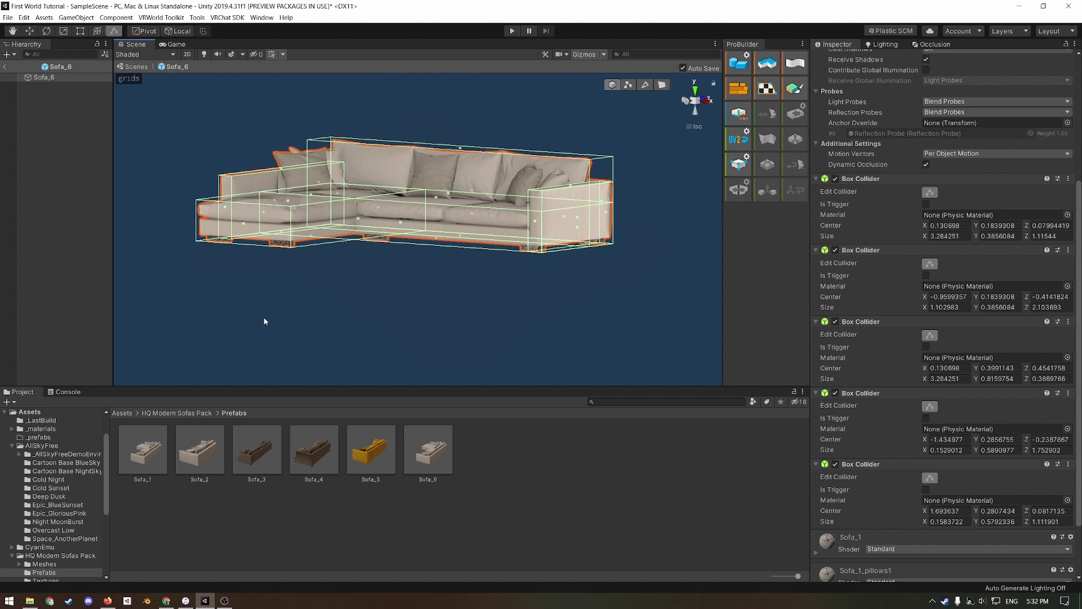
mouse_move(861, 108)
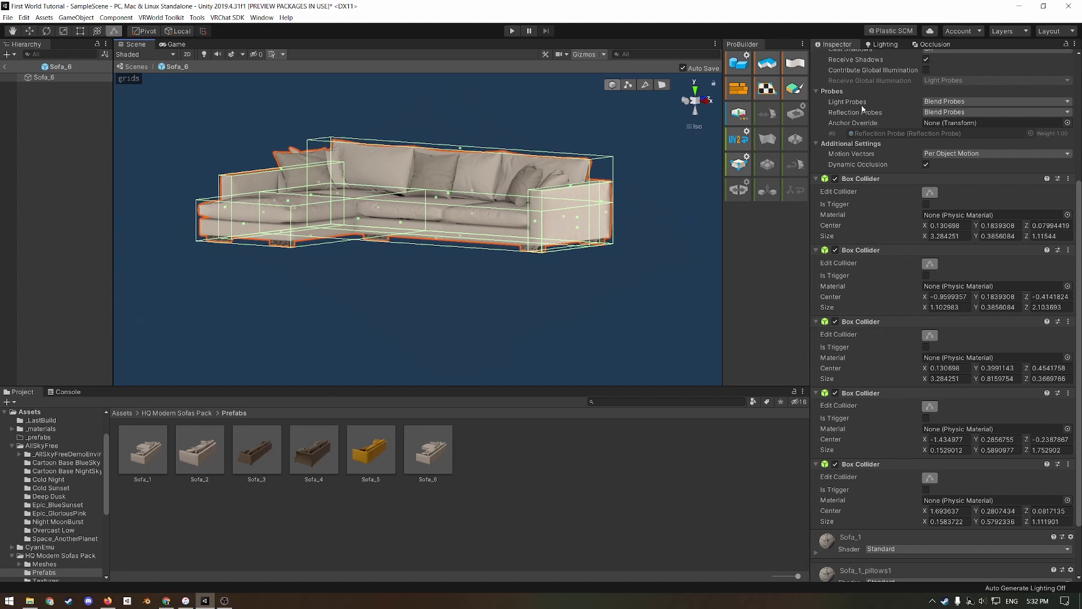
scroll(up, 3)
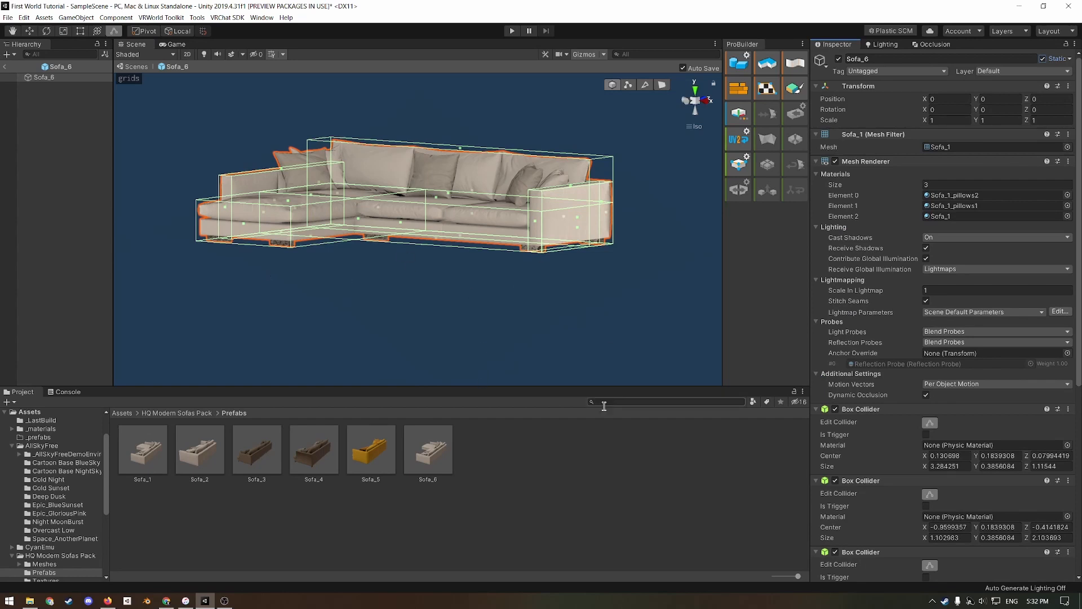
- Find VRCChair4 among project assets and delete its VRC_chair_udon chair model
text(vrcchair)
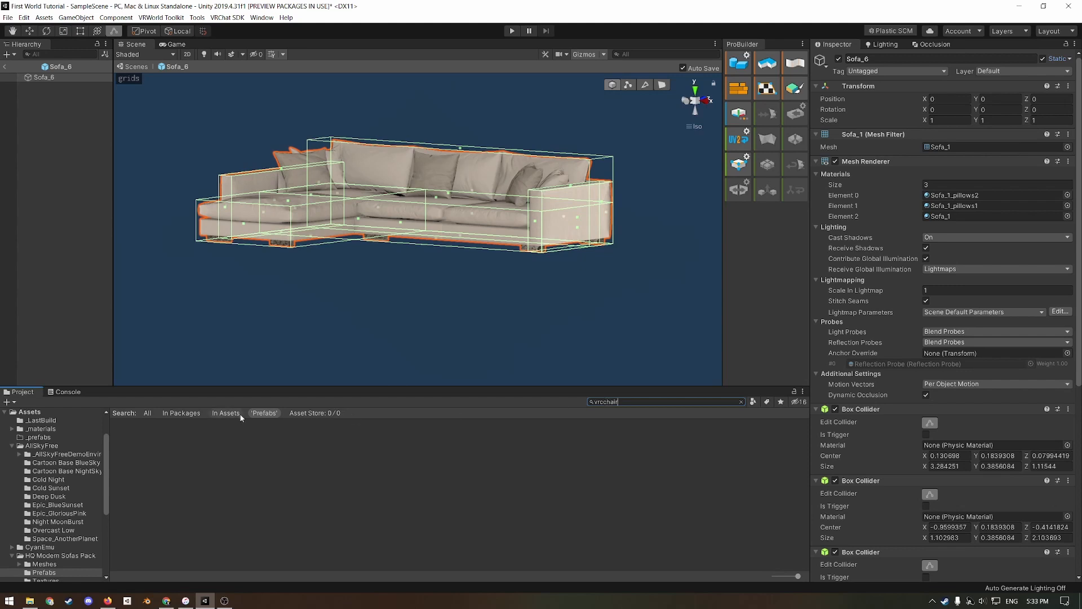
click(198, 449)
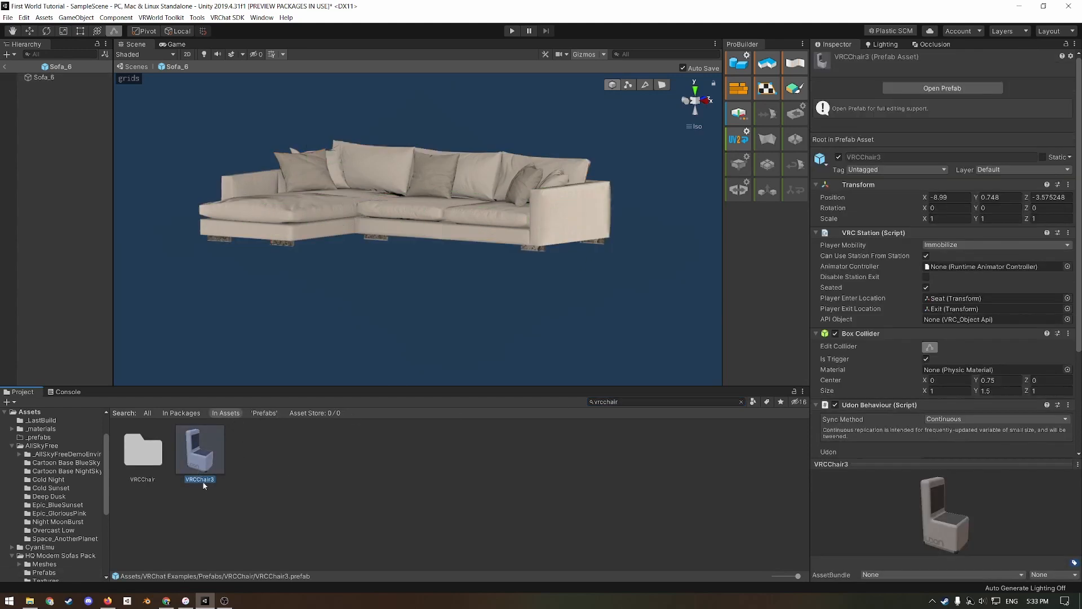
mouse_move(270, 480)
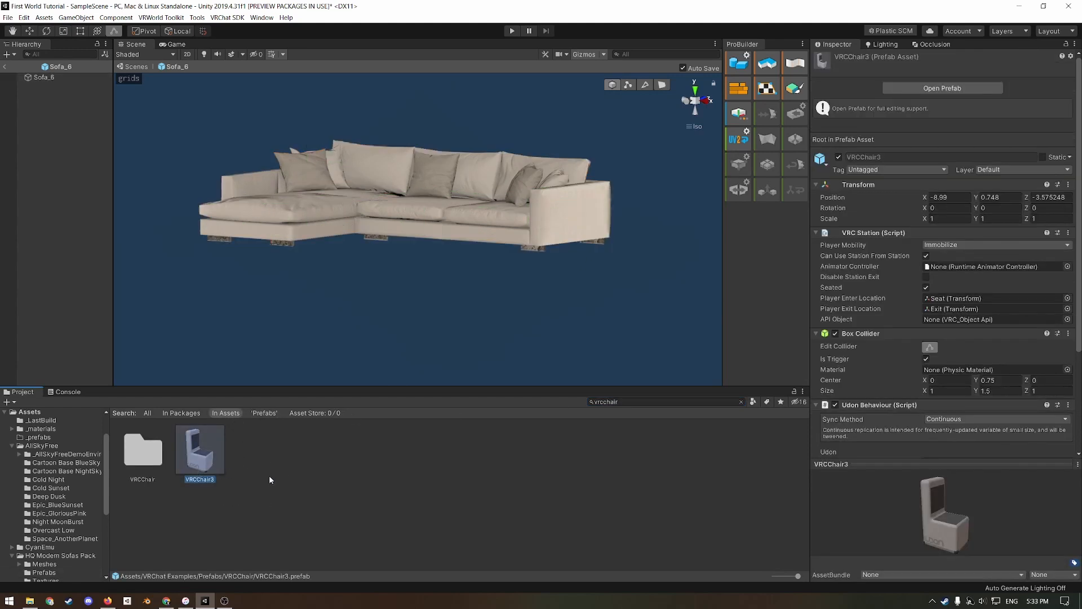
click(256, 448)
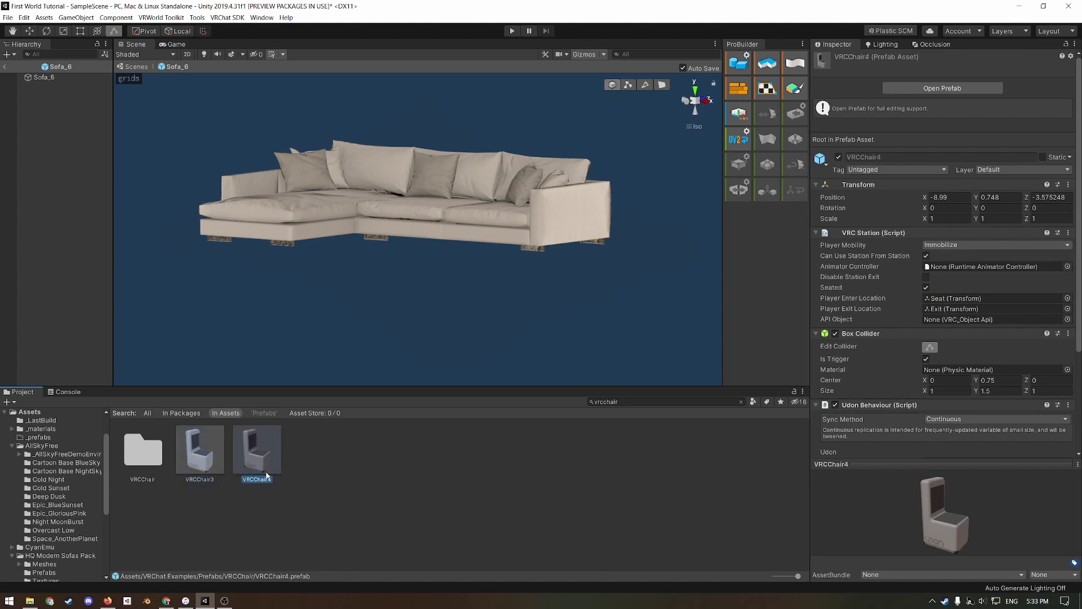
double_click(257, 449)
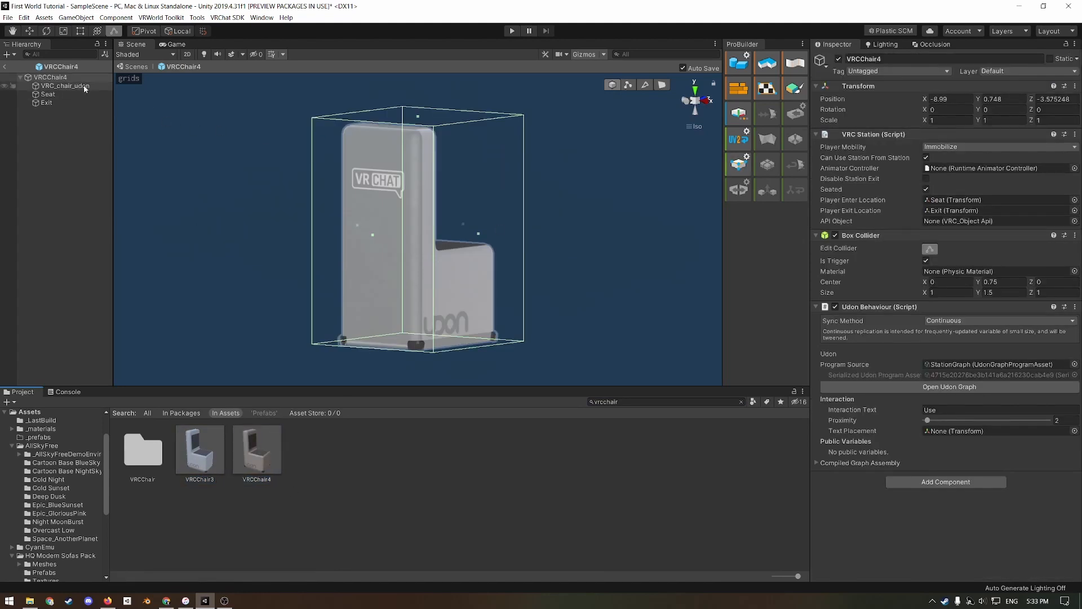
click(65, 85)
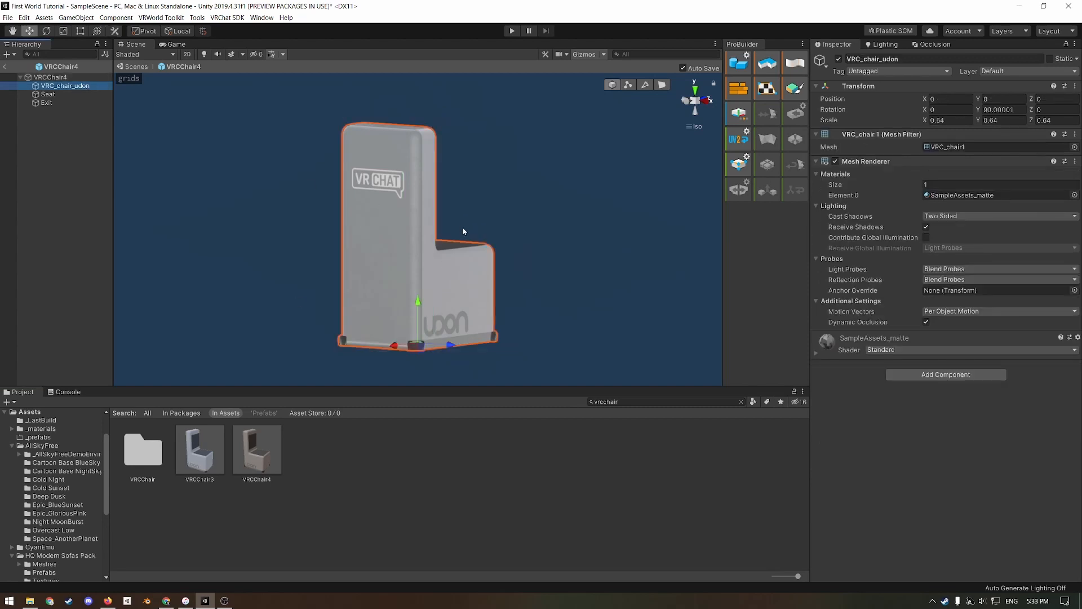
click(50, 77)
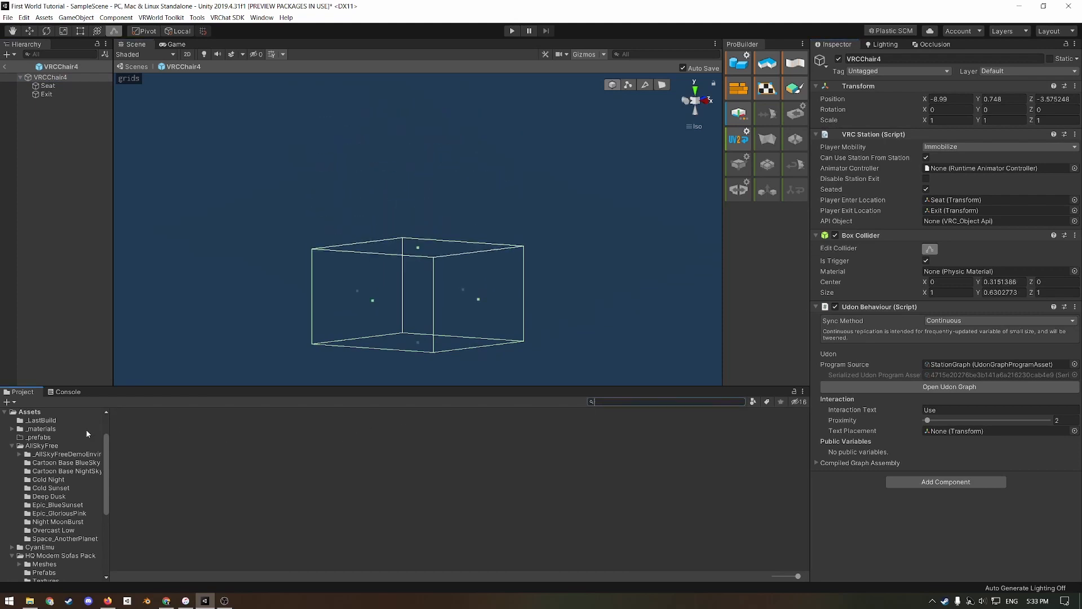
- Place VRCChair4 inside Sofa_6, rotated 180° on Y, collider fitted to the middle cushion
scroll(down, 3)
text(vrccha)
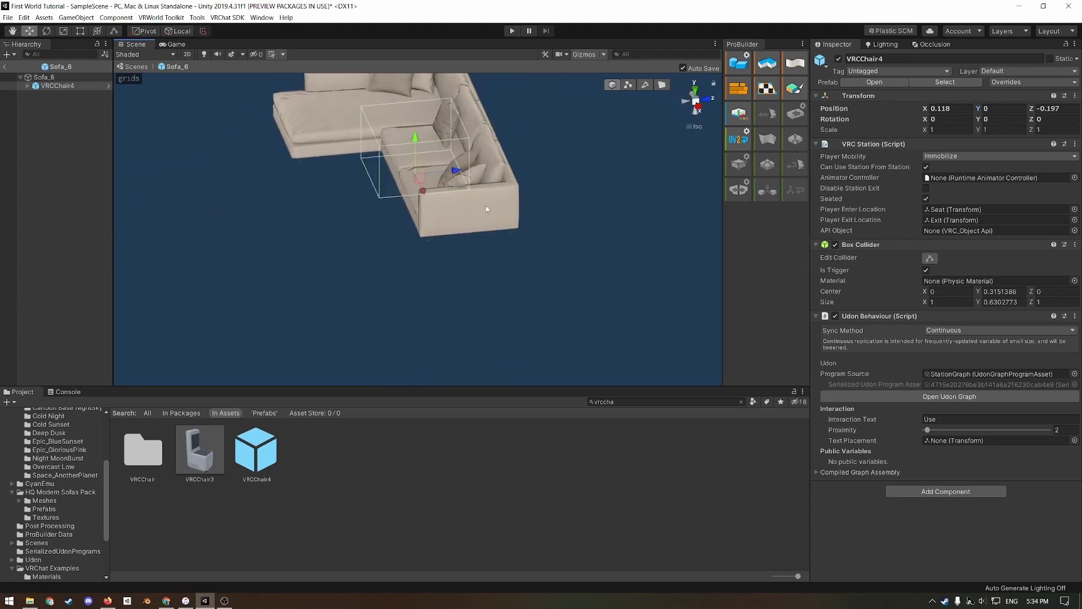
mouse_move(483, 207)
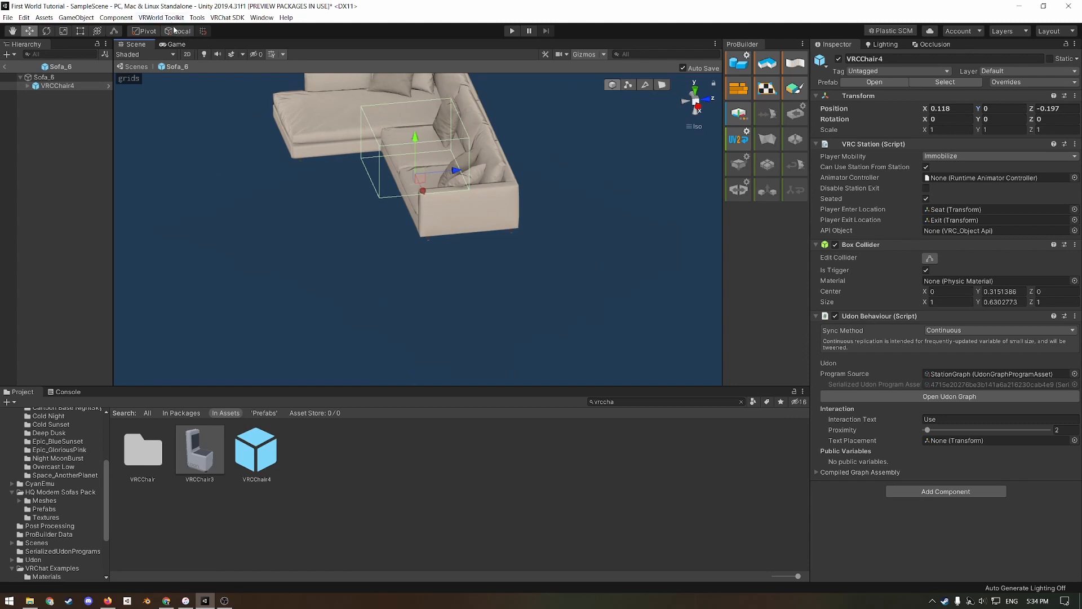
mouse_move(178, 30)
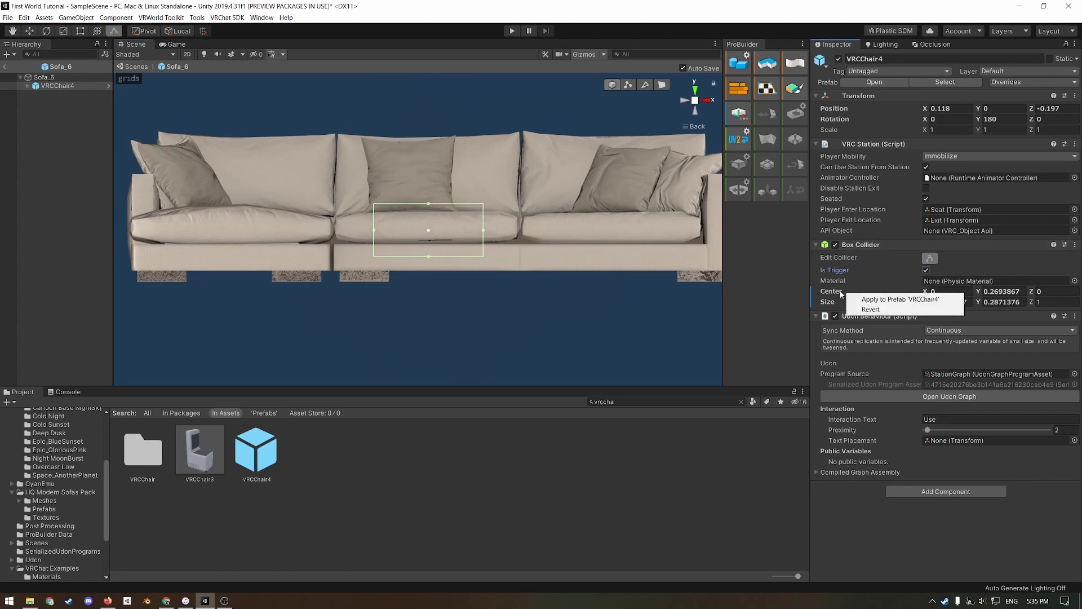
mouse_move(897, 299)
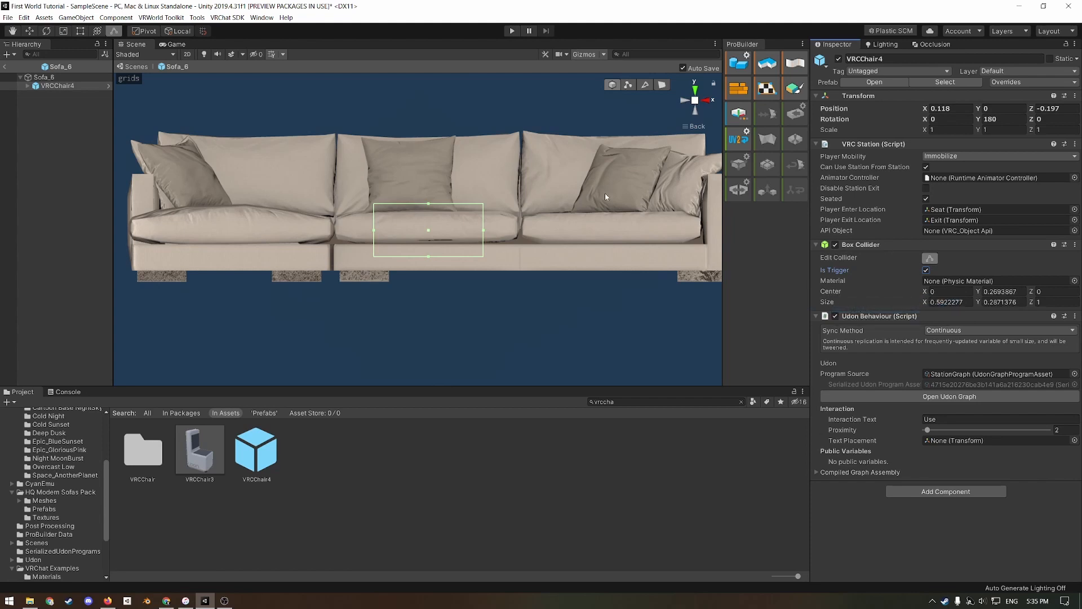
- Inspect the VRCChair4 station's Seat and Exit point transforms, then duplicate the station twice onto another cushion
click(56, 94)
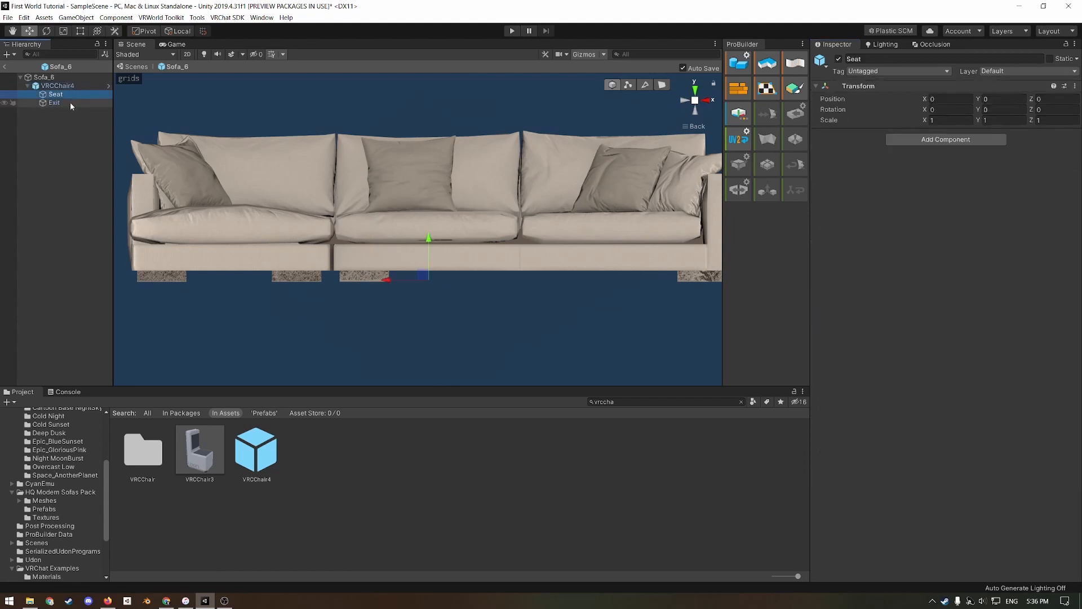
click(54, 102)
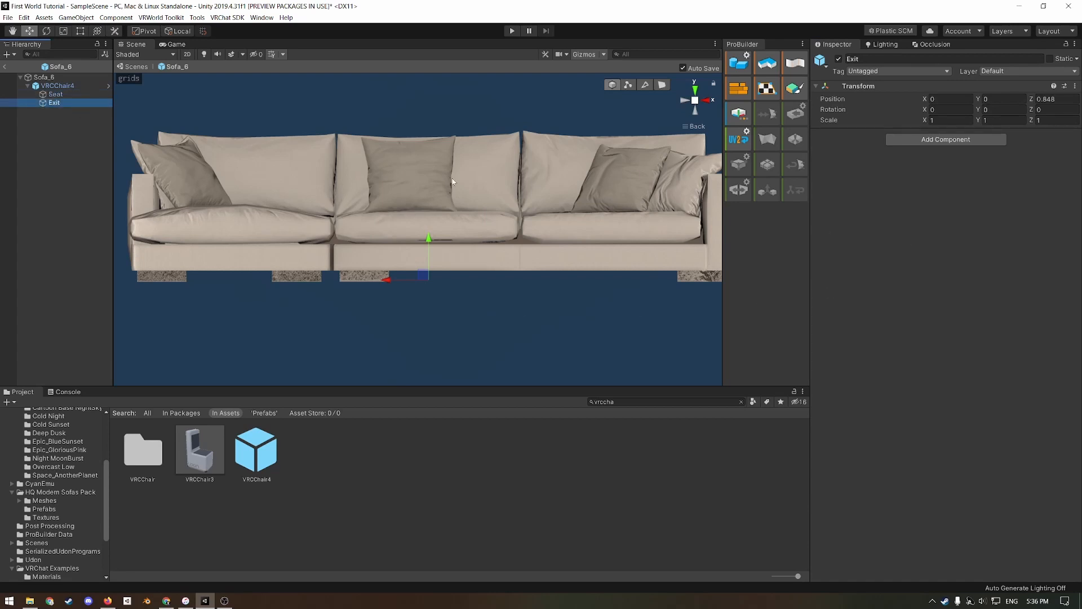
click(57, 84)
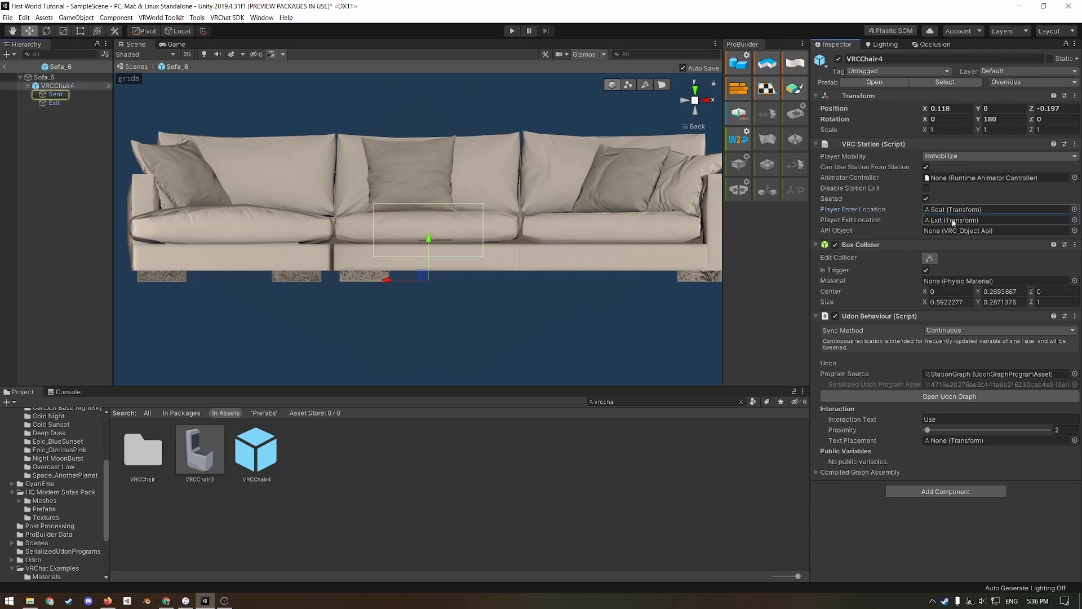
click(53, 103)
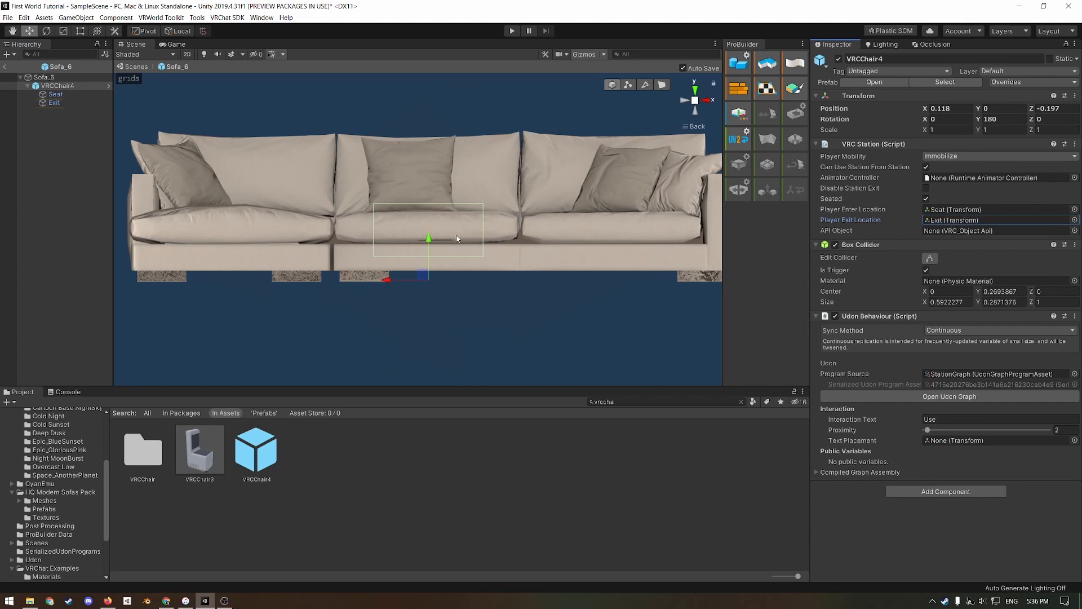
click(58, 86)
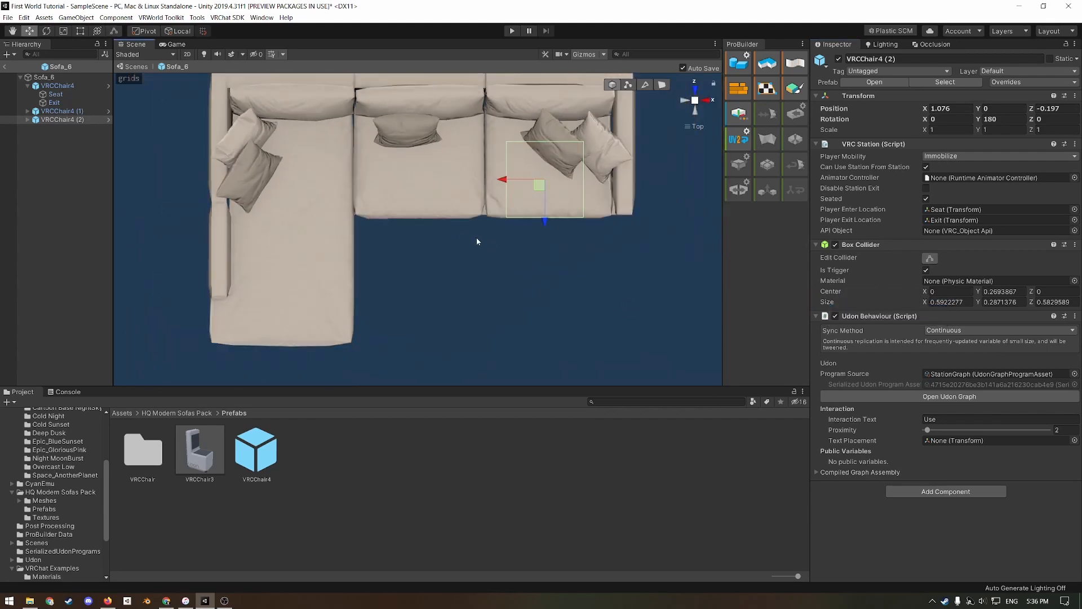
- Select Sofa_6 and assign it to the Walkthrough layer from the Inspector's Layer list
click(45, 67)
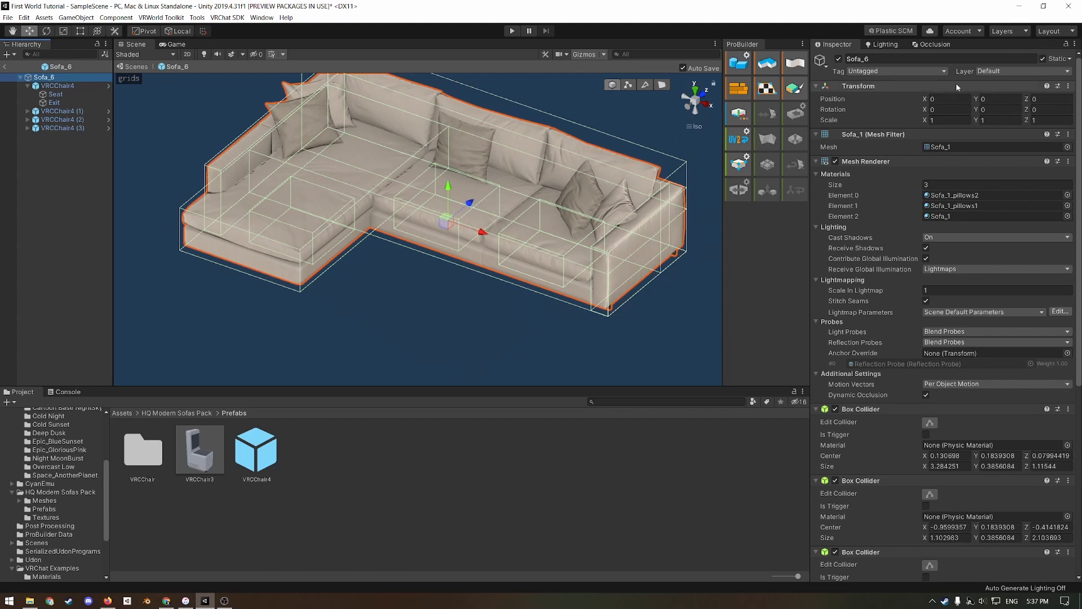
click(1028, 70)
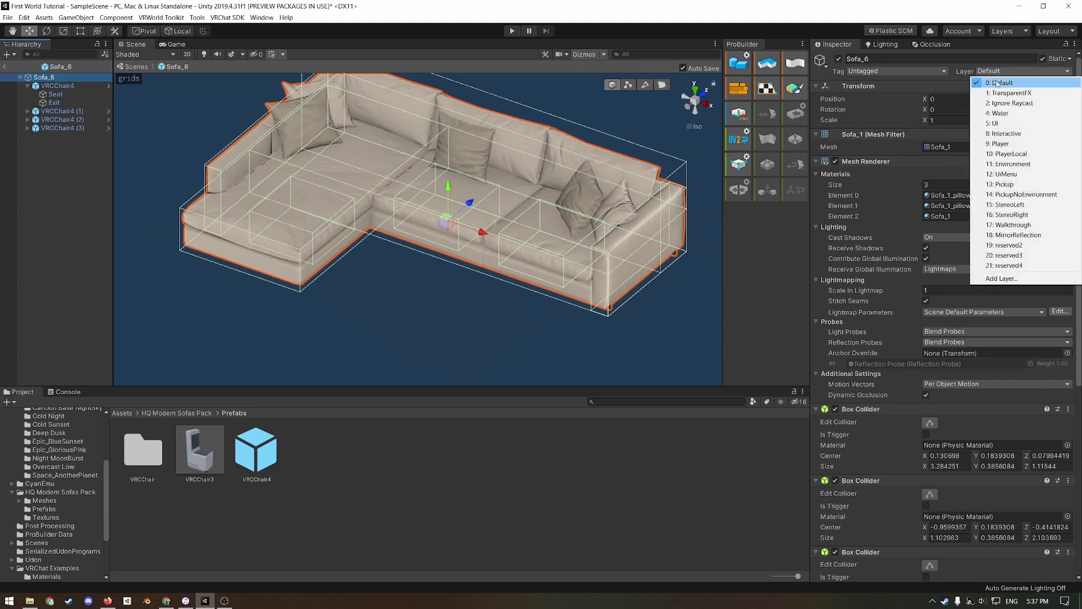
mouse_move(1012, 224)
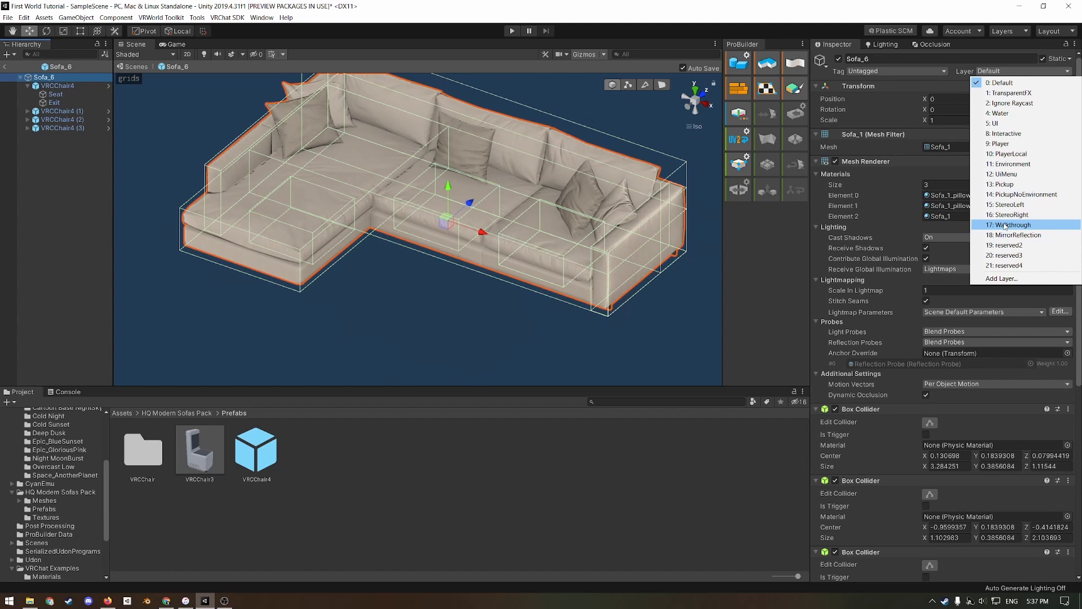
click(1015, 224)
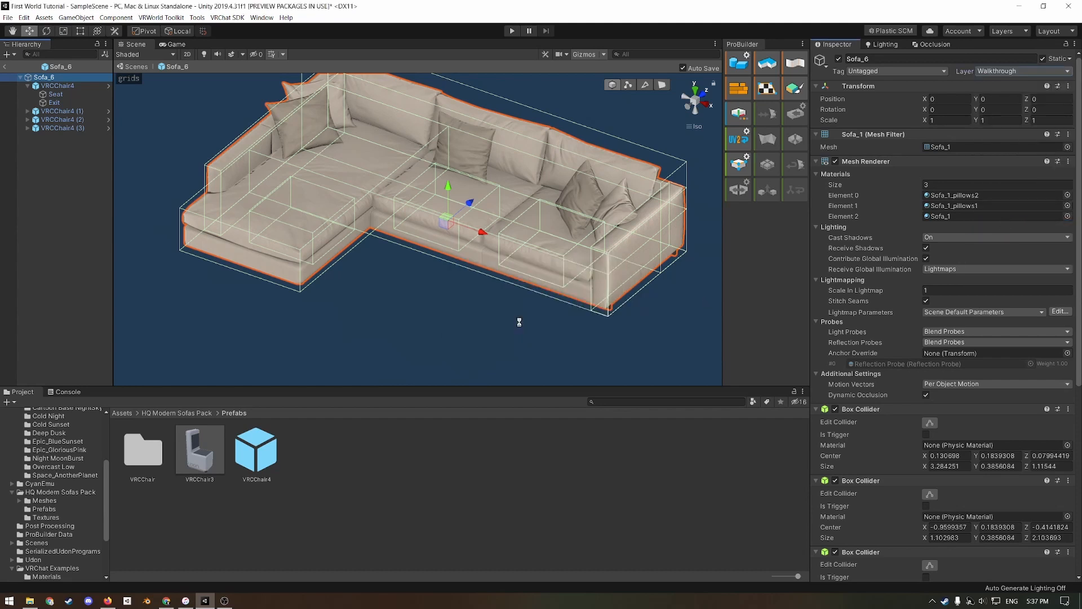
mouse_move(498, 313)
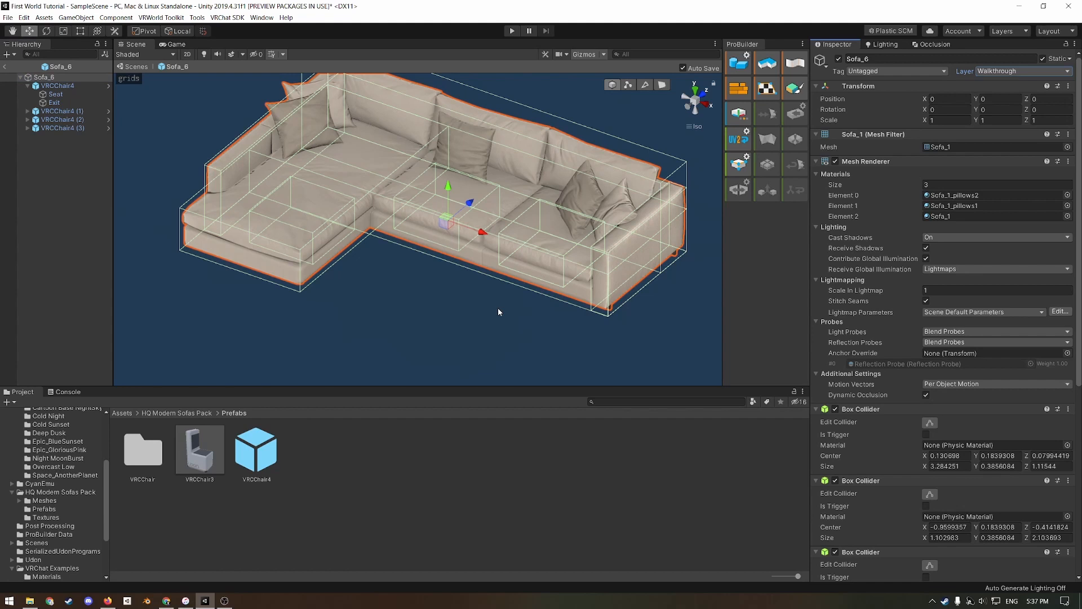
mouse_move(783, 267)
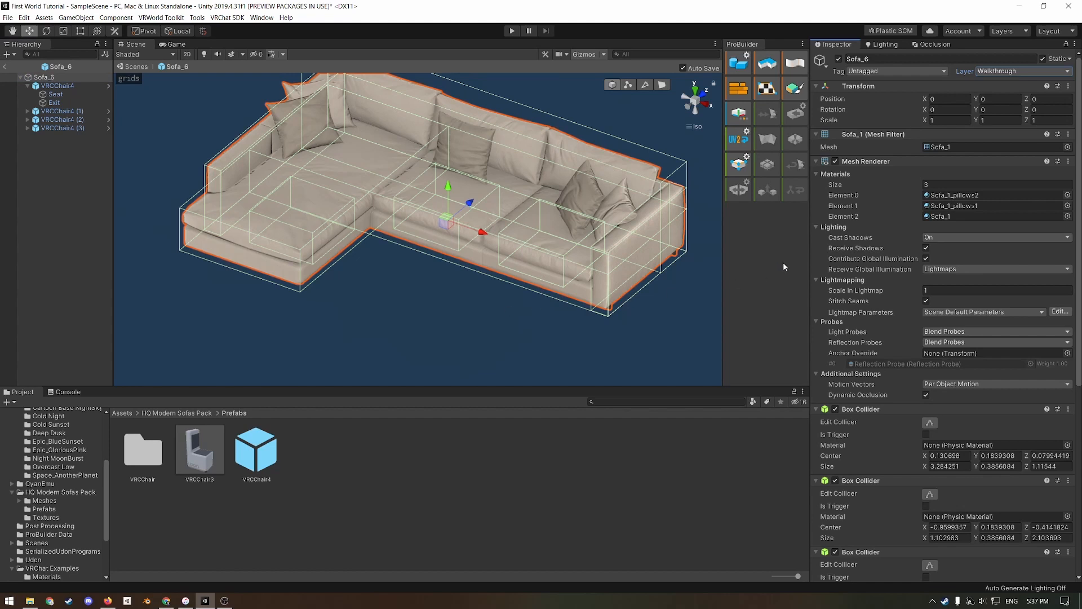
- Set the Sofa_1 mesh import to Generate Lightmap UVs with Mesh Compression Low
click(44, 501)
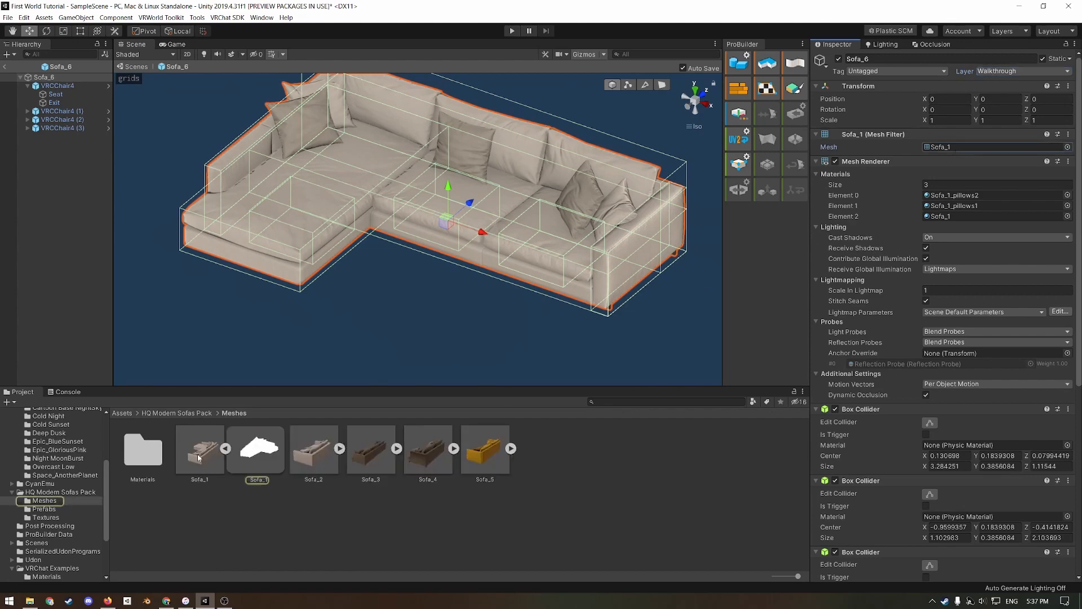
click(198, 447)
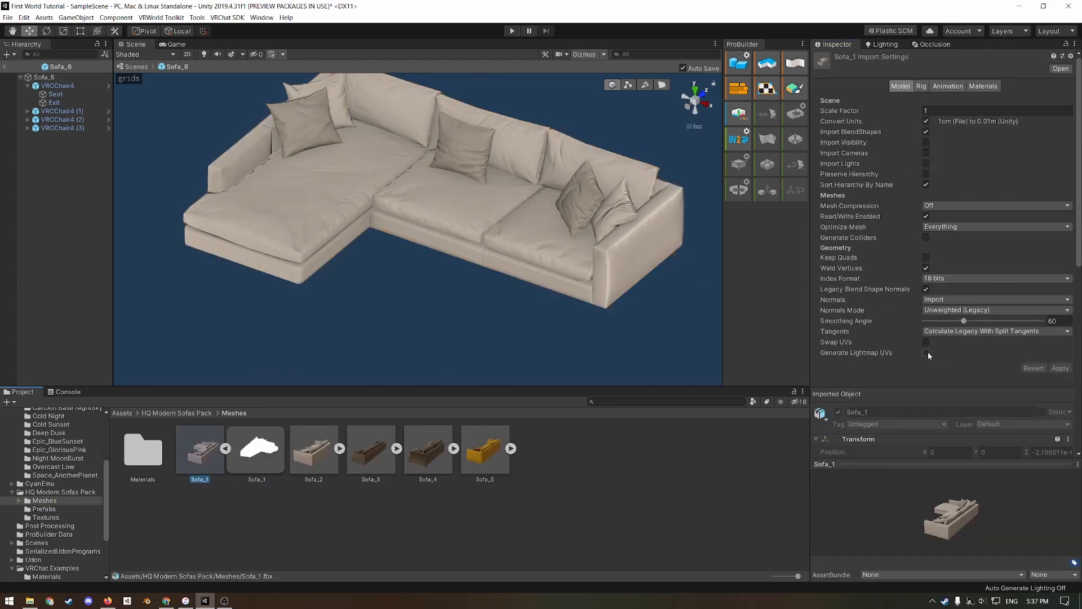
click(925, 352)
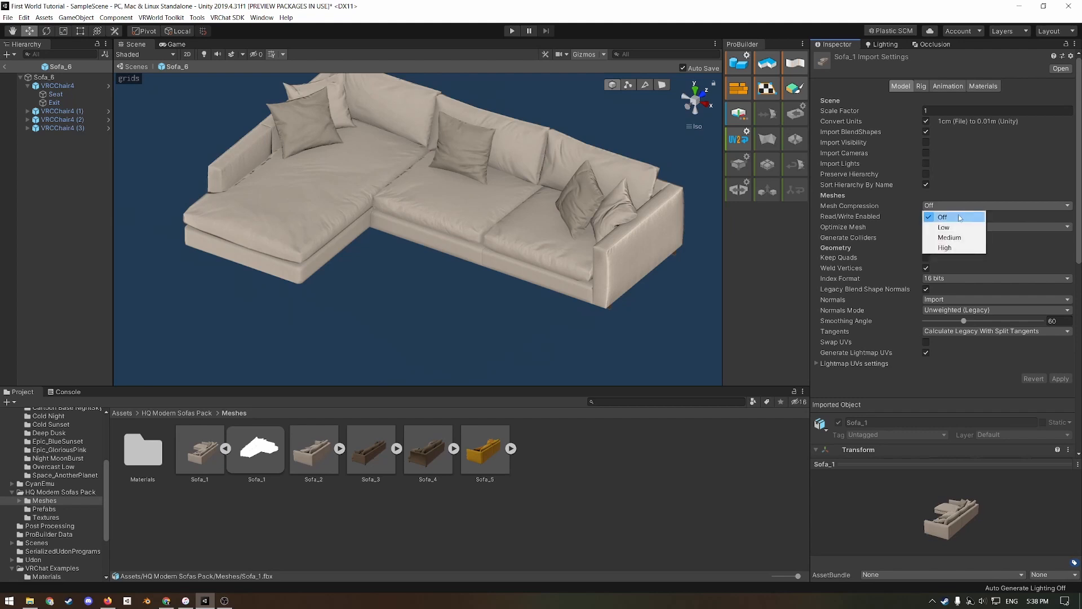
click(944, 226)
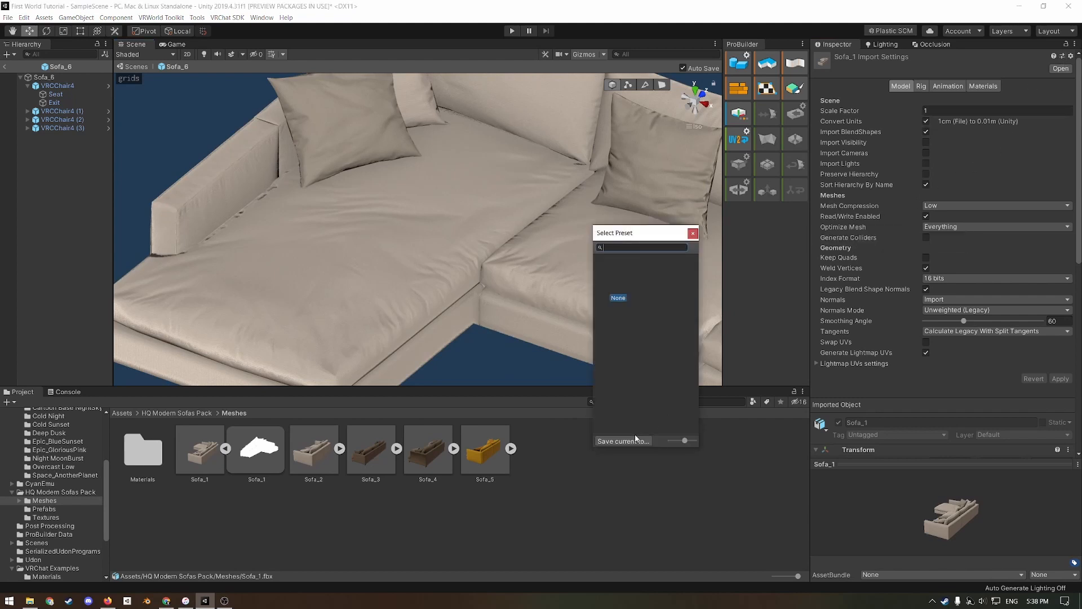
- Save the current Sofa_1 import settings as an importer preset file
click(620, 441)
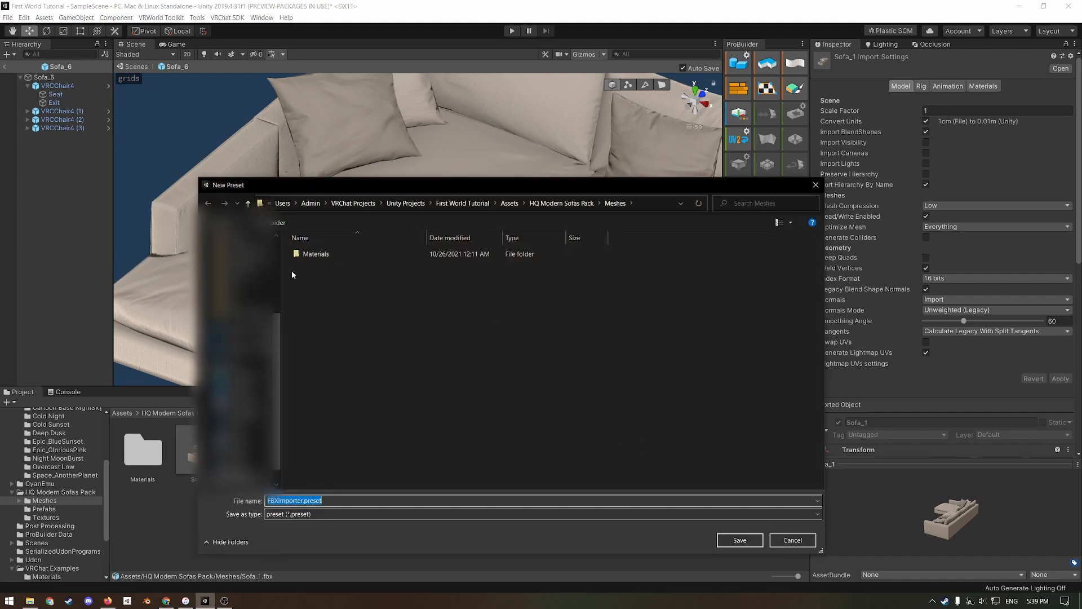
mouse_move(676, 444)
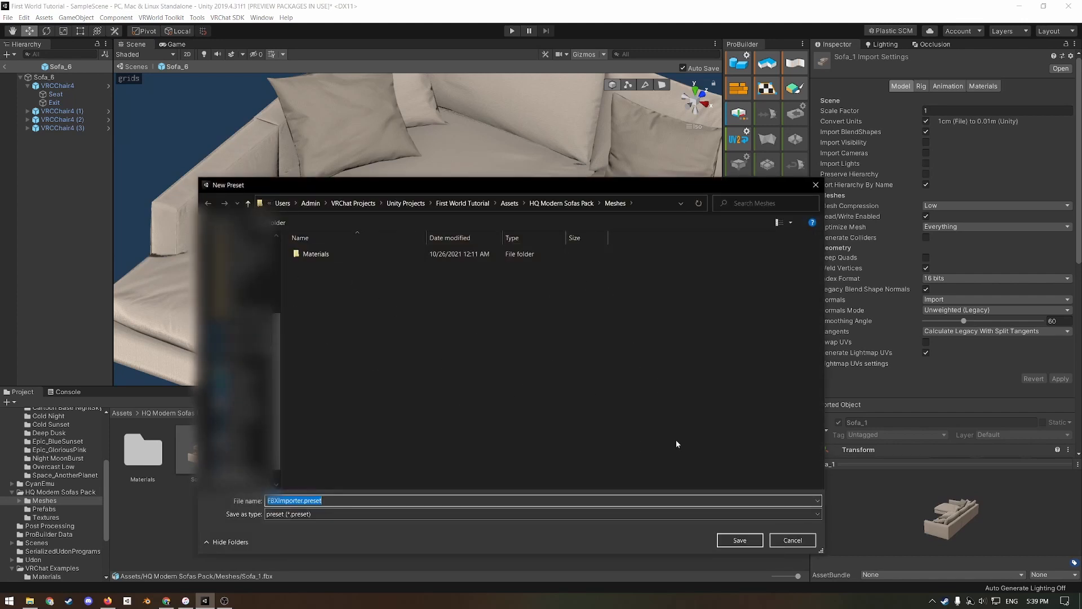
click(792, 540)
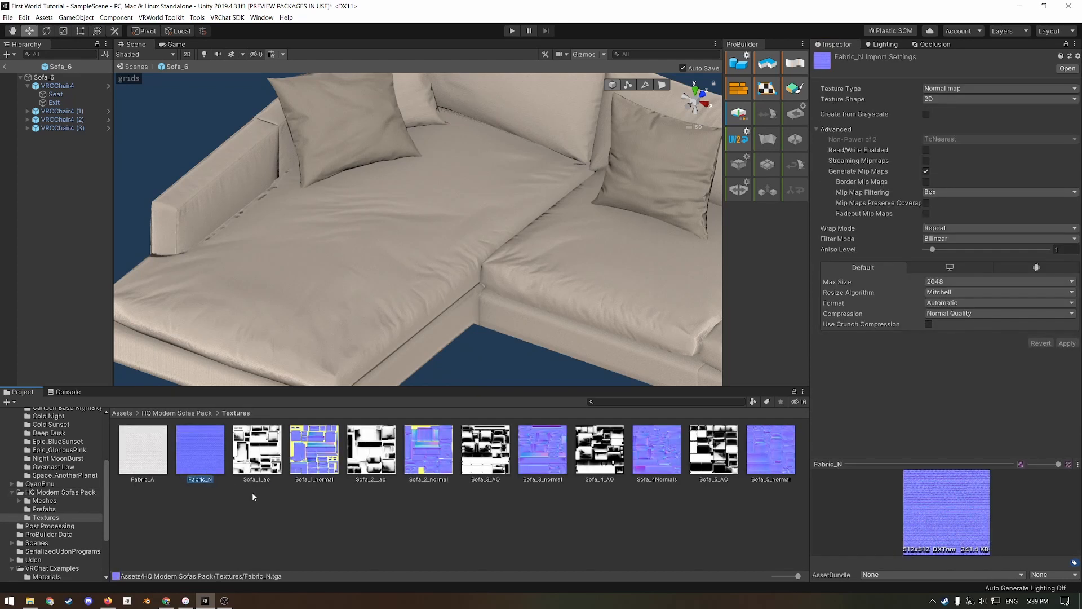
mouse_move(184, 472)
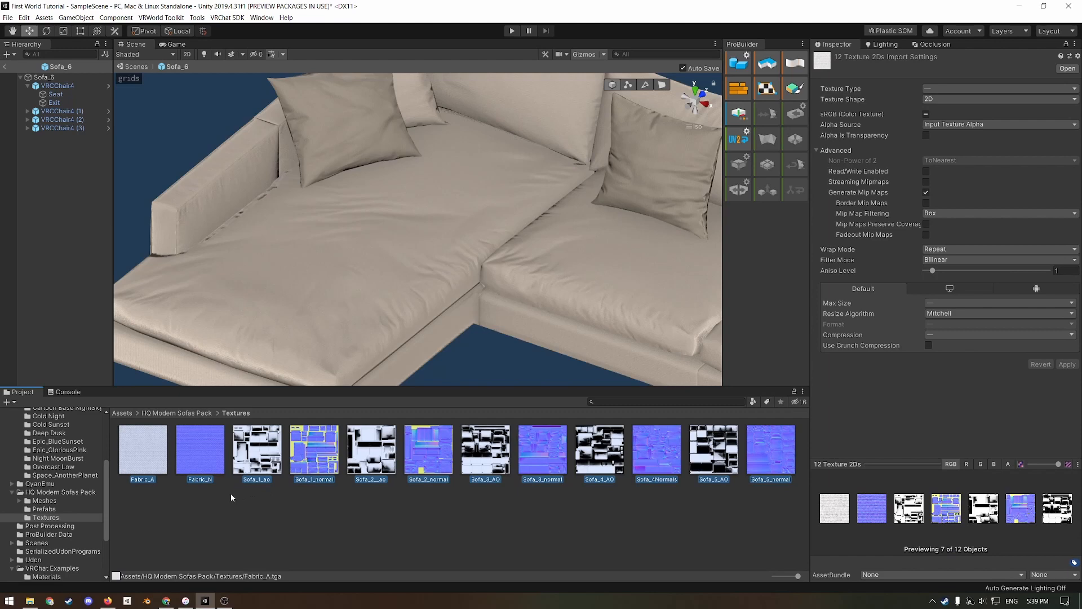
- Enable the Android override in the import settings of all twelve sofa textures
click(928, 345)
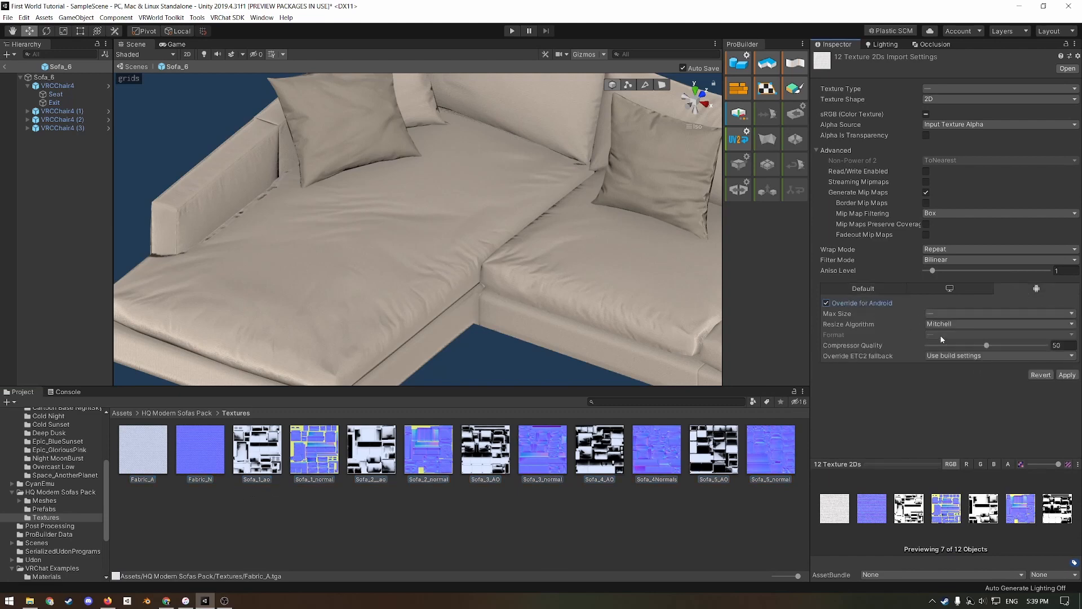
click(68, 241)
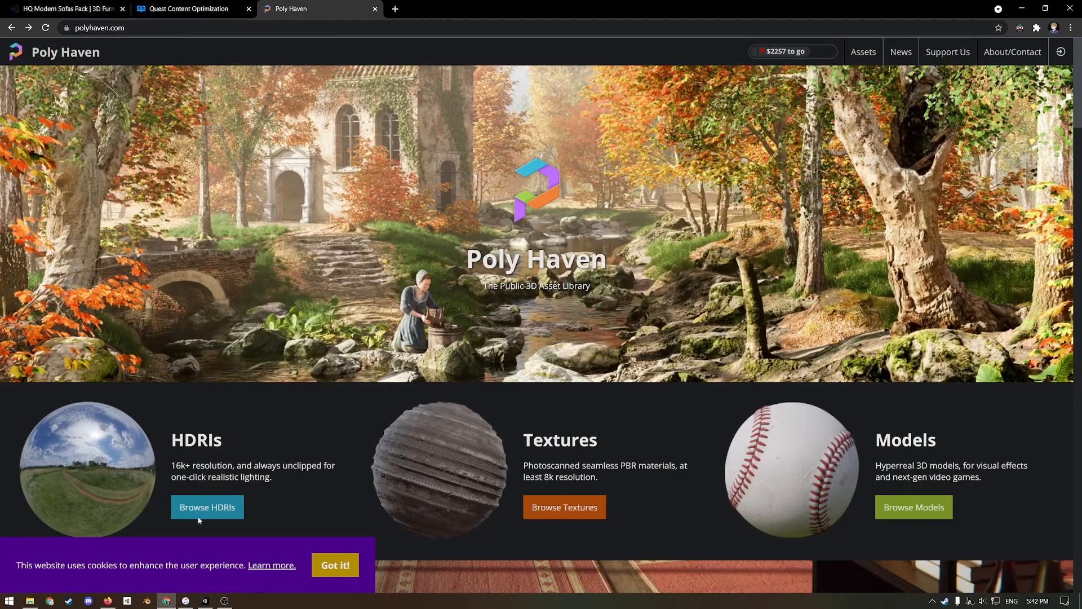
- Browse Poly Haven's Skies HDRIs to The Sky Is On Fire and choose 2K EXR as the download format
click(206, 506)
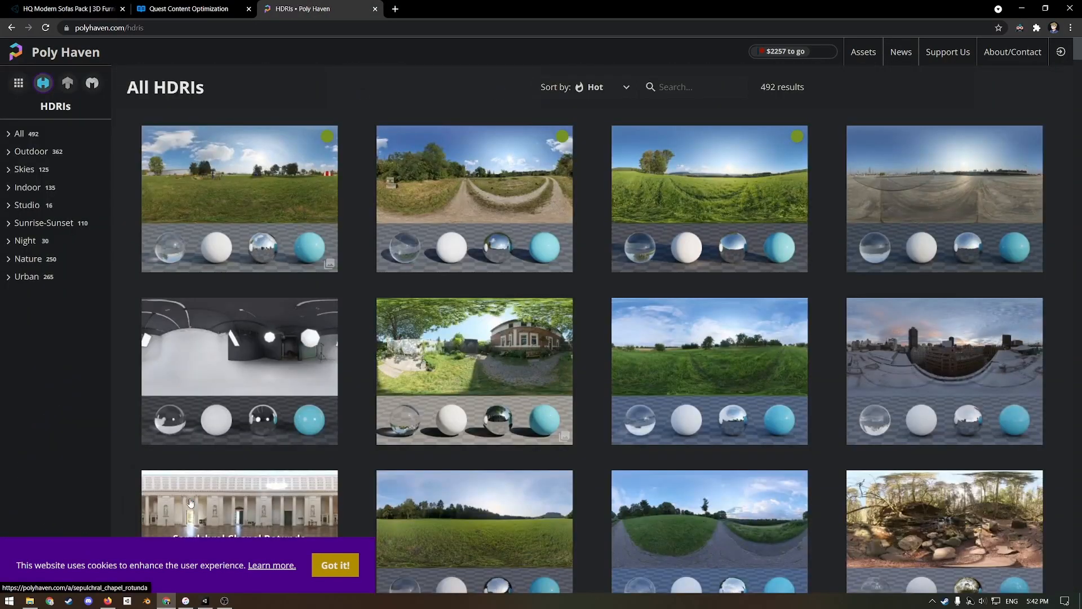
scroll(down, 3)
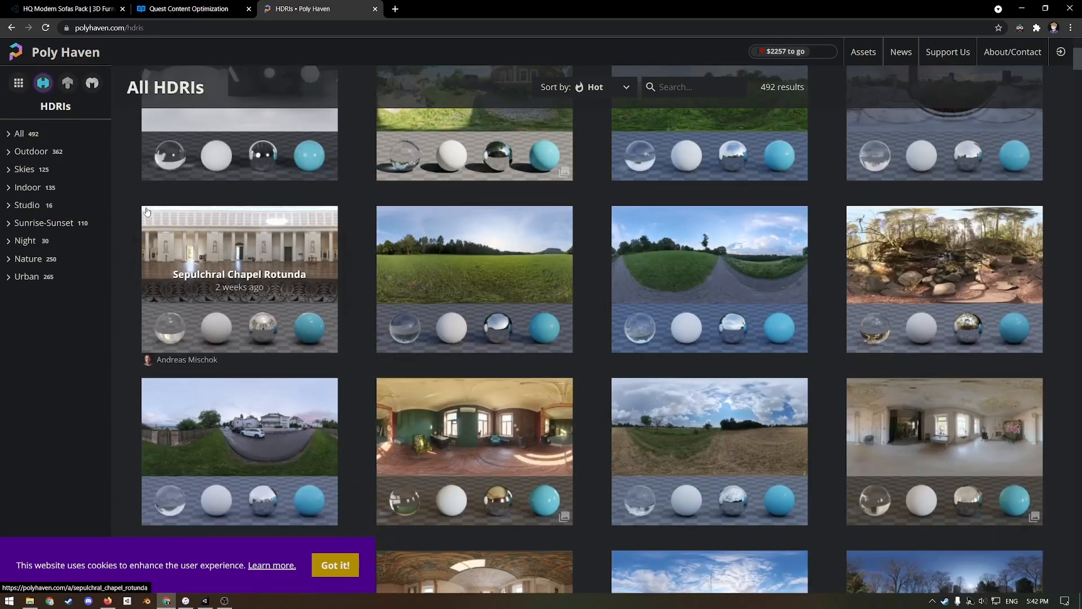
click(23, 169)
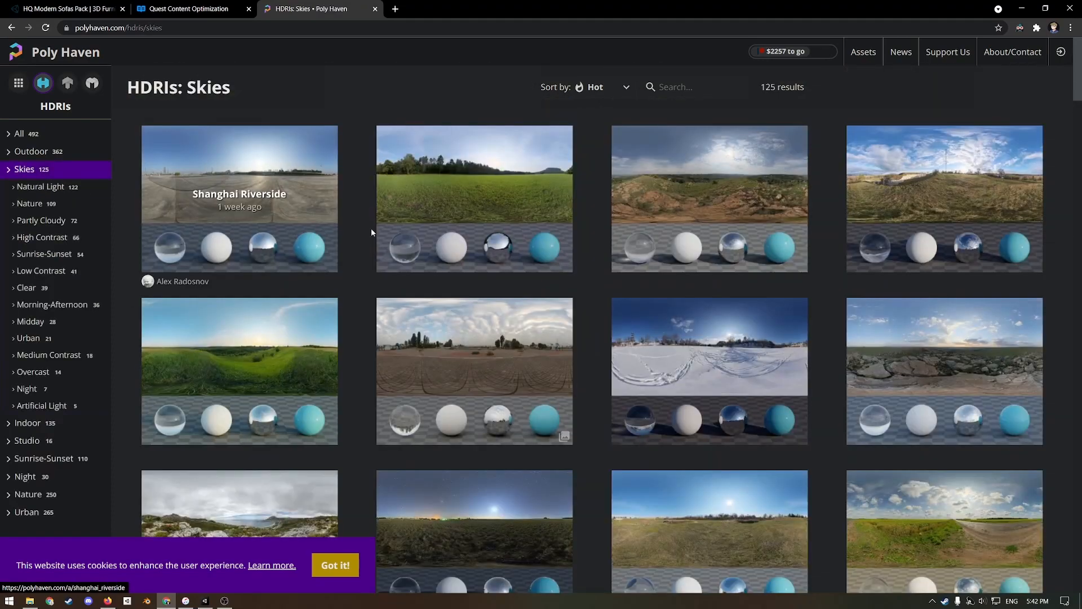
scroll(down, 3)
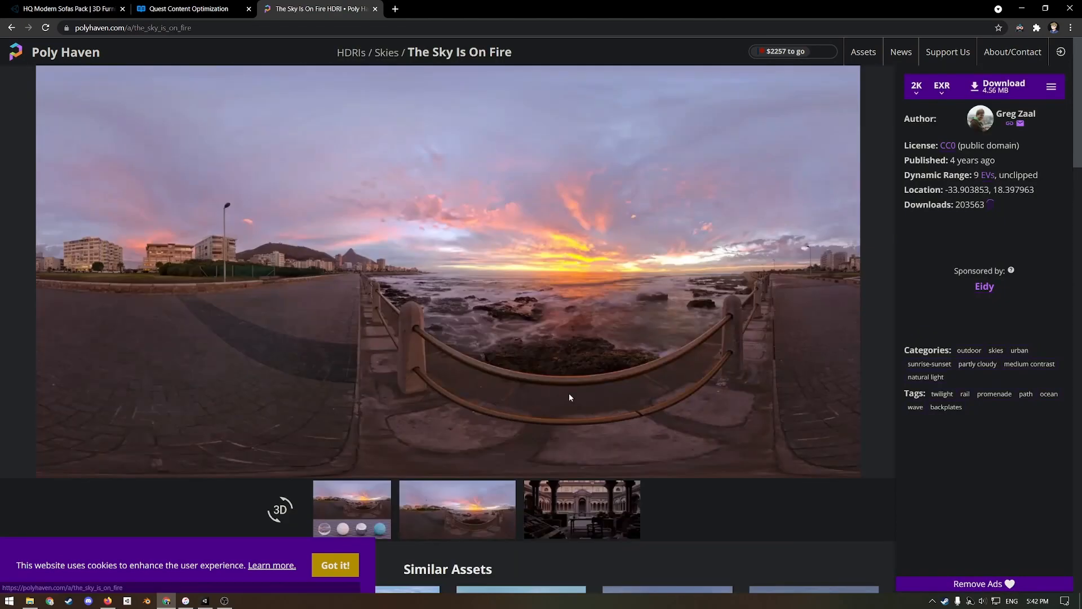
mouse_move(283, 288)
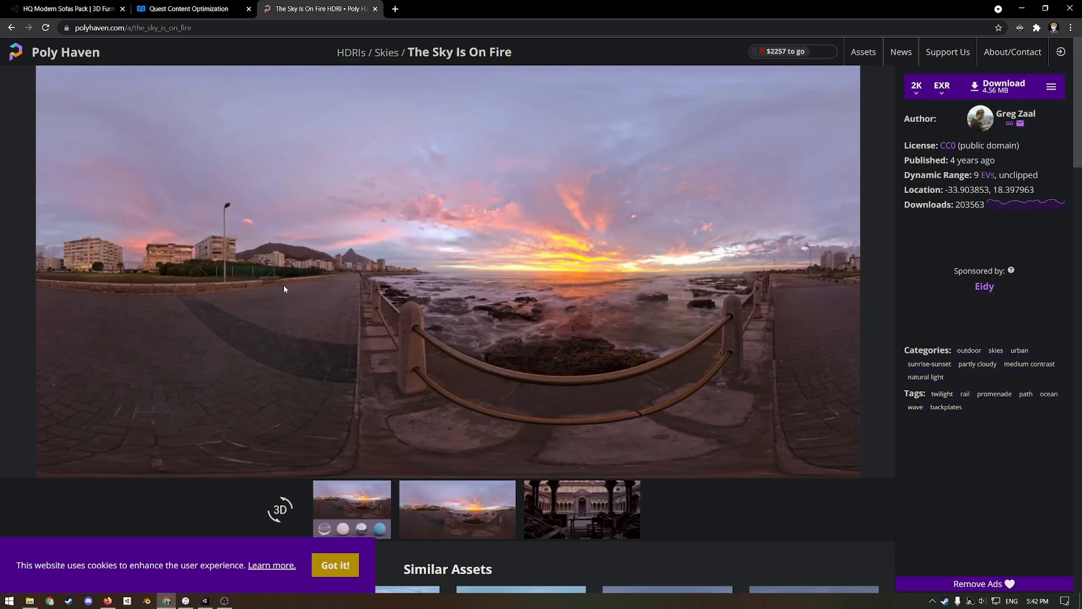
mouse_move(1020, 109)
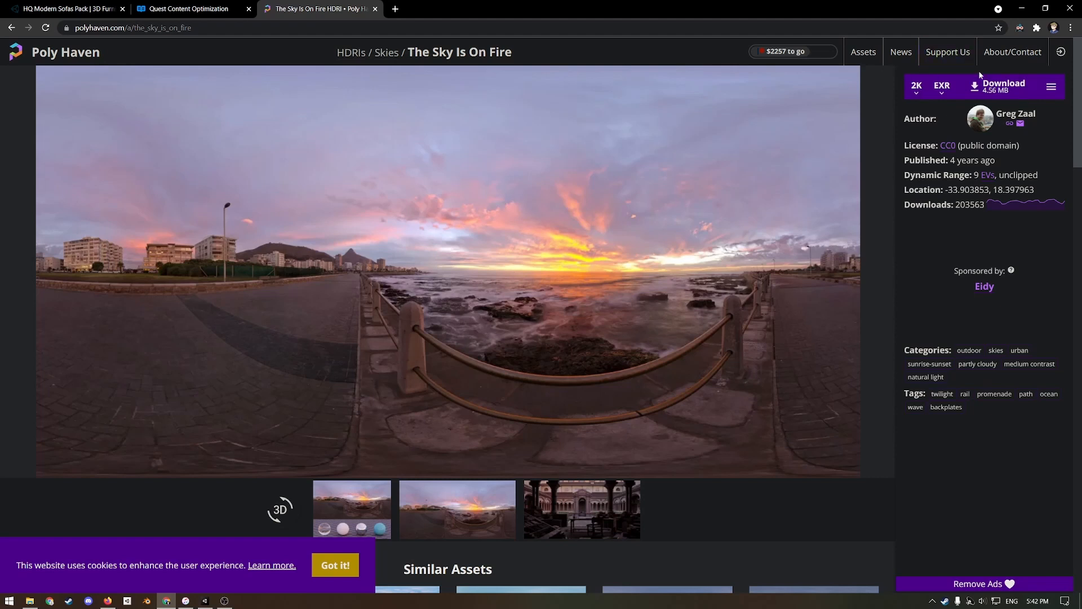
click(942, 85)
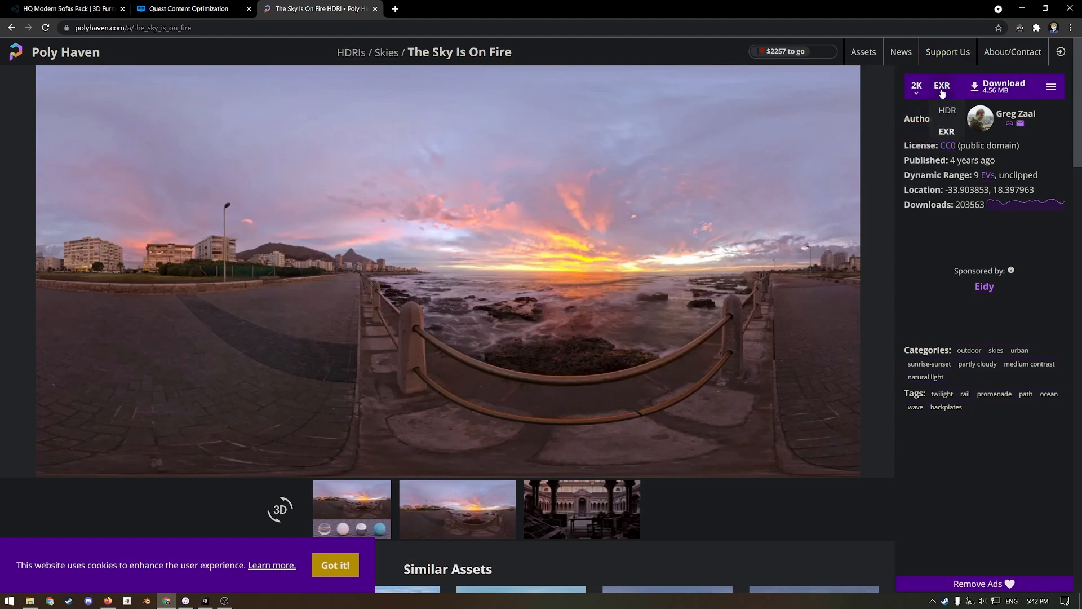
mouse_move(947, 111)
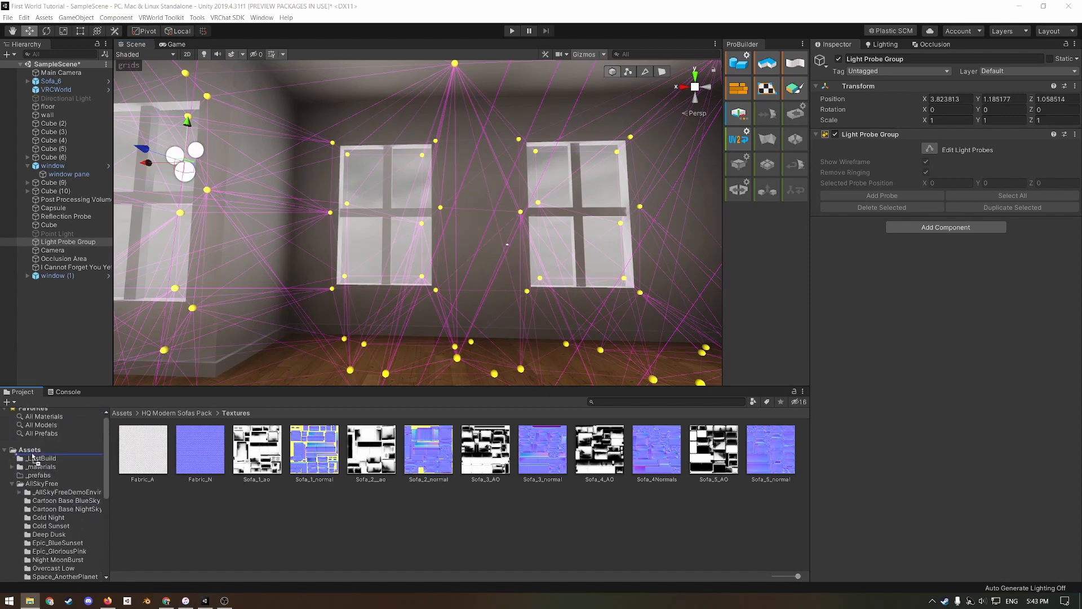
- Import the sky_is_on_fire 2K EXR into Assets and change its Texture Shape to Cube
click(257, 514)
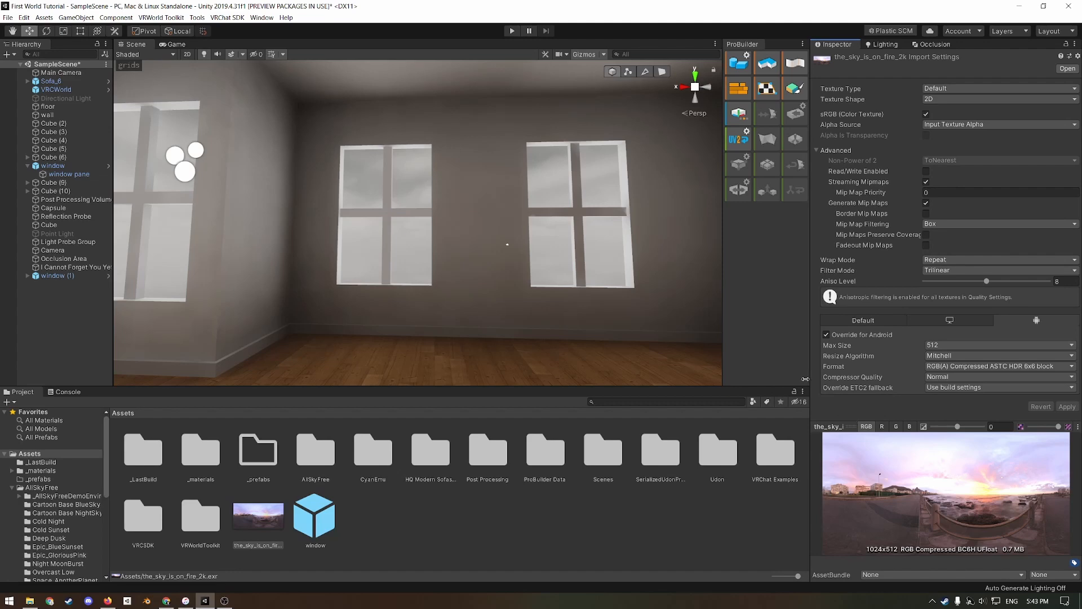
click(65, 216)
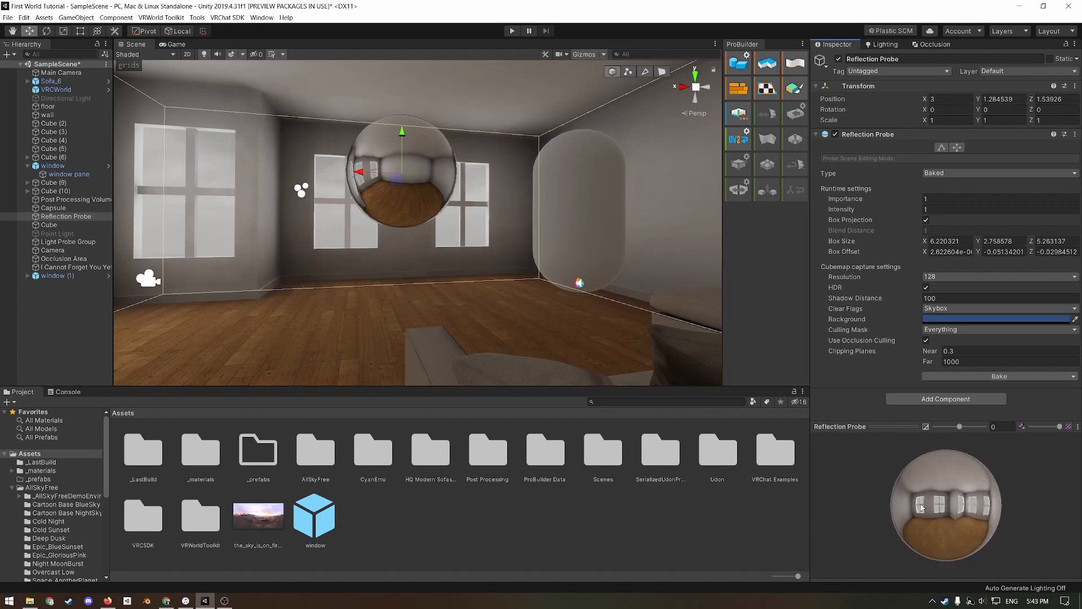
click(257, 516)
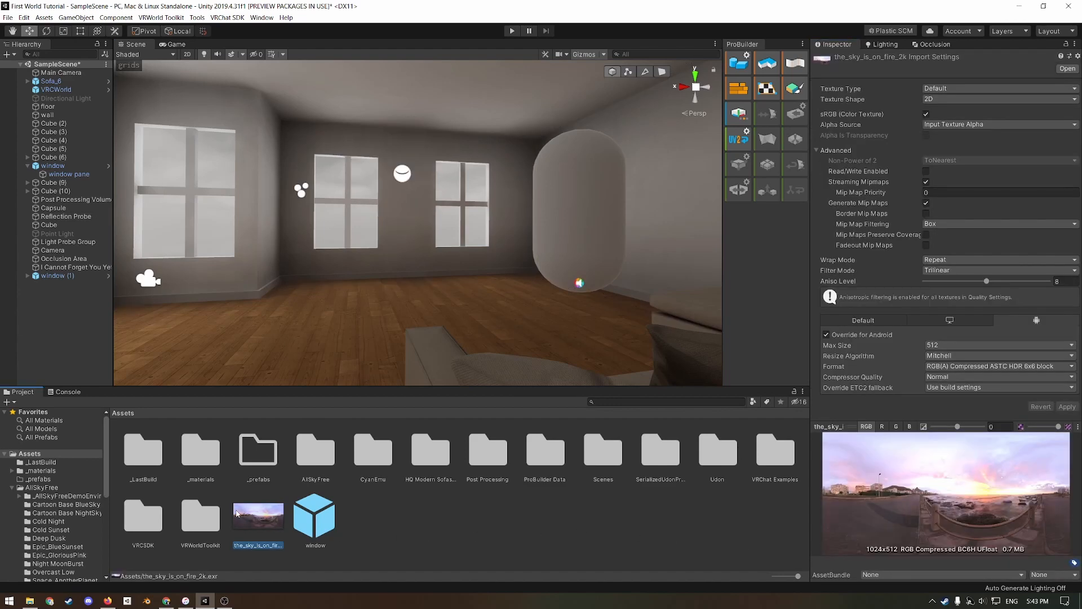
mouse_move(903, 213)
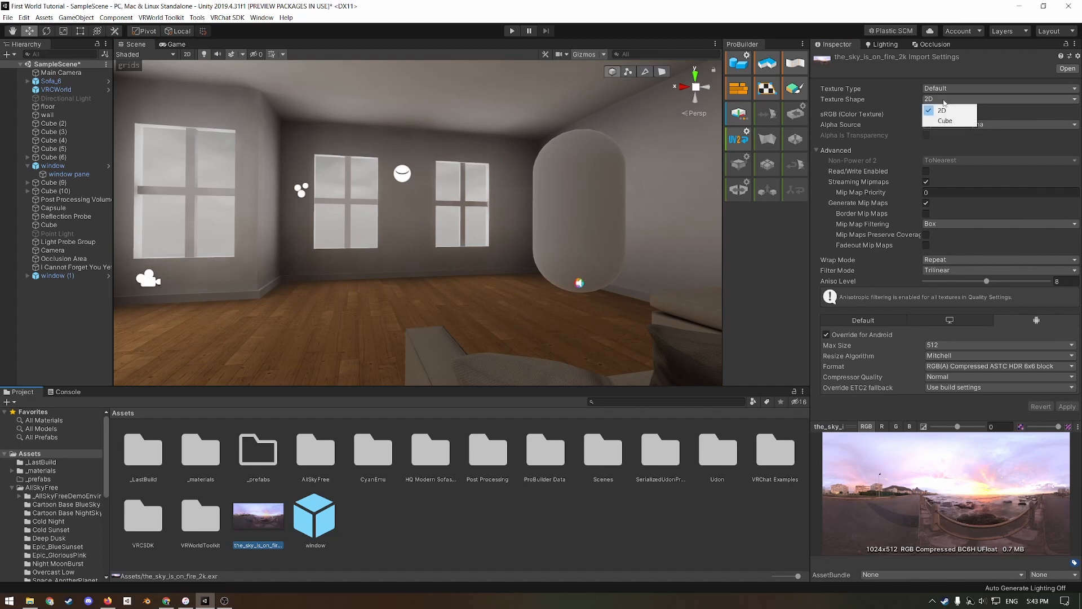
click(945, 121)
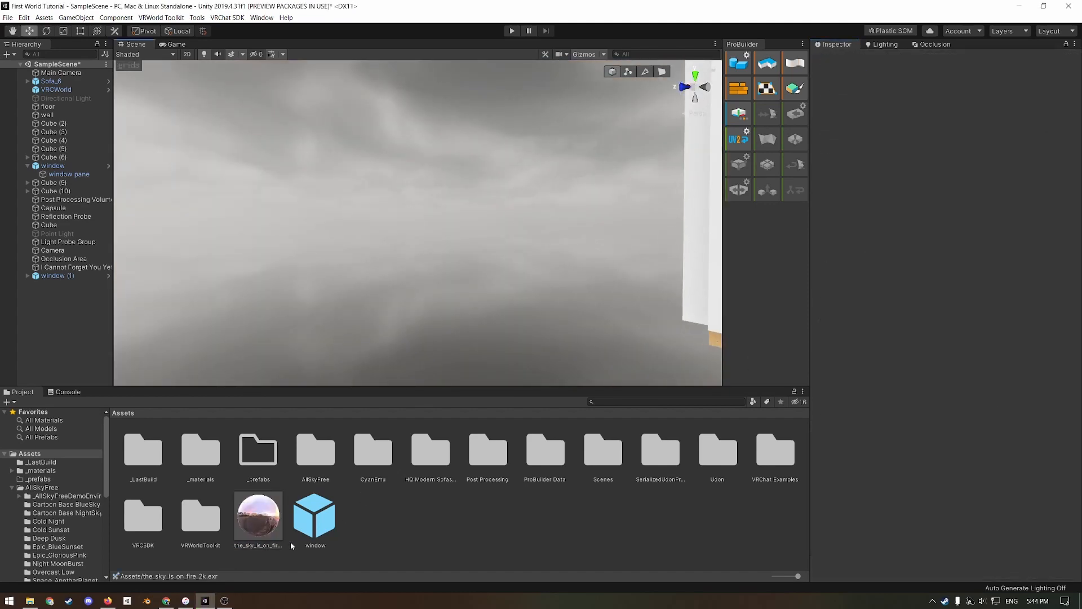
click(257, 514)
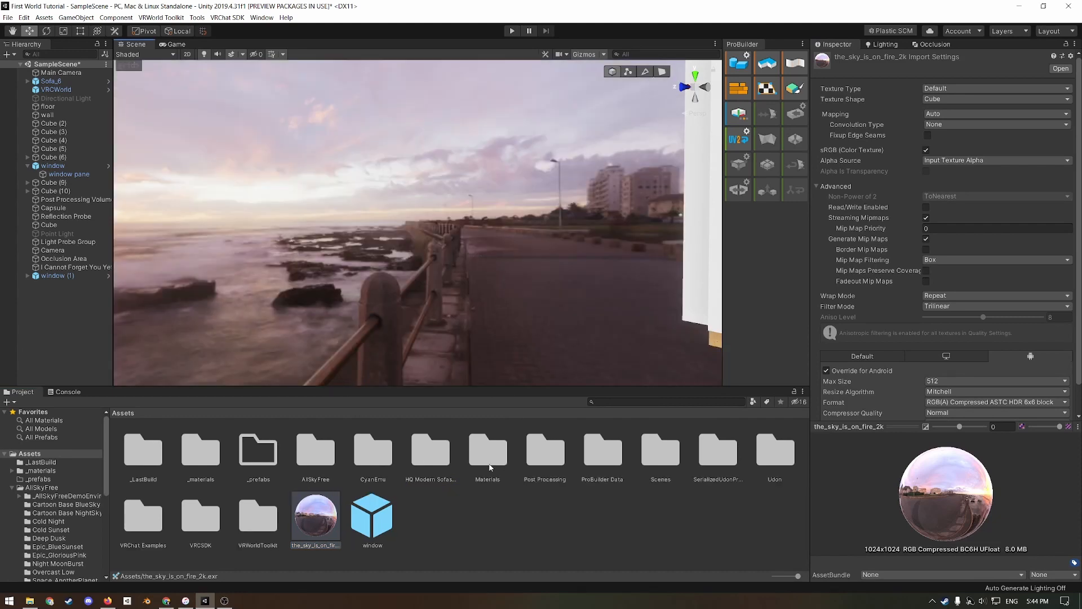
mouse_move(558, 426)
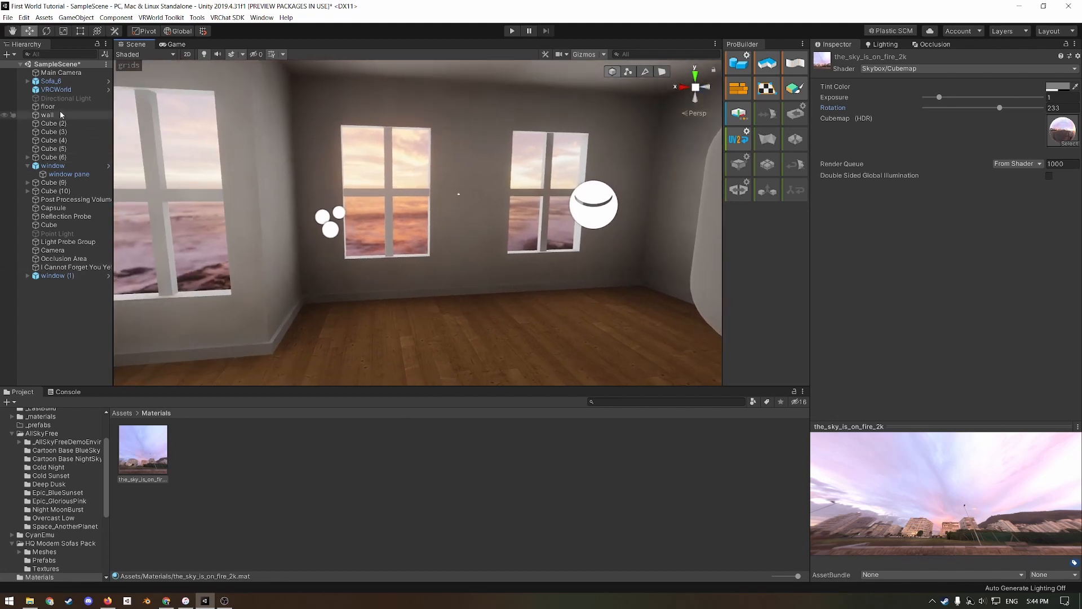
- Assign the sunset skybox in Lighting > Environment and set the Directional Light to intensity 0.25, indirect multiplier 2.5
click(67, 98)
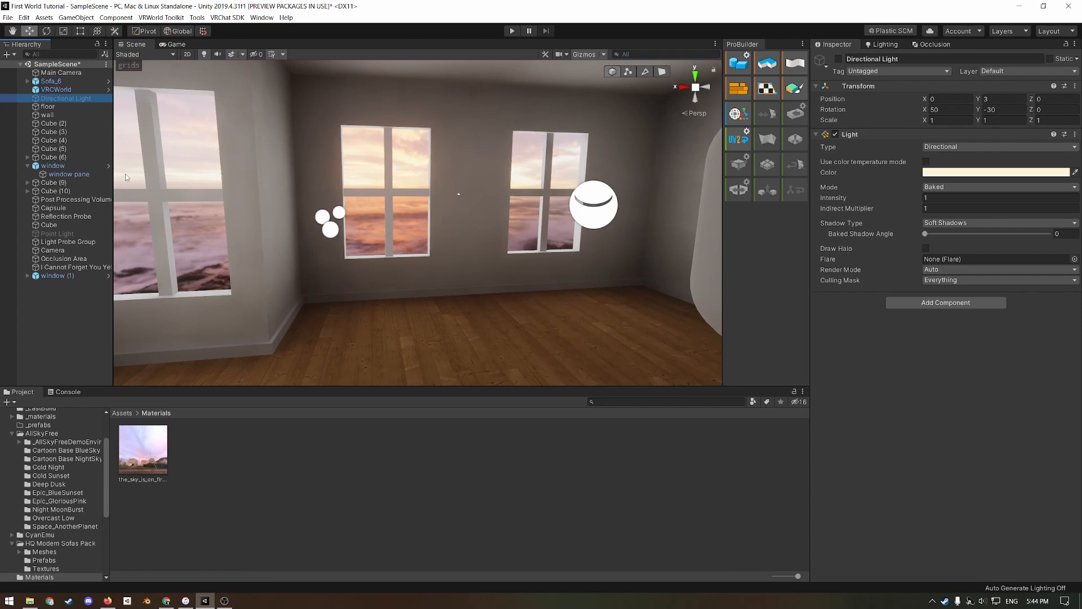
click(884, 44)
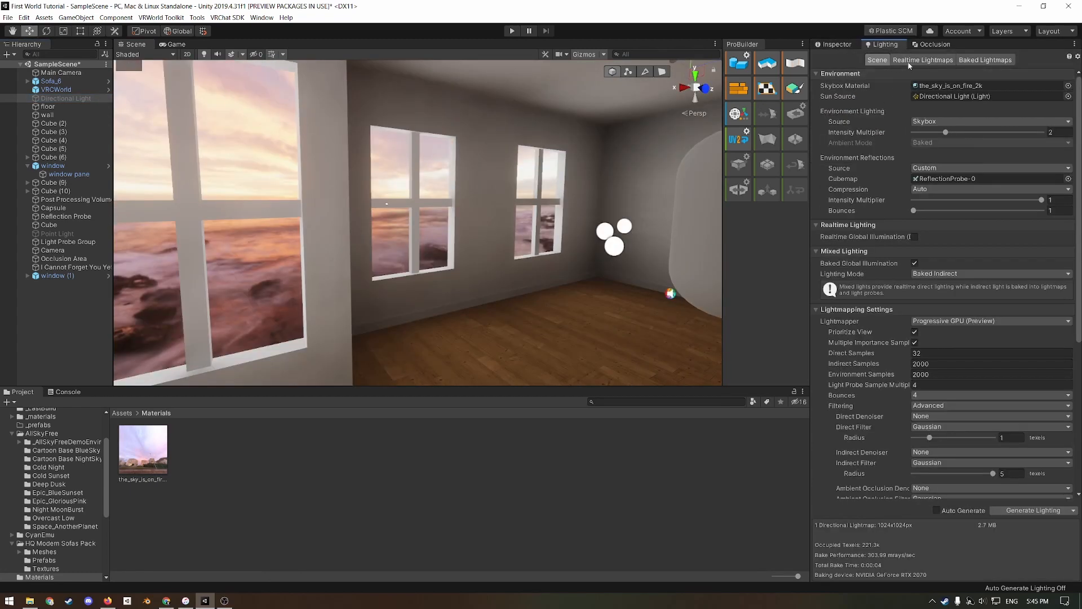
mouse_move(964, 142)
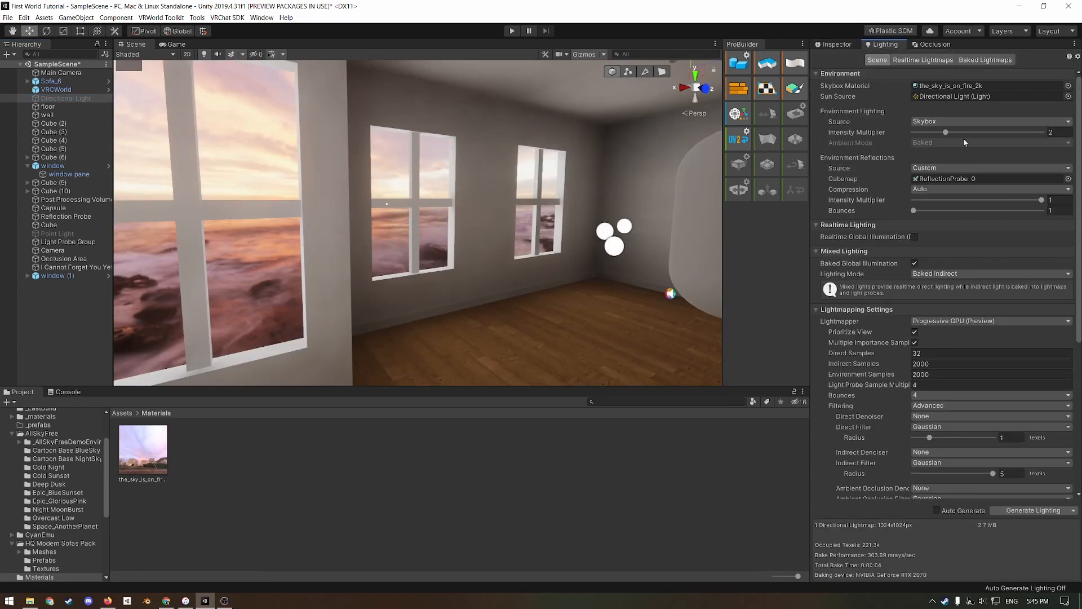
click(65, 98)
text(2.5)
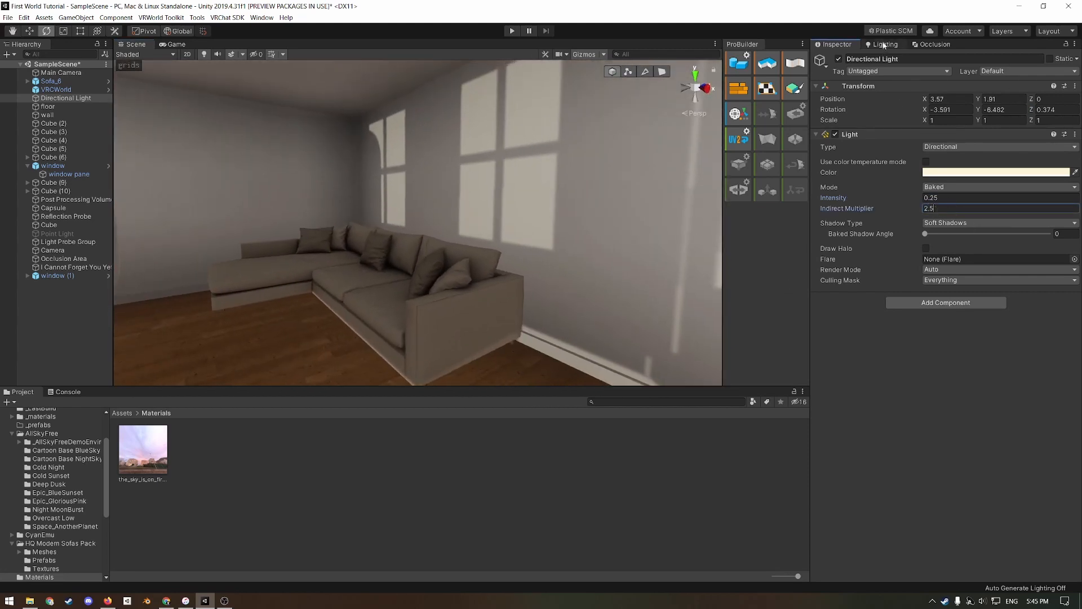
- Generate the scene lighting with Lightmapping Filtering set to Auto for a warm sunlit bake
click(886, 44)
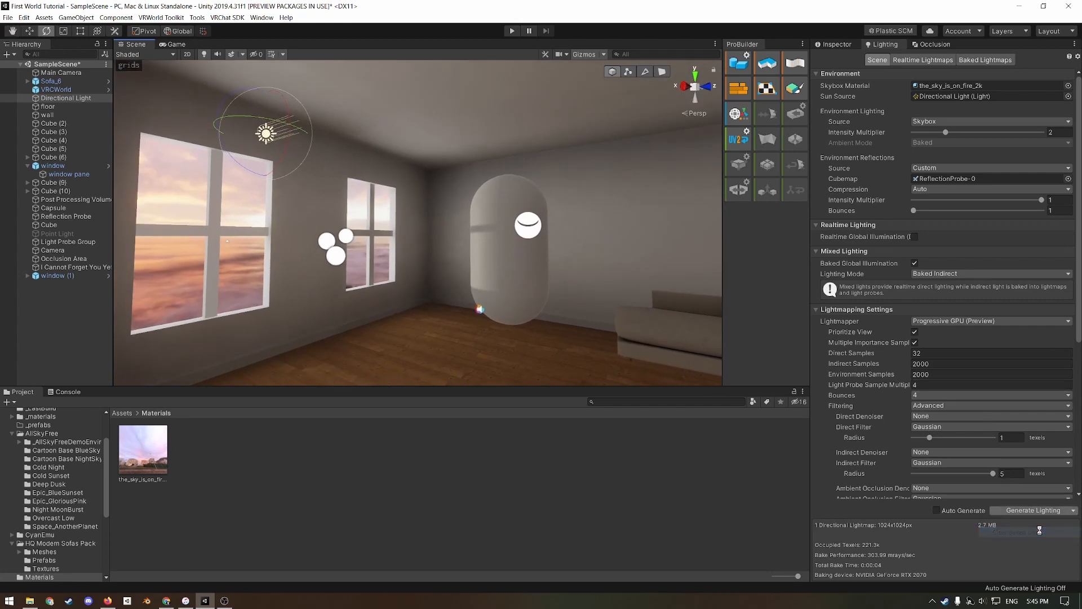
click(1032, 509)
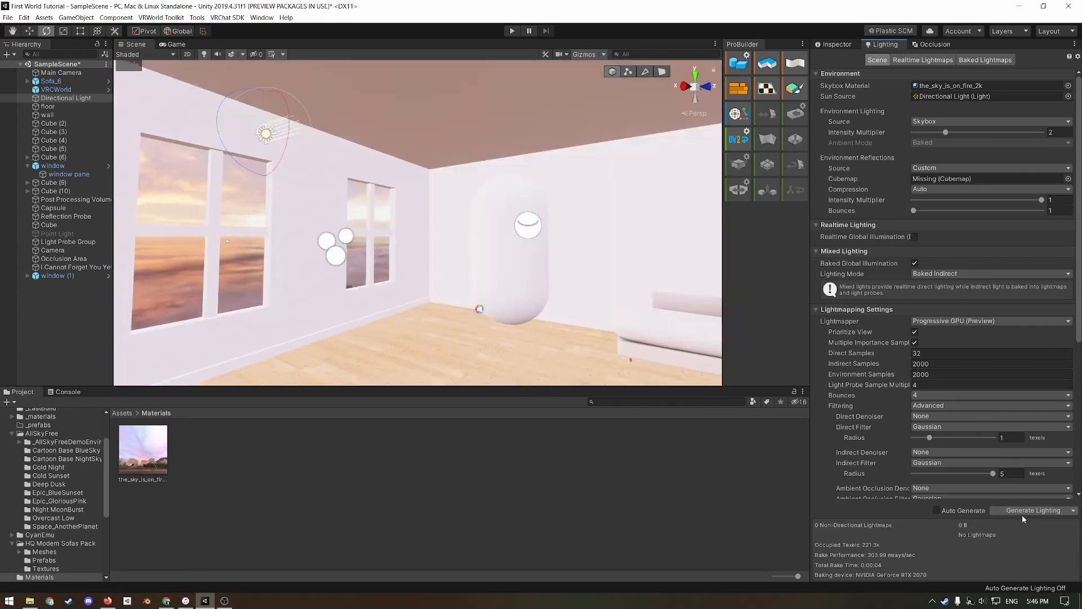
click(1034, 510)
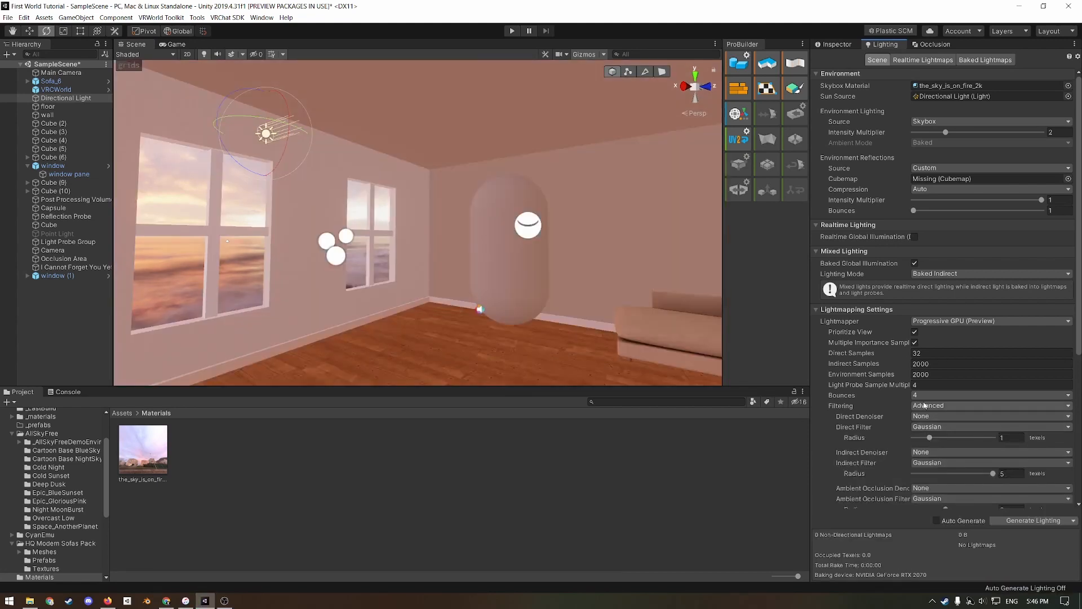
click(991, 405)
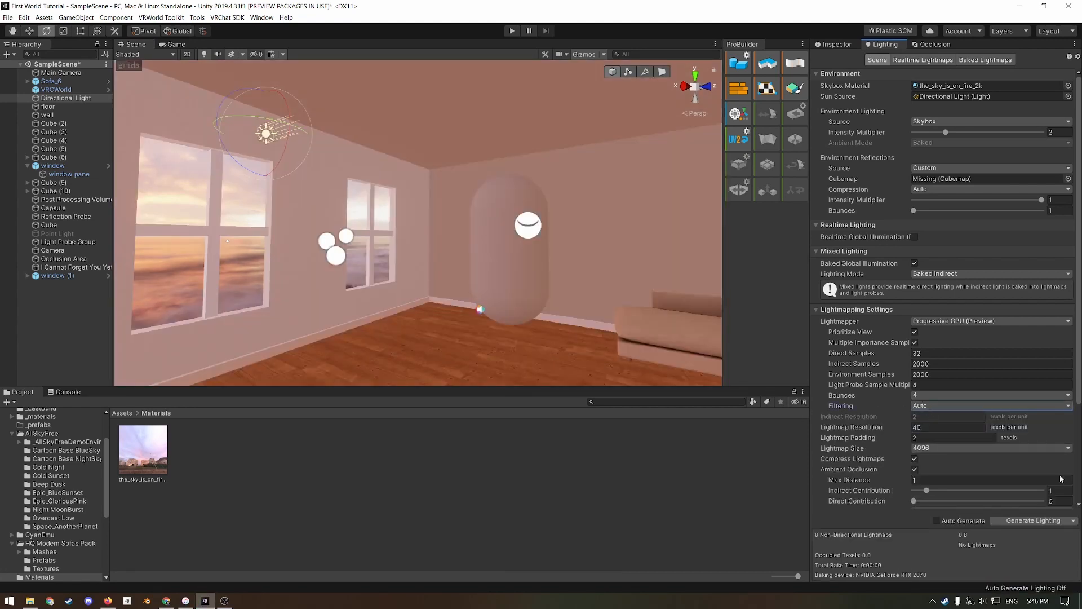
click(1031, 520)
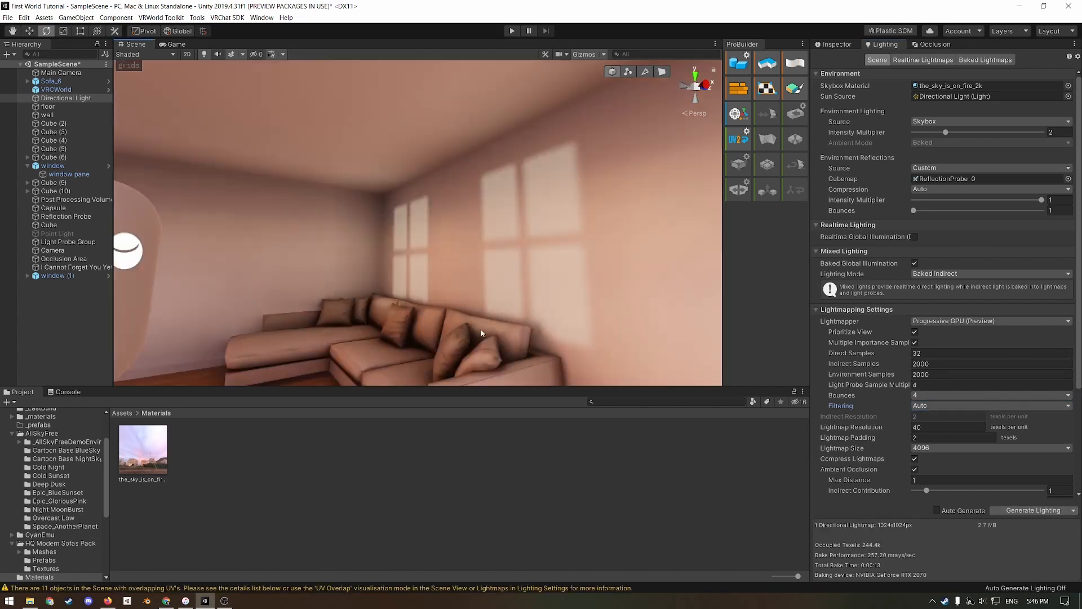
mouse_move(562, 230)
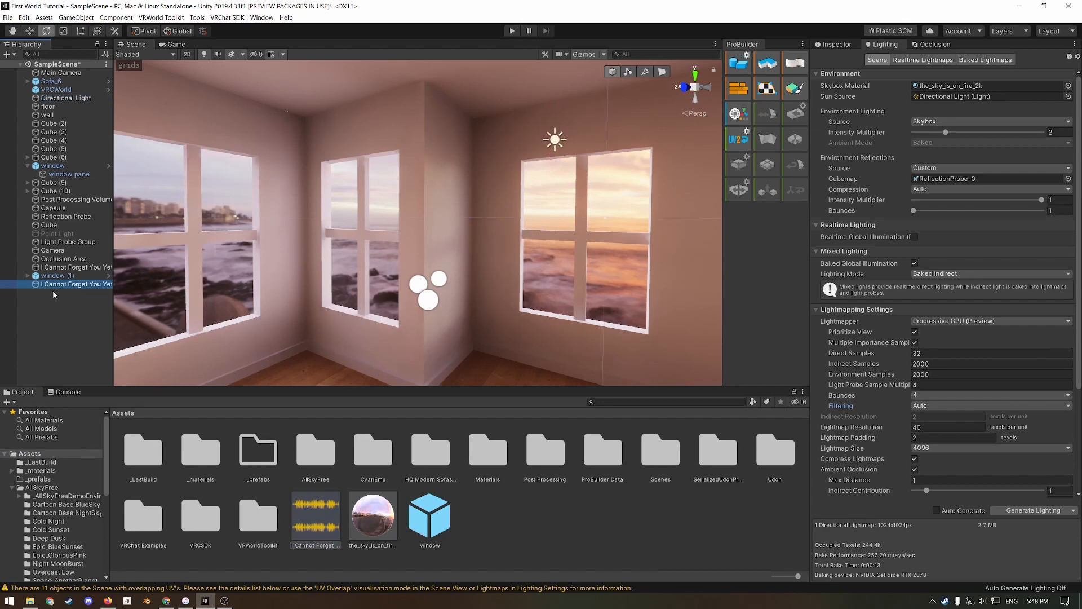
- Add a VRC Spatial Audio Source component to the I Cannot Forget You Yet audio object
click(75, 284)
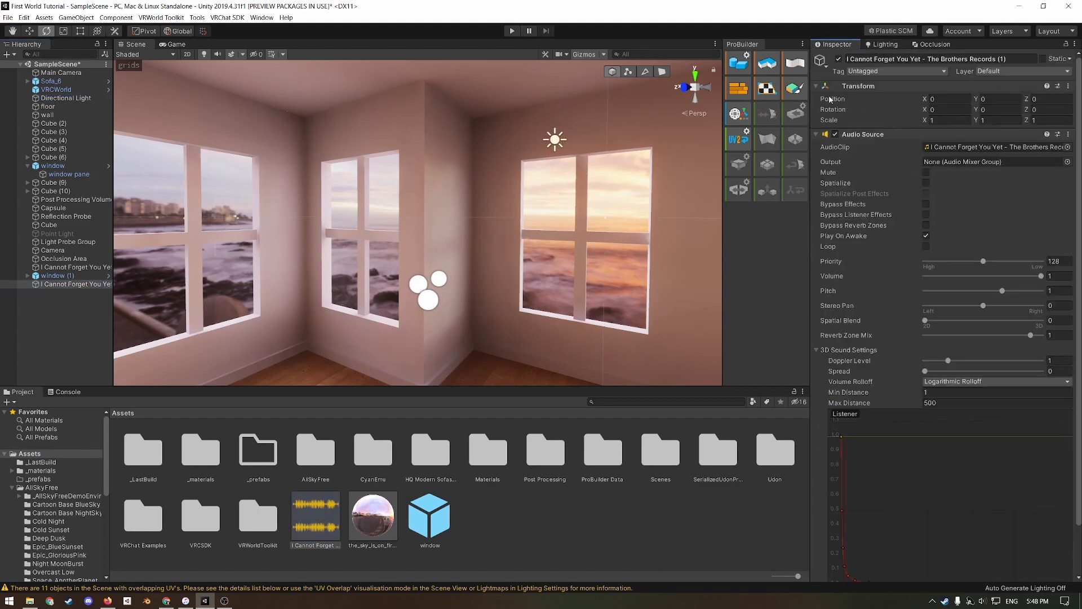
scroll(down, 3)
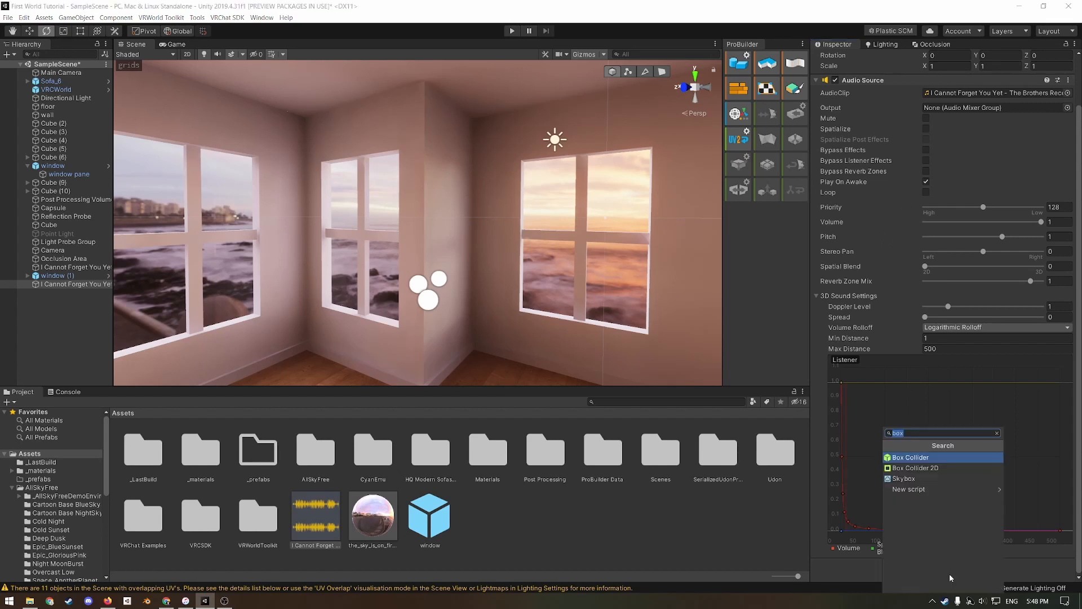
text(vrcsp)
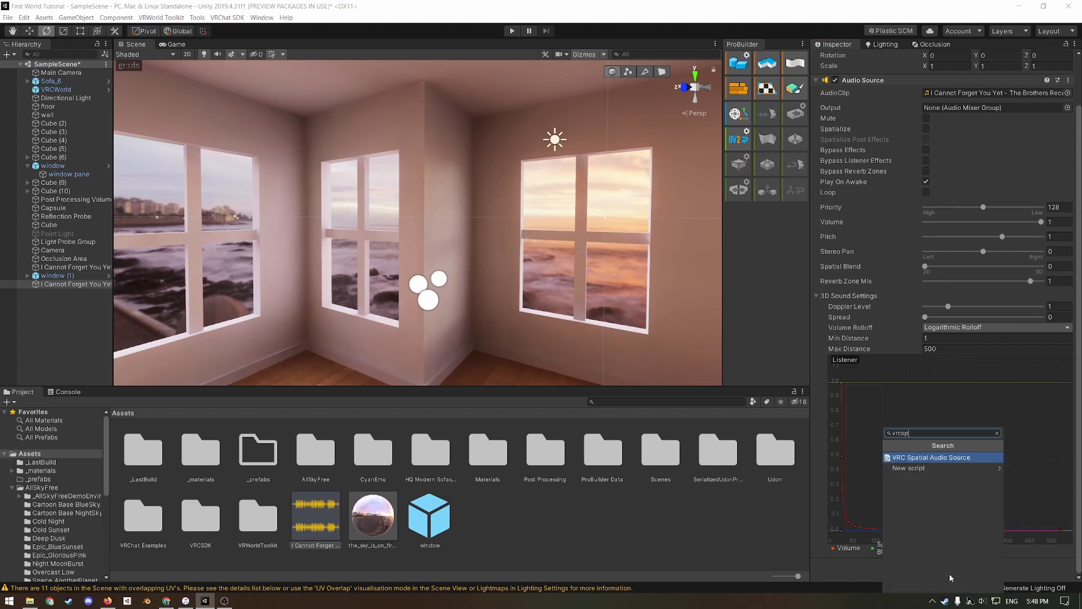
click(932, 456)
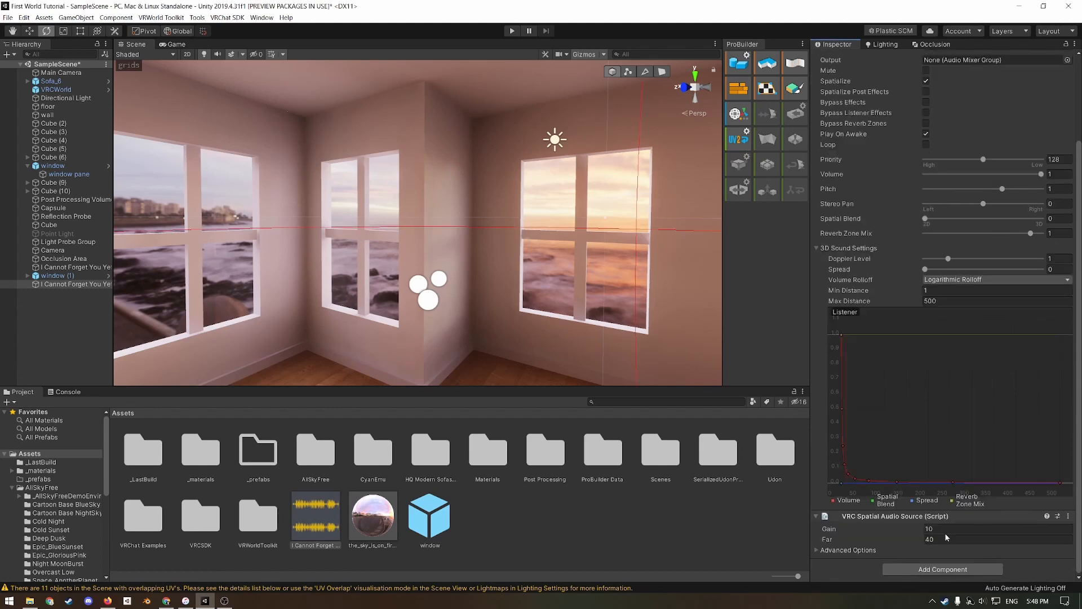
- Set the spatial audio's Advanced Options to gain 10 and far 40, then view the mp3's Vorbis import settings
click(848, 550)
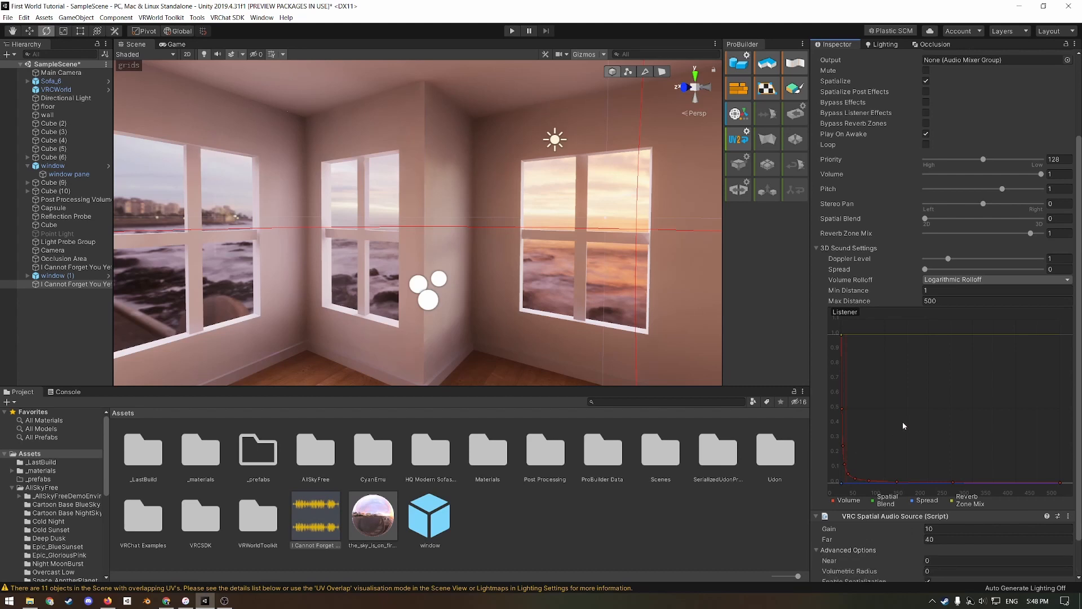
scroll(down, 3)
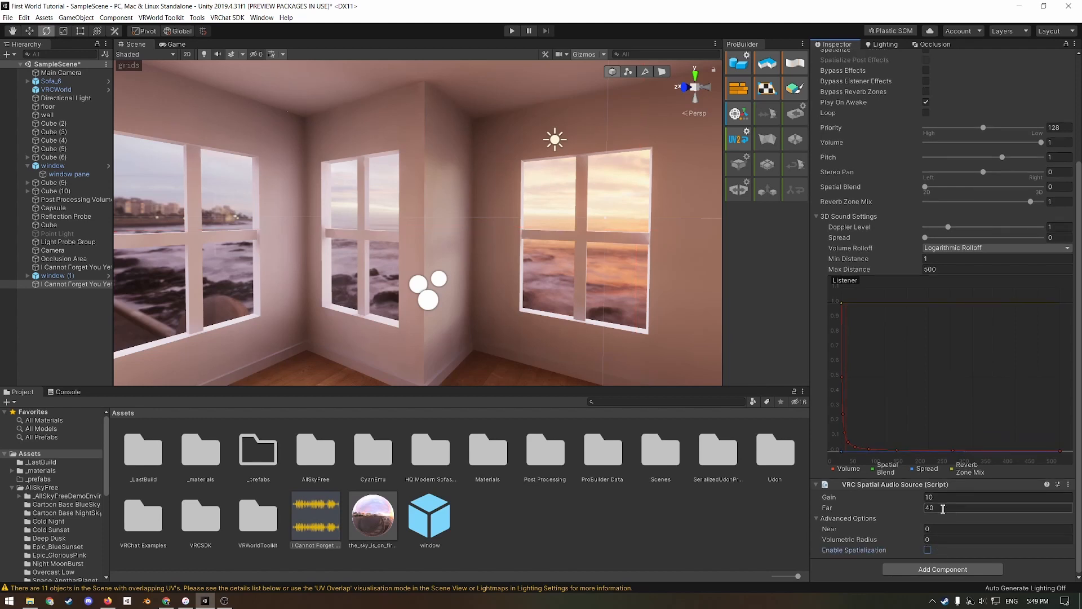
scroll(up, 3)
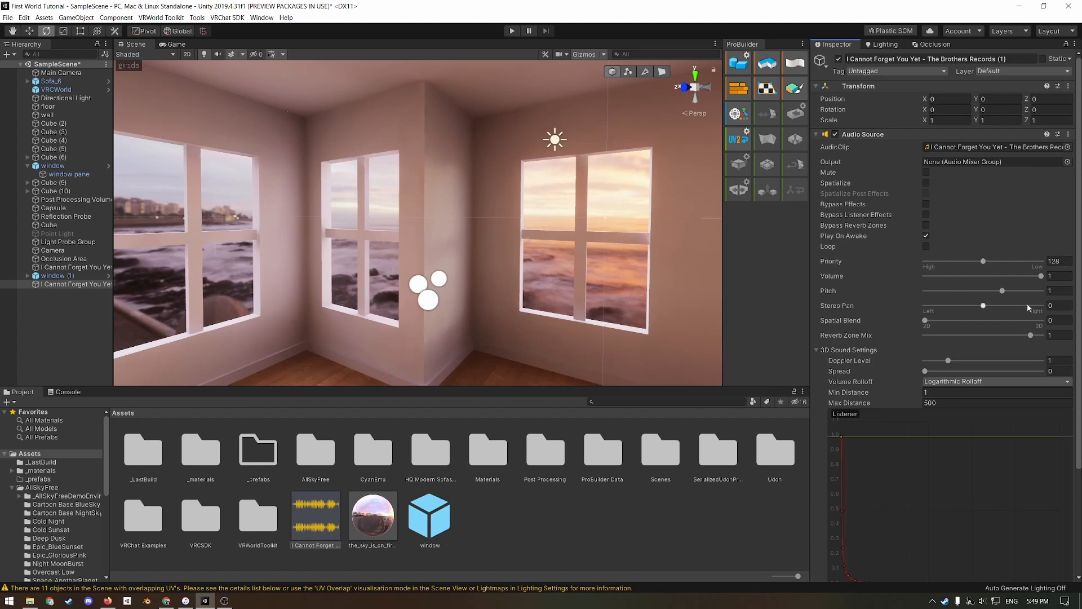
click(1059, 277)
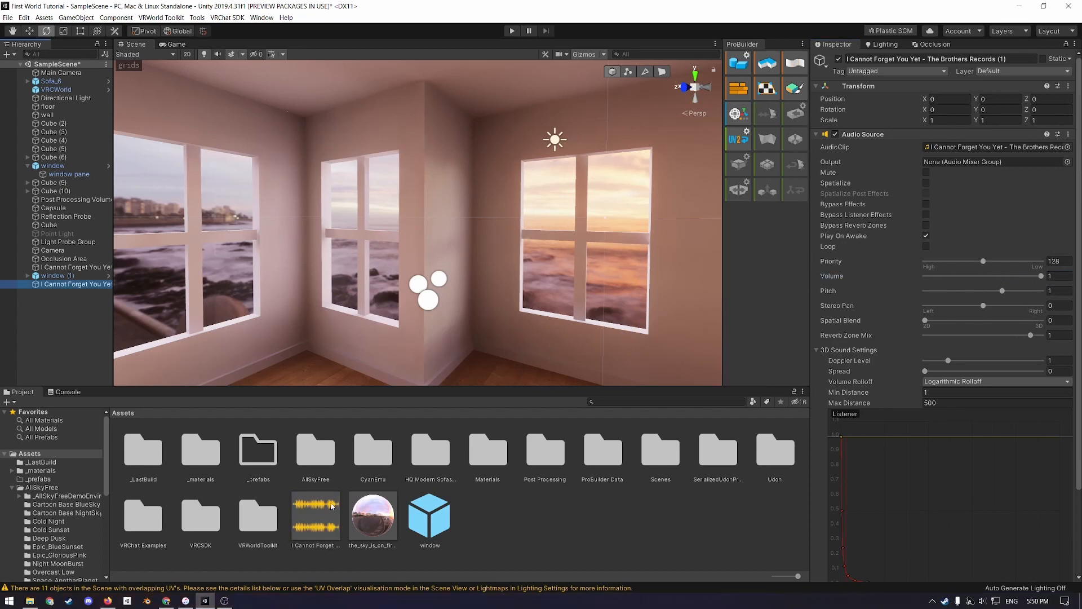
click(314, 516)
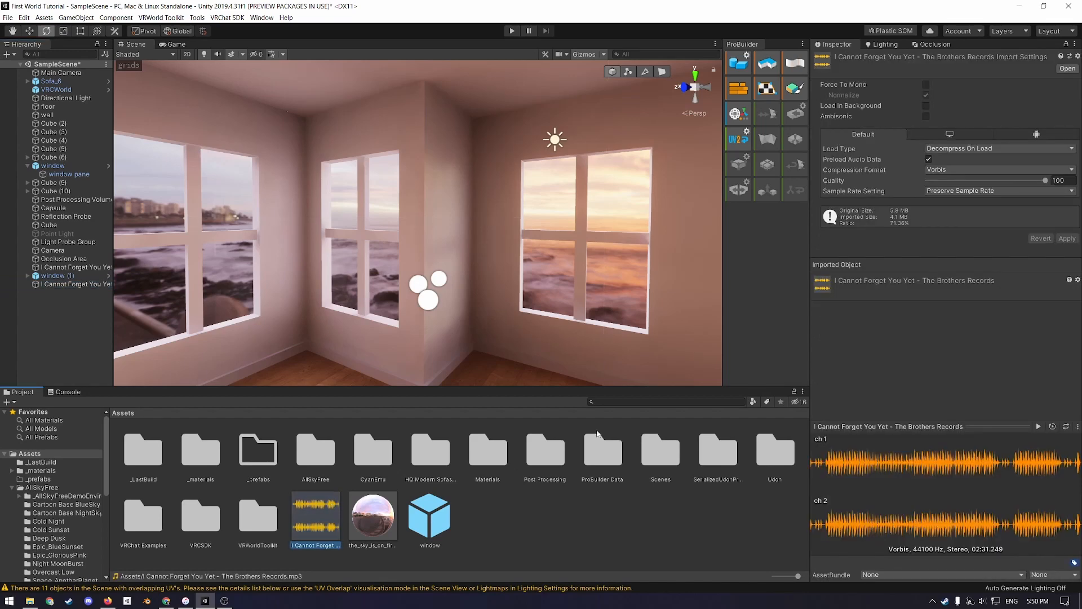